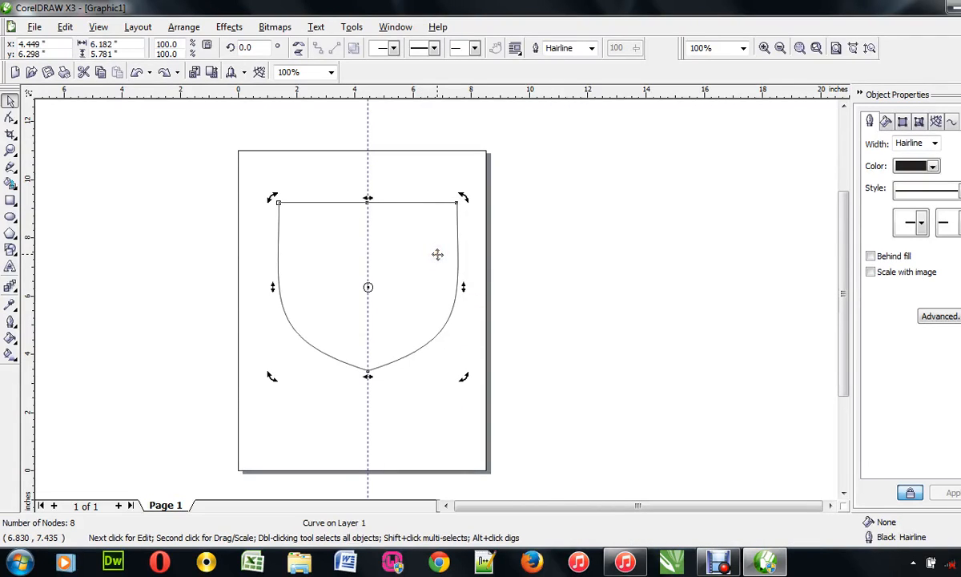
Draw a new rectangle in the upper middle of the page with the Rectangle tool.
left_click(11, 200)
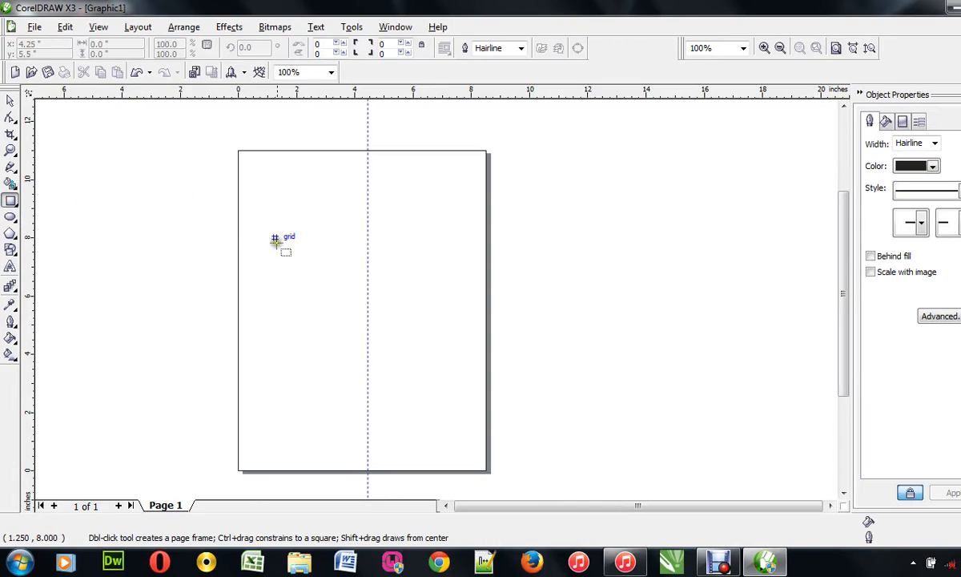
left_click_drag(275, 240, 407, 334)
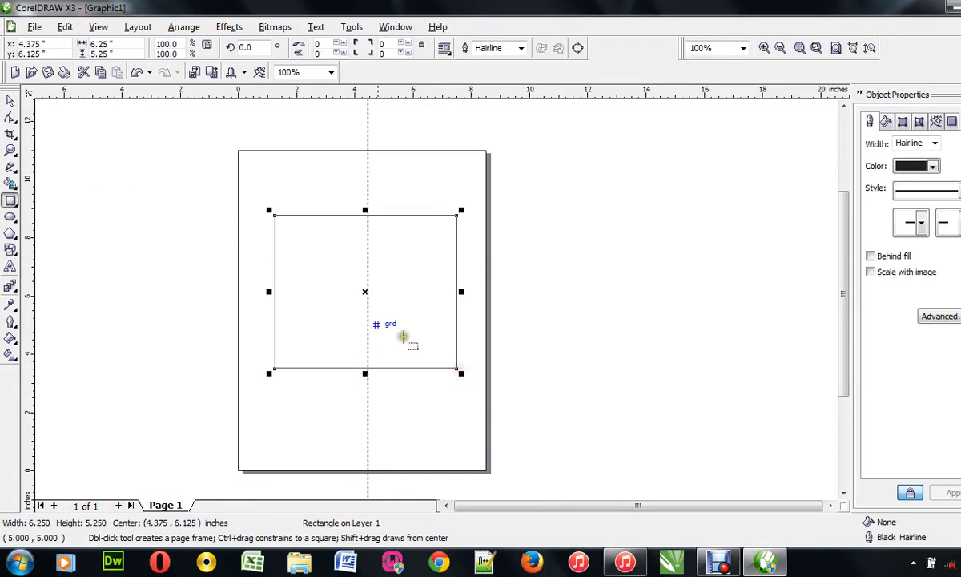
mouse_move(9, 101)
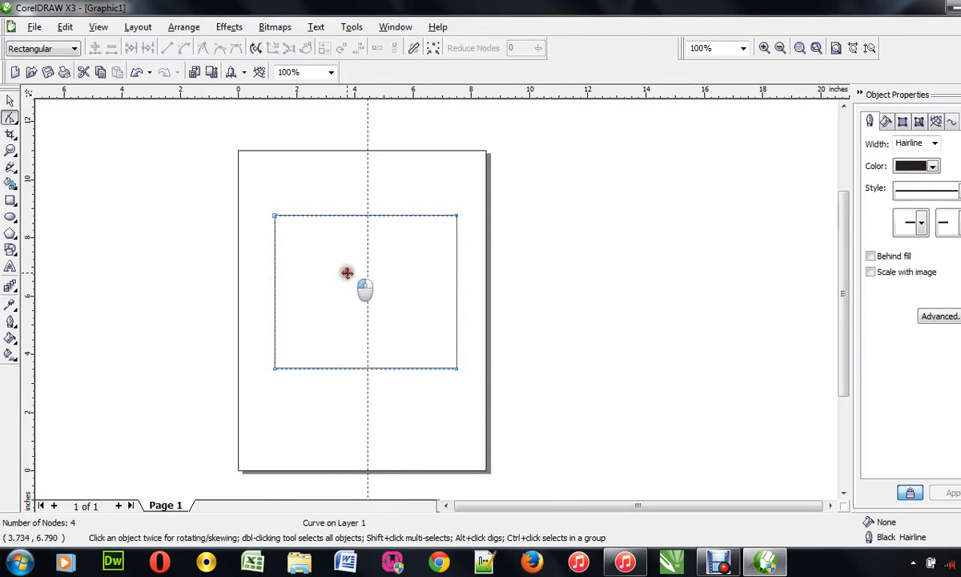
Remove a corner node and bend the resulting diagonal edge into an inward curve.
left_click(276, 216)
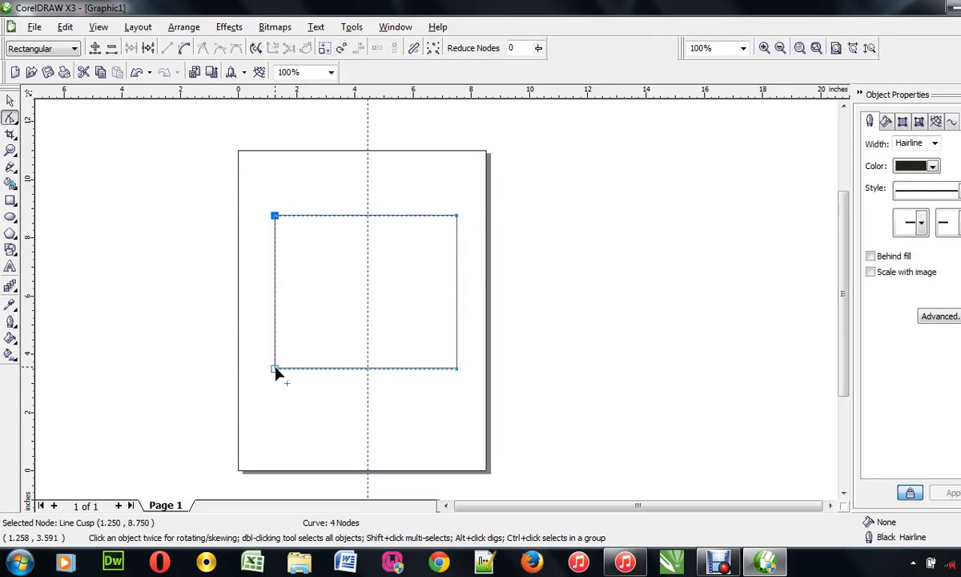
left_click_drag(276, 368, 457, 368)
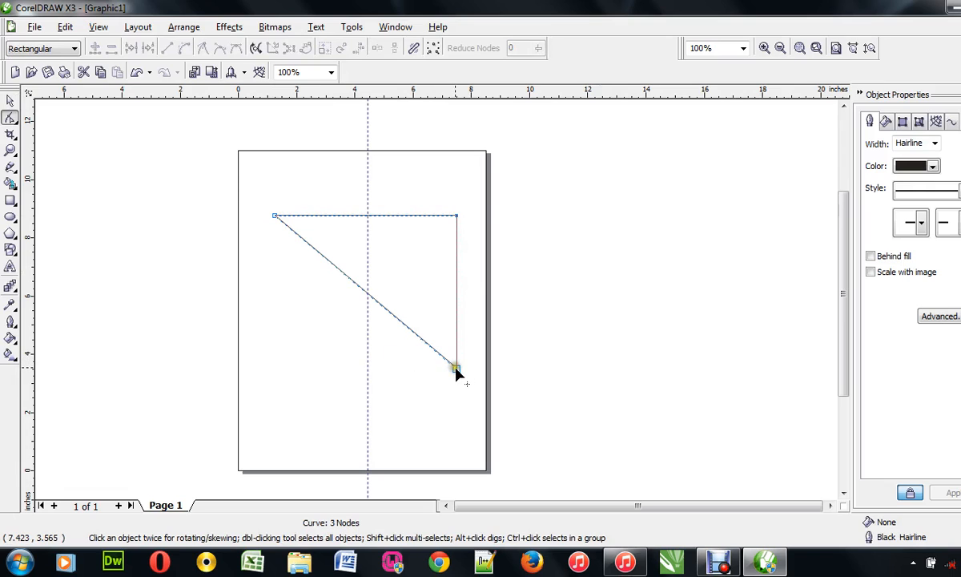
left_click(455, 366)
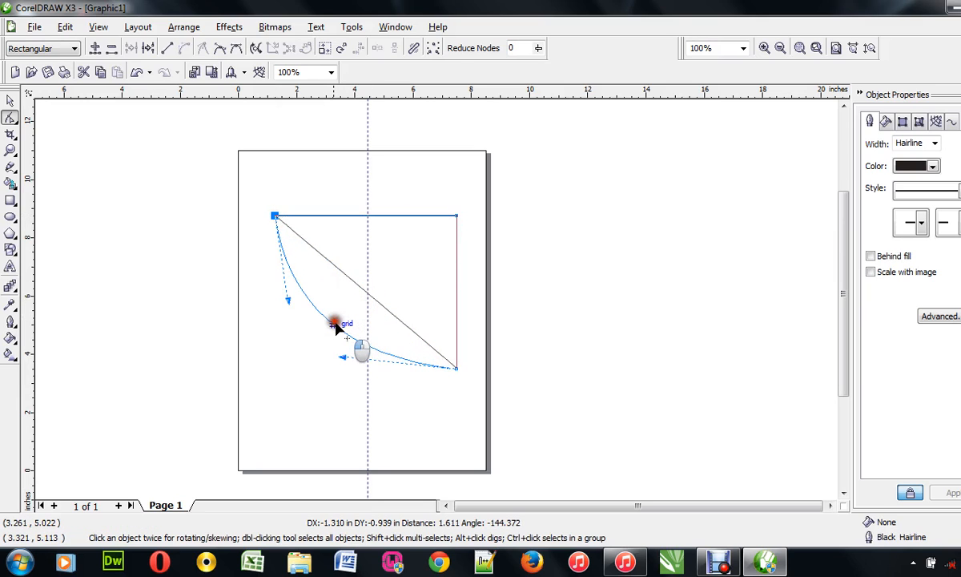
left_click_drag(335, 323, 276, 216)
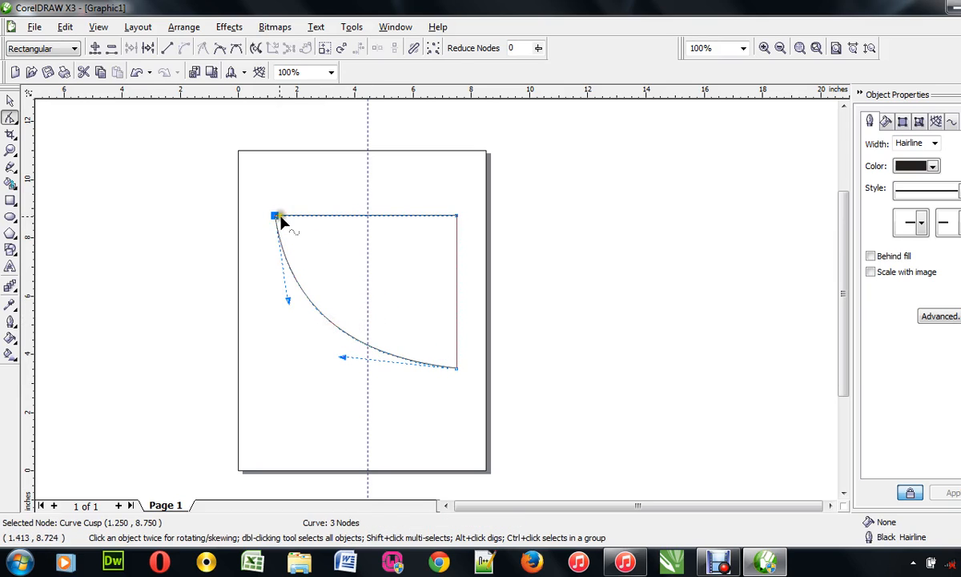
left_click_drag(275, 216, 353, 216)
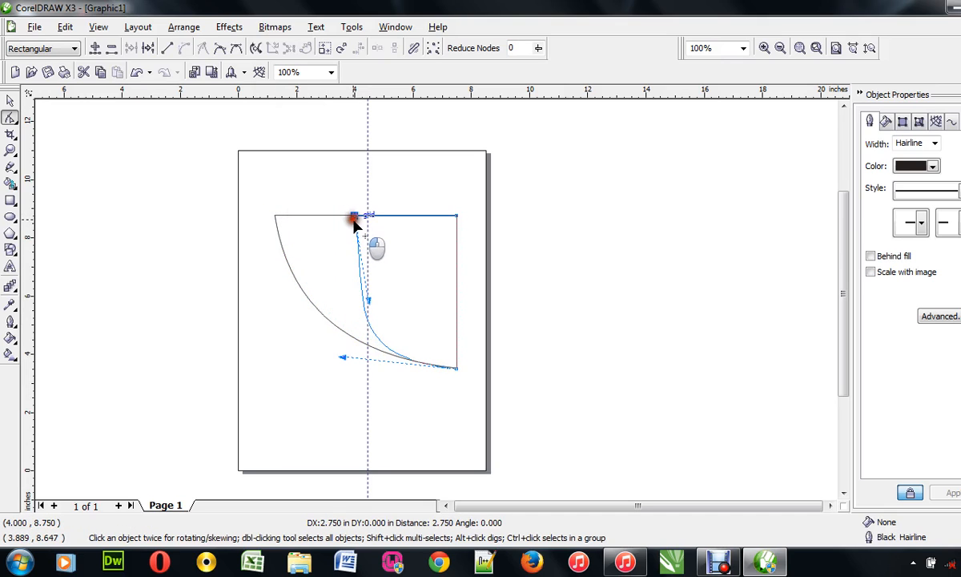
Snap the top corner to the centre guideline and refine the curve toward the bottom point.
left_click_drag(356, 218, 365, 218)
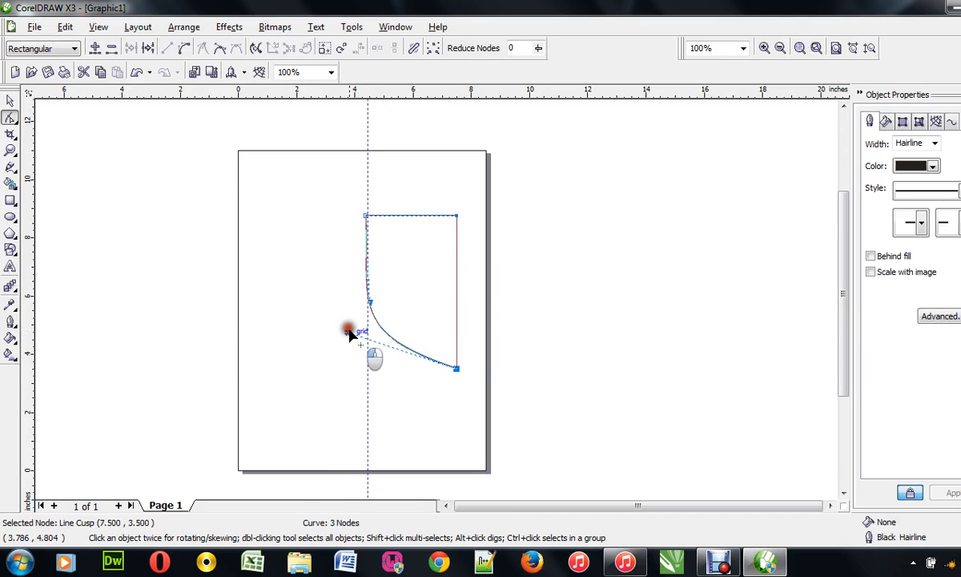
left_click_drag(349, 330, 365, 365)
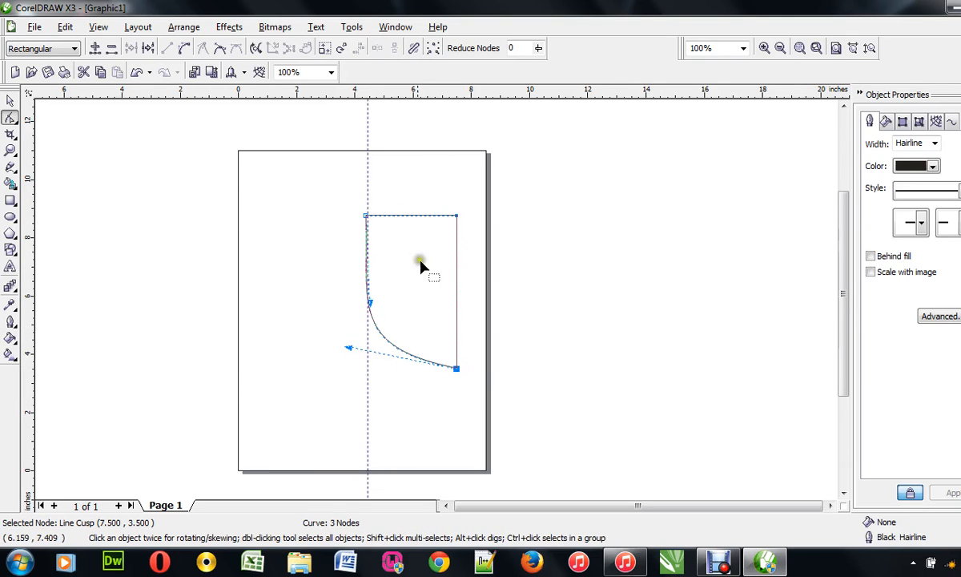
mouse_move(368, 224)
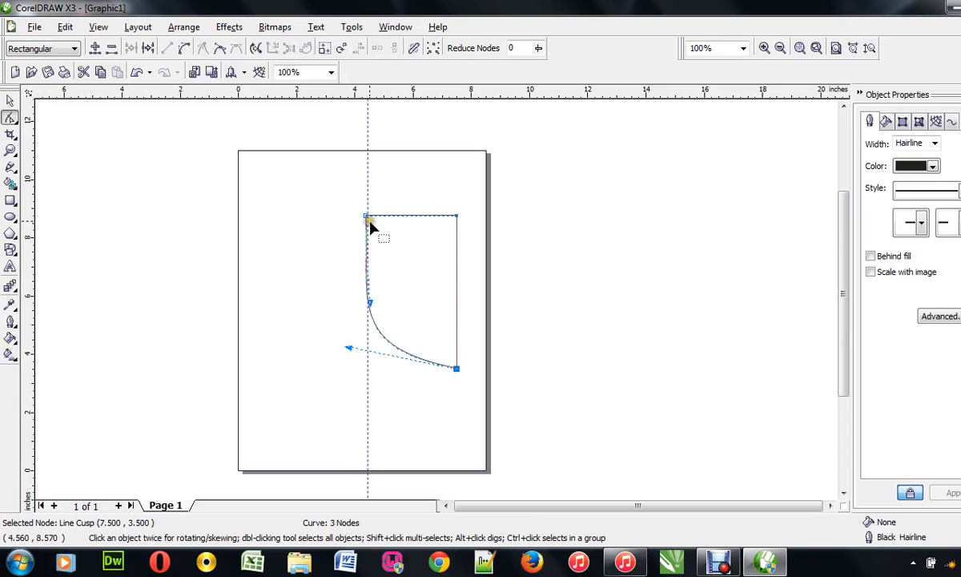
left_click(367, 216)
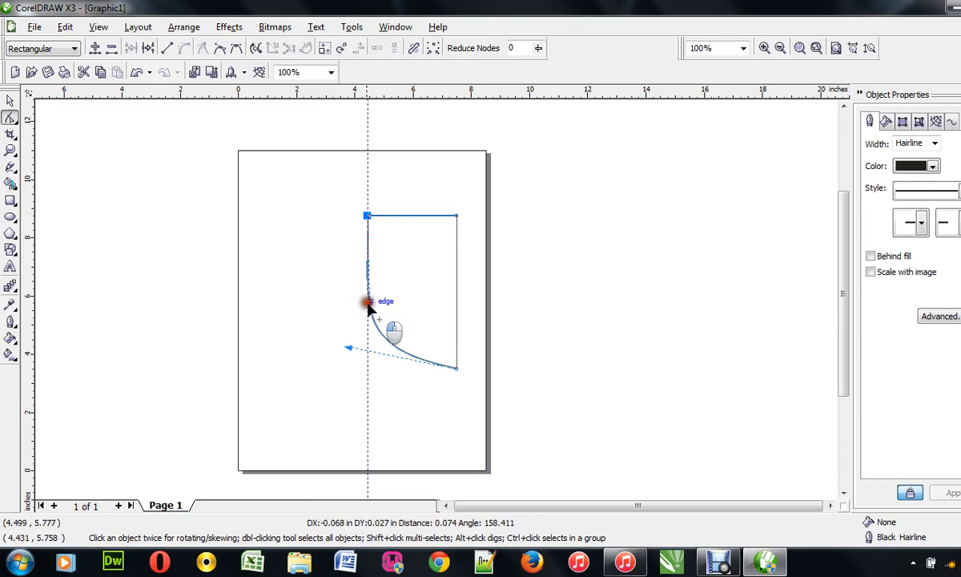
left_click(367, 302)
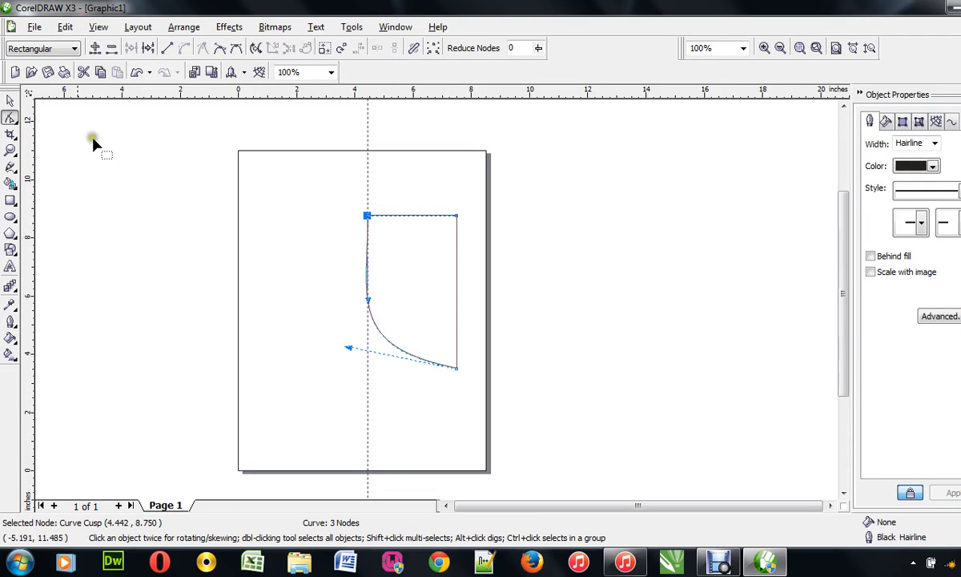
mouse_move(39, 278)
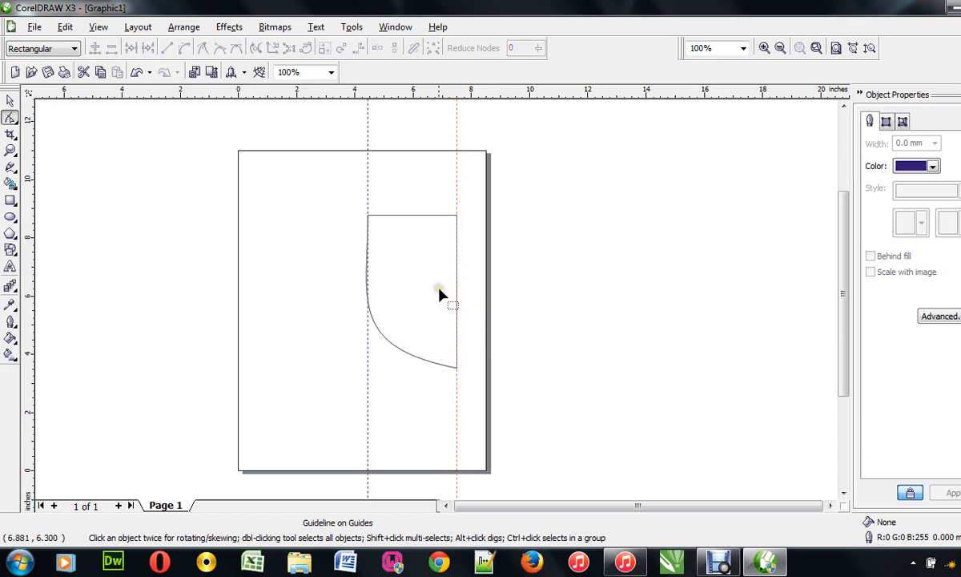
mouse_move(25, 184)
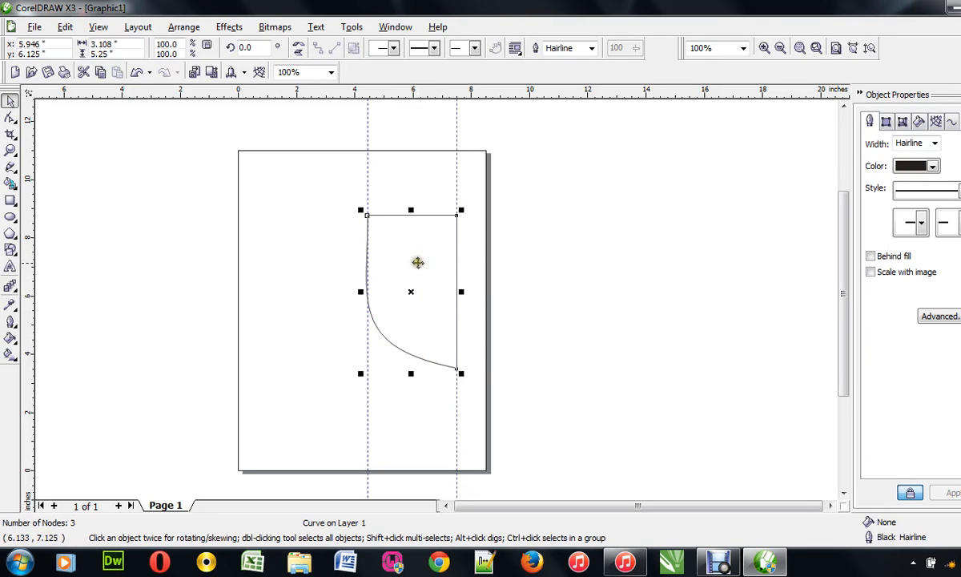
mouse_move(433, 260)
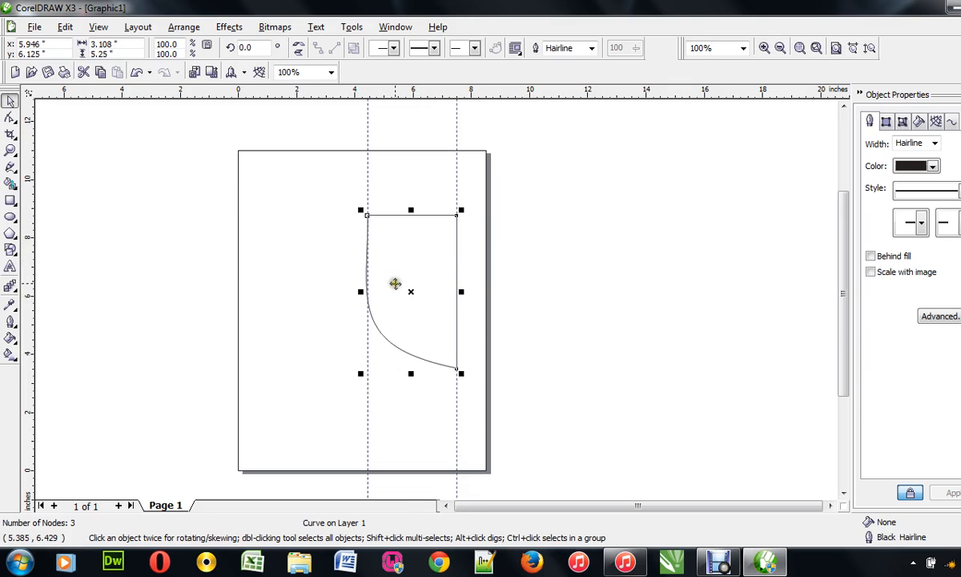
mouse_move(400, 278)
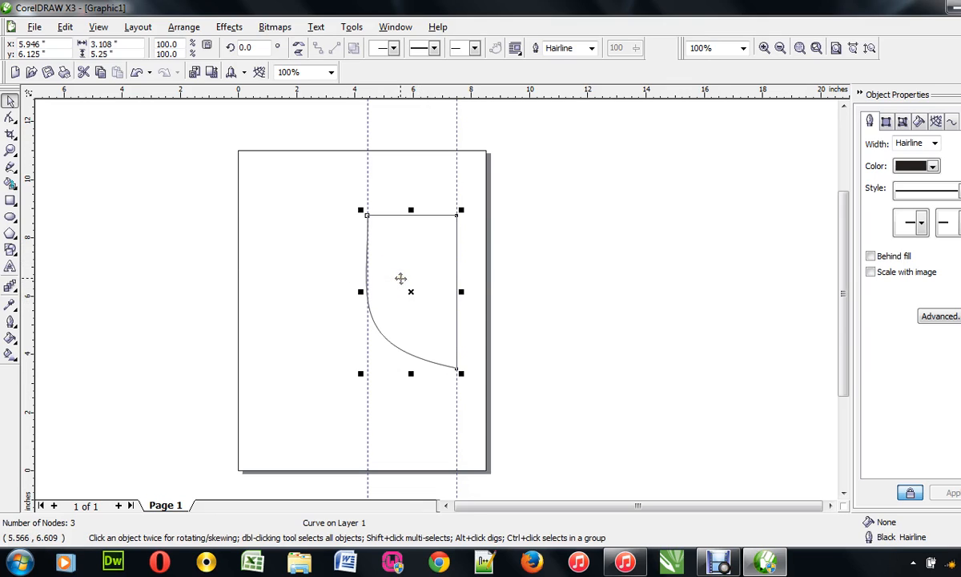
Enable snapping from the View menu and mirror a copy of the half shield to the right.
left_click(97, 26)
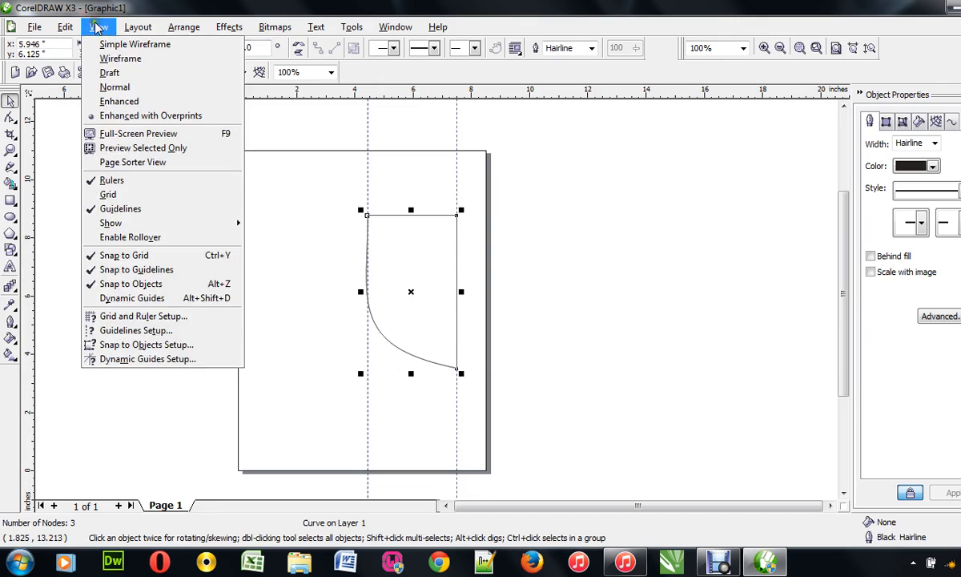
left_click(64, 26)
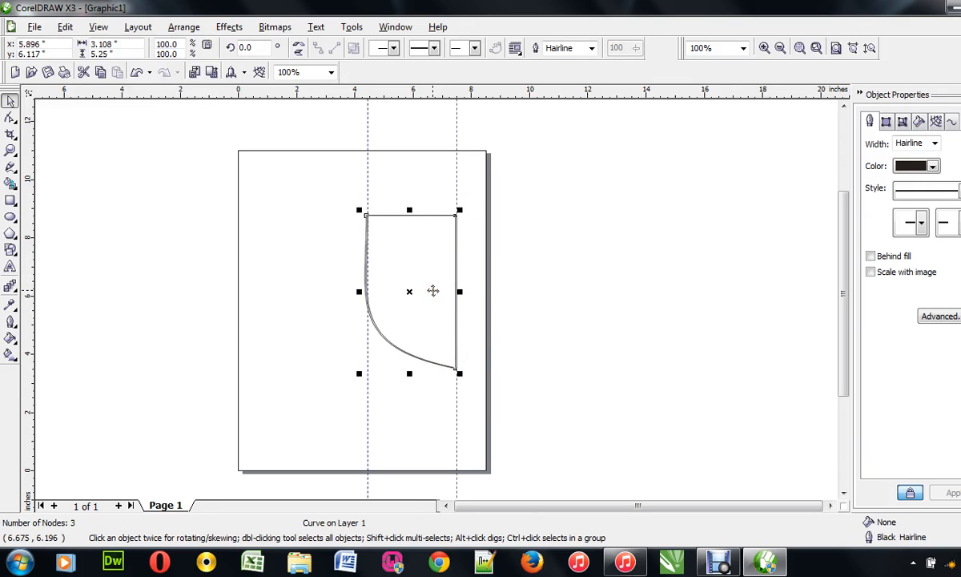
mouse_move(433, 299)
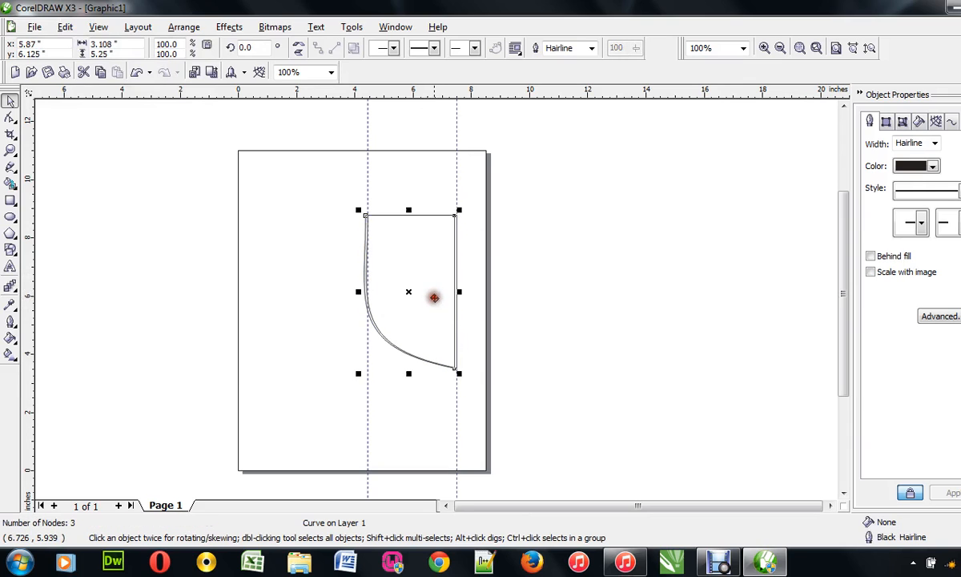
left_click_drag(435, 297, 445, 308)
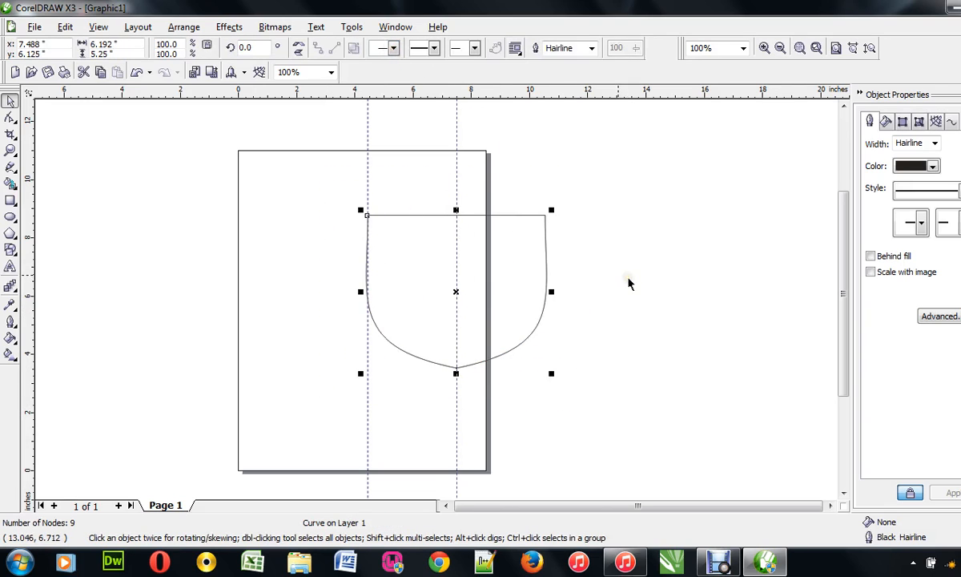
Move the shield to the page centre and stretch it to about 6.2 by 8.25 inches.
left_click_drag(455, 292, 269, 304)
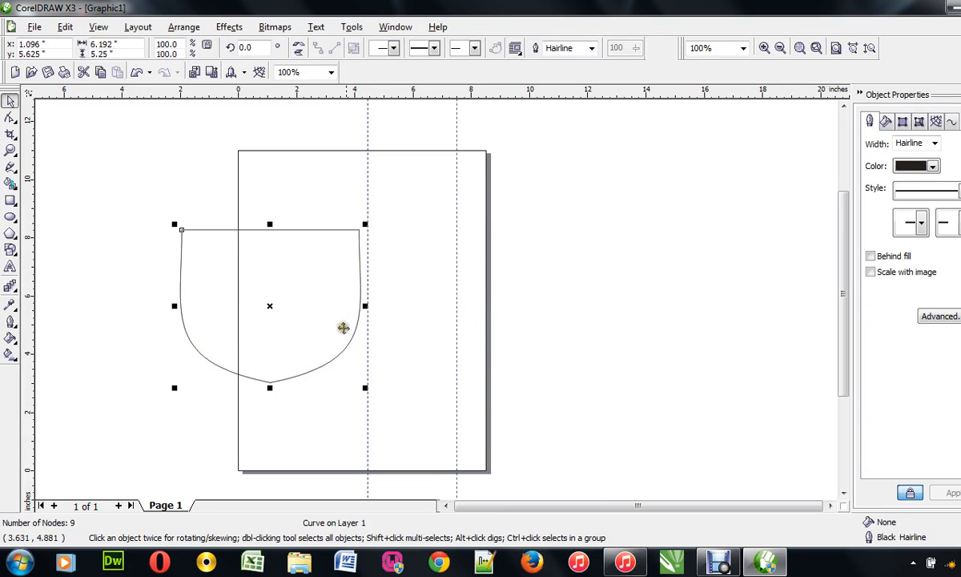
right_click(457, 250)
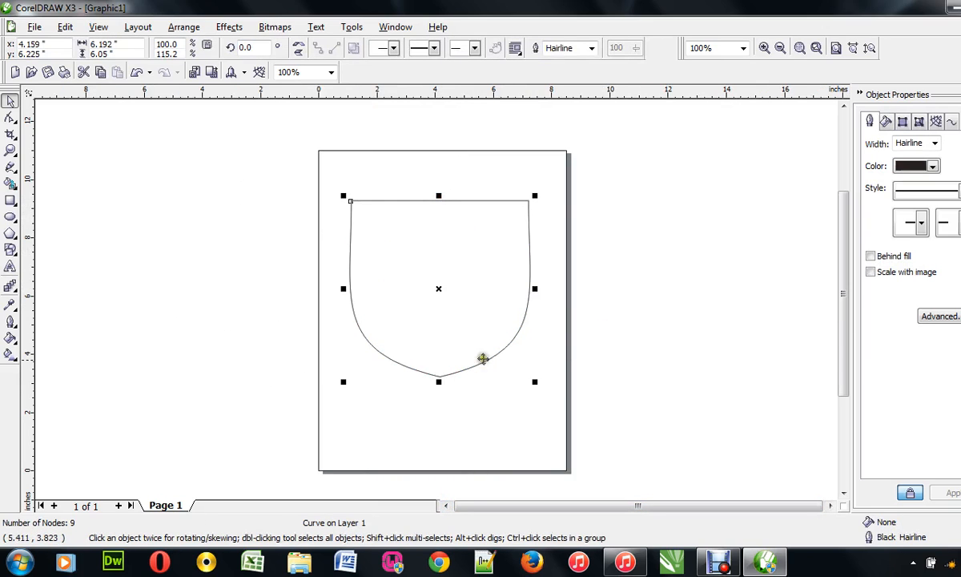
left_click_drag(482, 358, 438, 400)
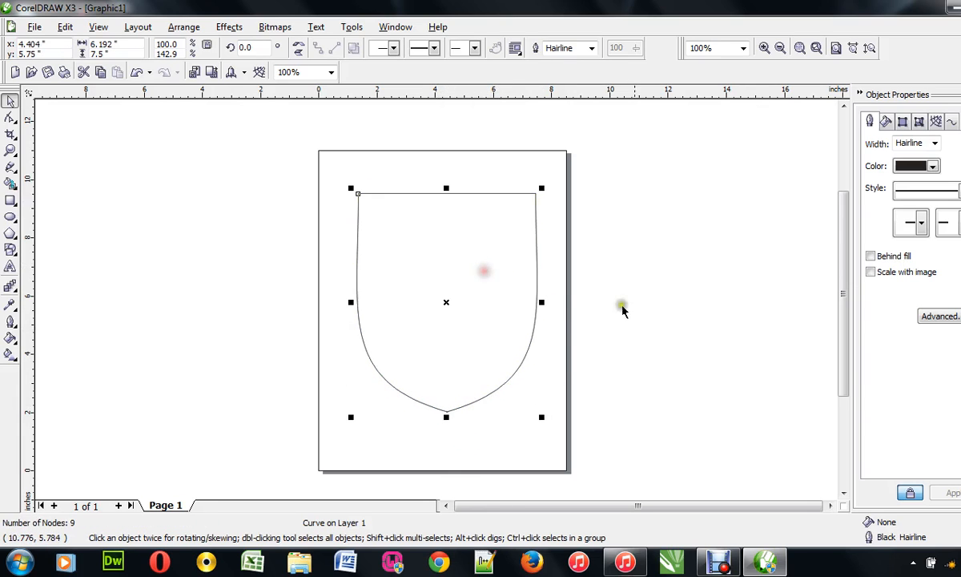
left_click_drag(445, 417, 448, 434)
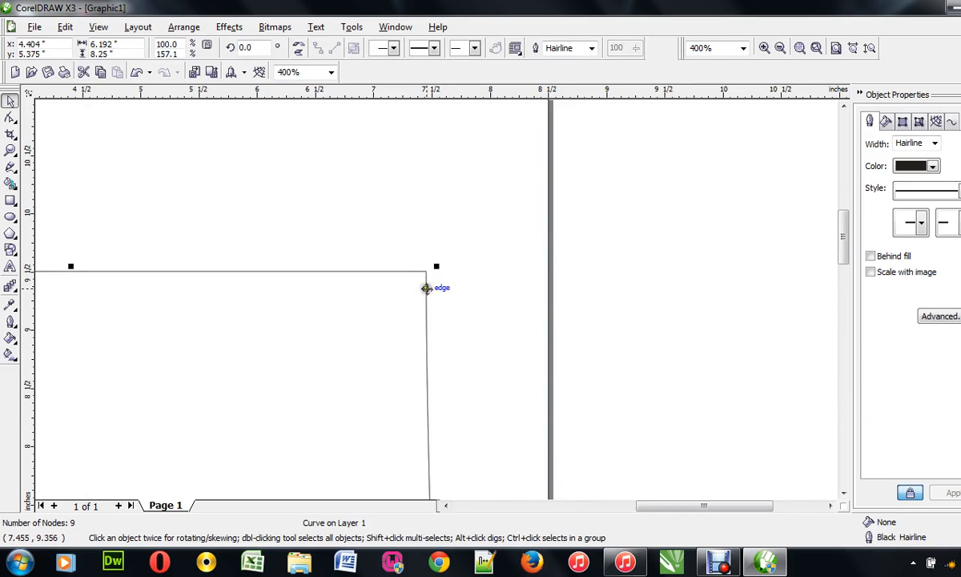
mouse_move(528, 479)
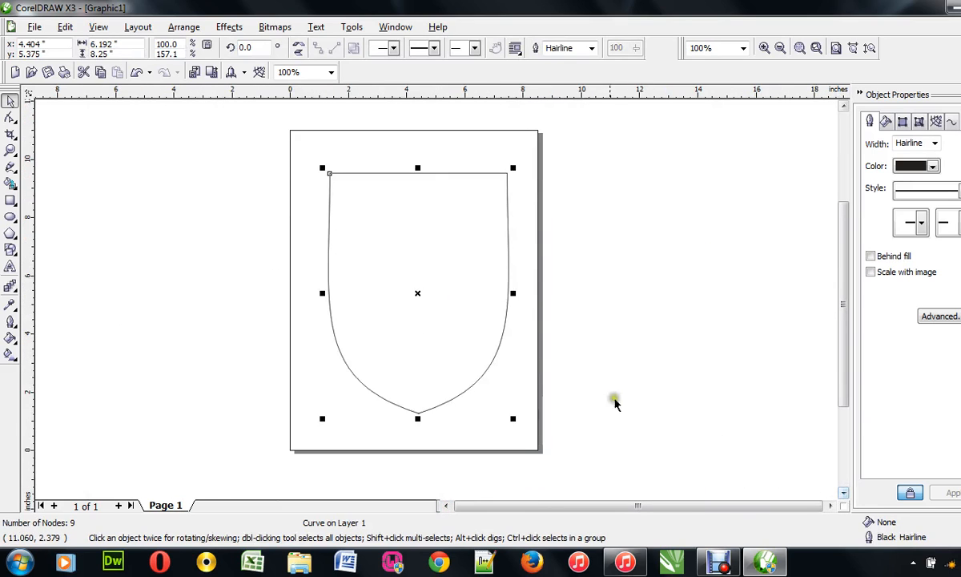
mouse_move(528, 276)
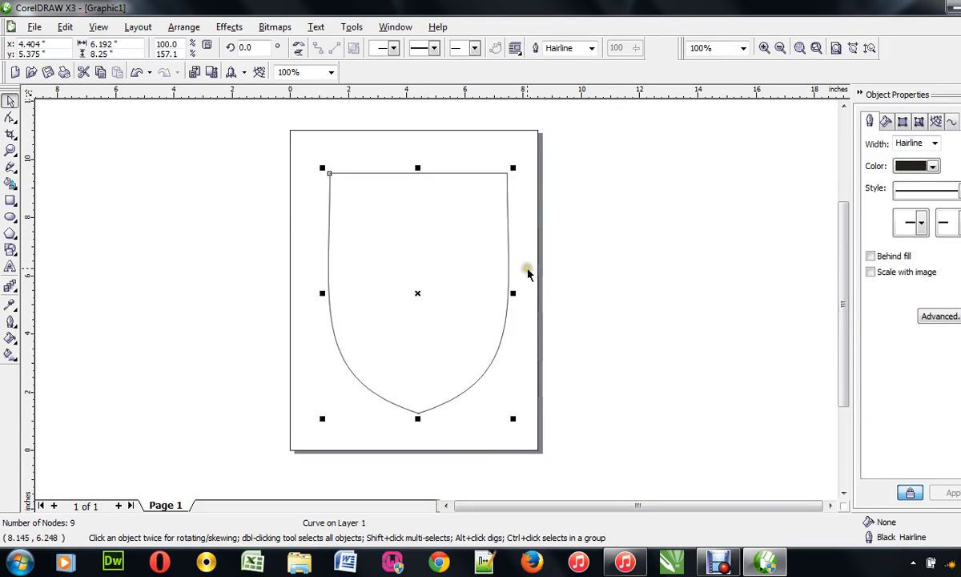
mouse_move(437, 211)
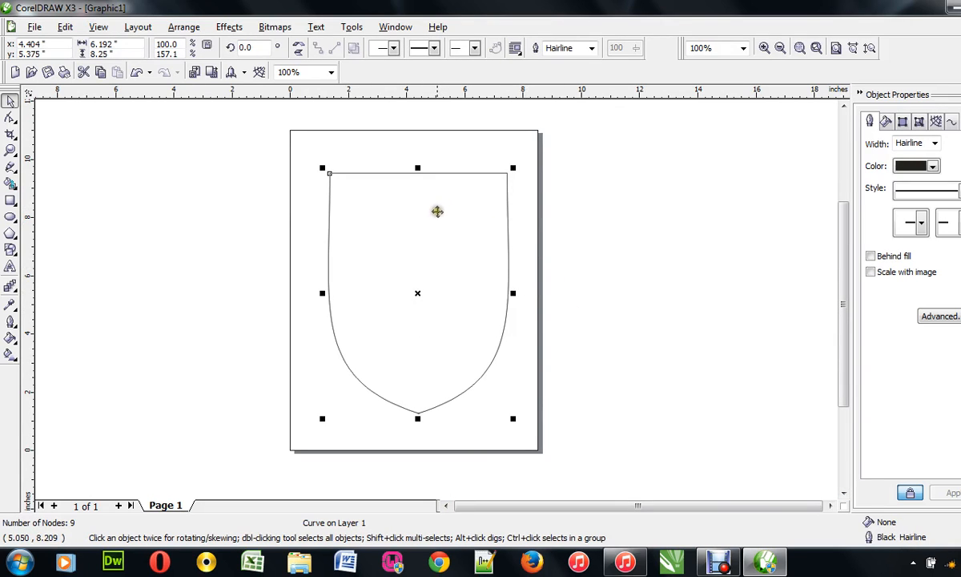
mouse_move(368, 181)
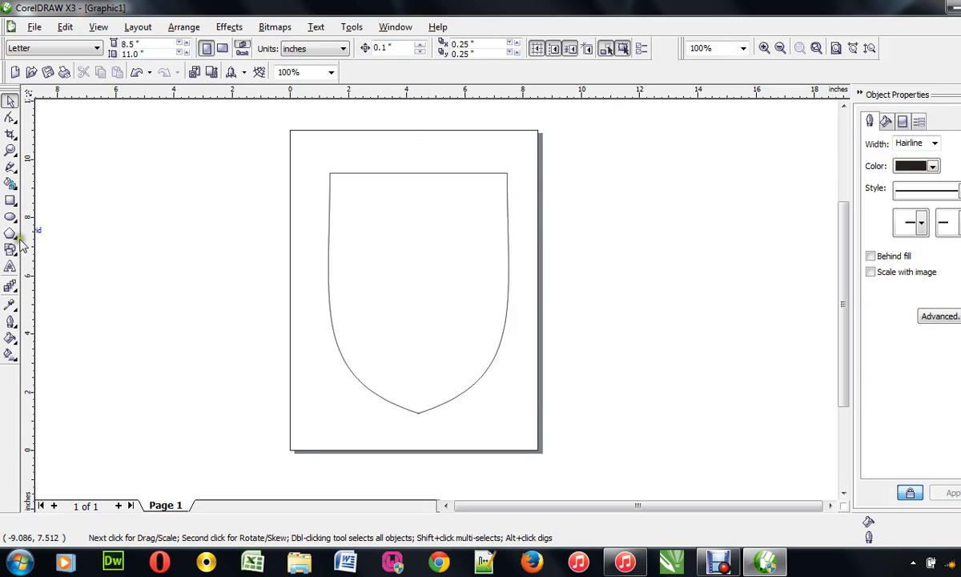
Draw an ellipse, duplicate it via Edit, and move the copy over the shield's top.
left_click(10, 217)
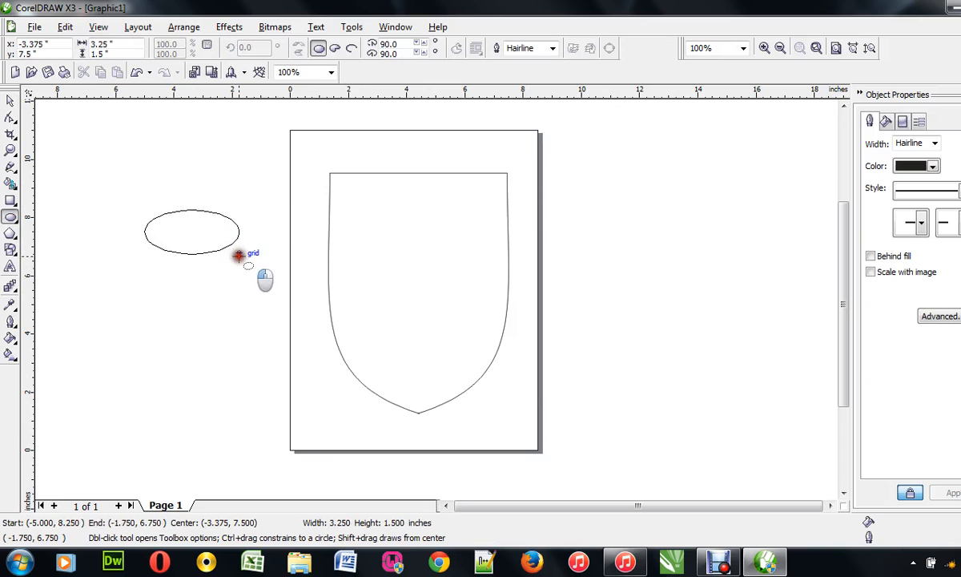
left_click(191, 230)
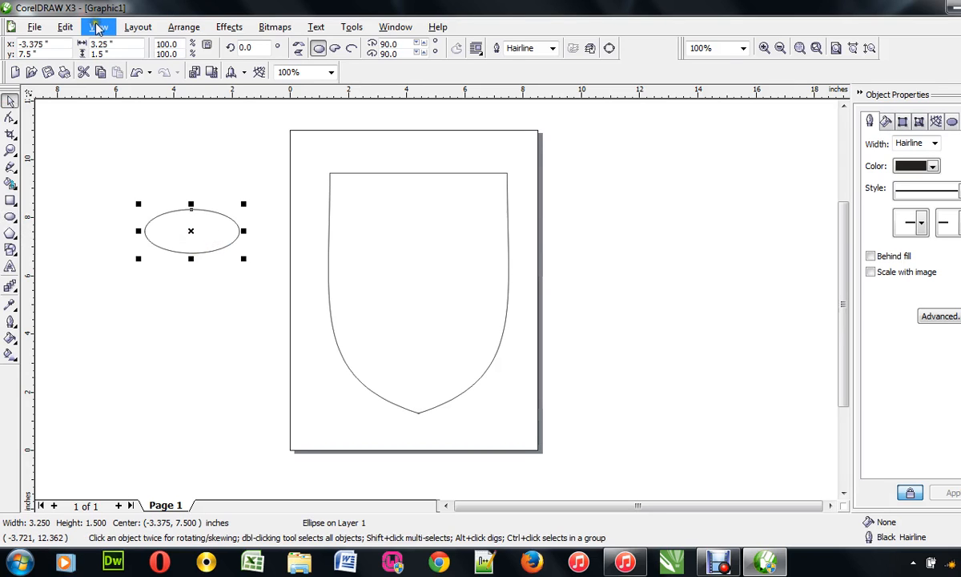
left_click(64, 26)
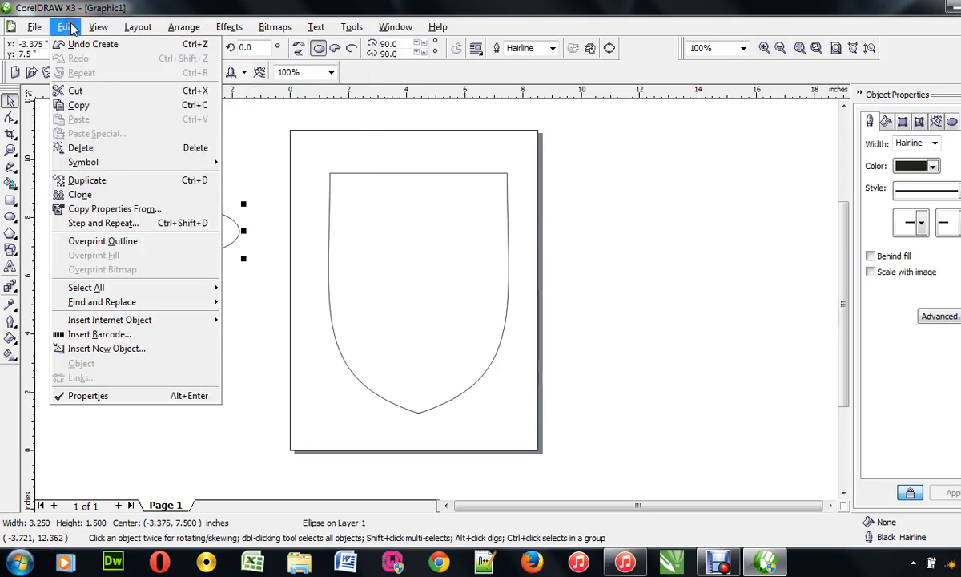
mouse_move(115, 179)
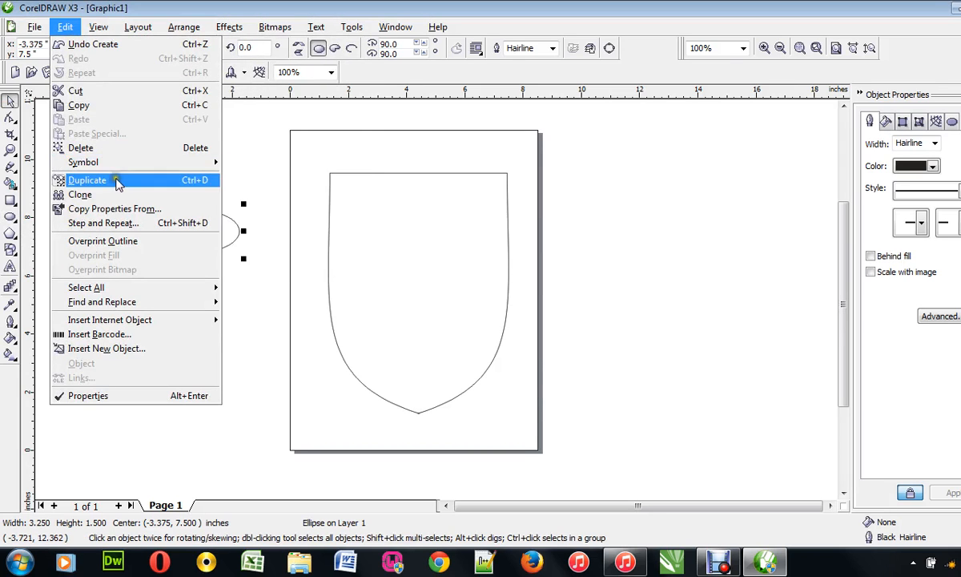
left_click(86, 180)
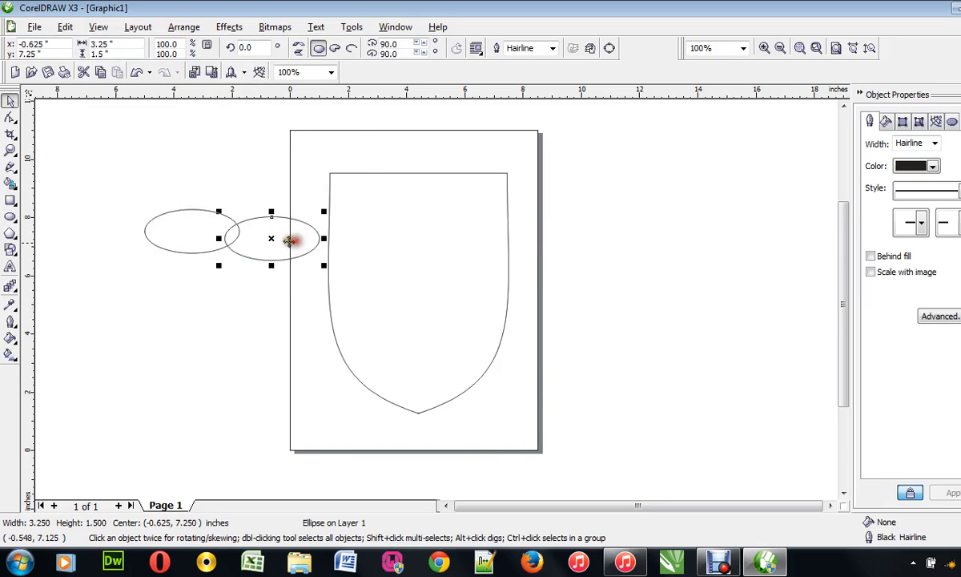
left_click_drag(272, 238, 367, 165)
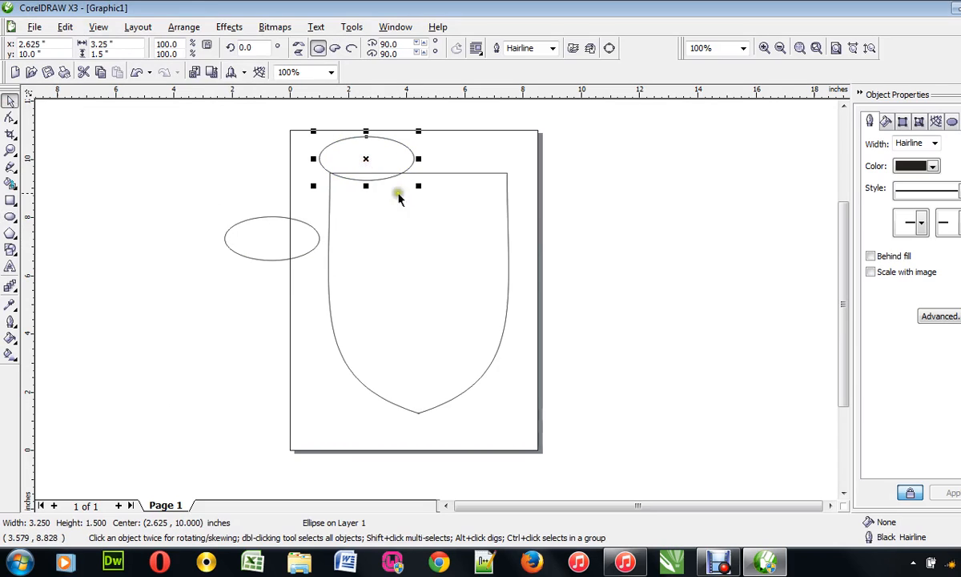
Place the second ellipse at the top right and resize the left one so both overlap evenly.
left_click_drag(365, 159, 414, 189)
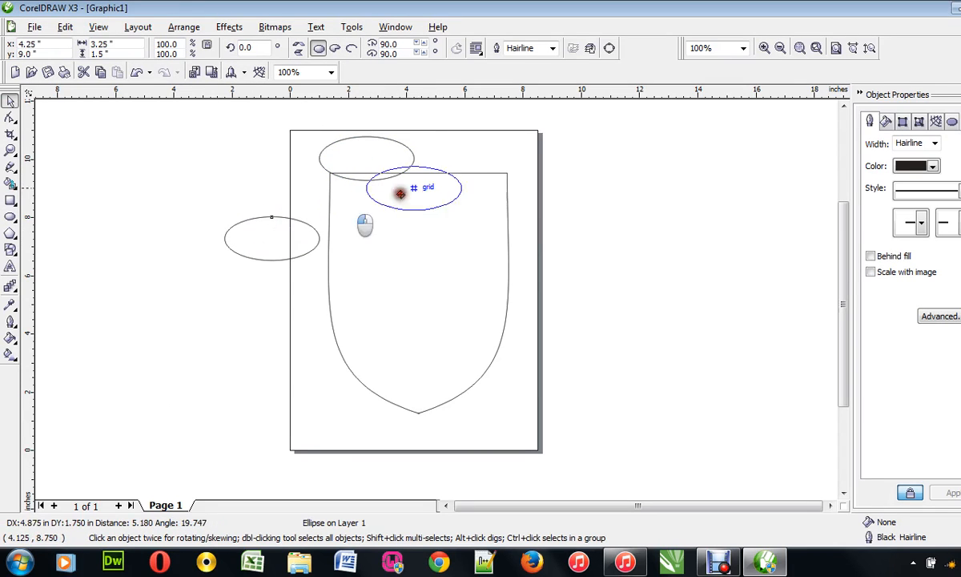
left_click_drag(400, 192, 468, 160)
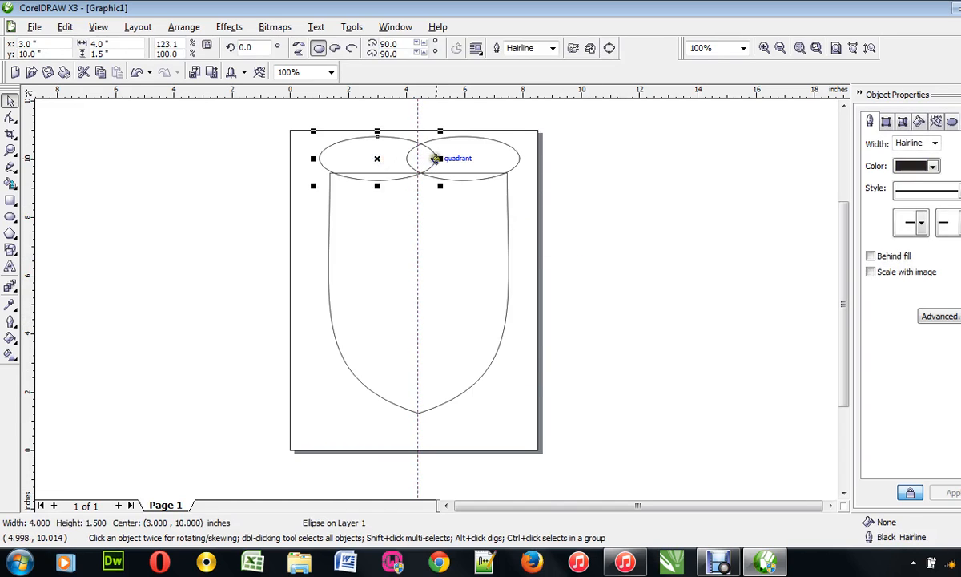
left_click_drag(439, 158, 424, 158)
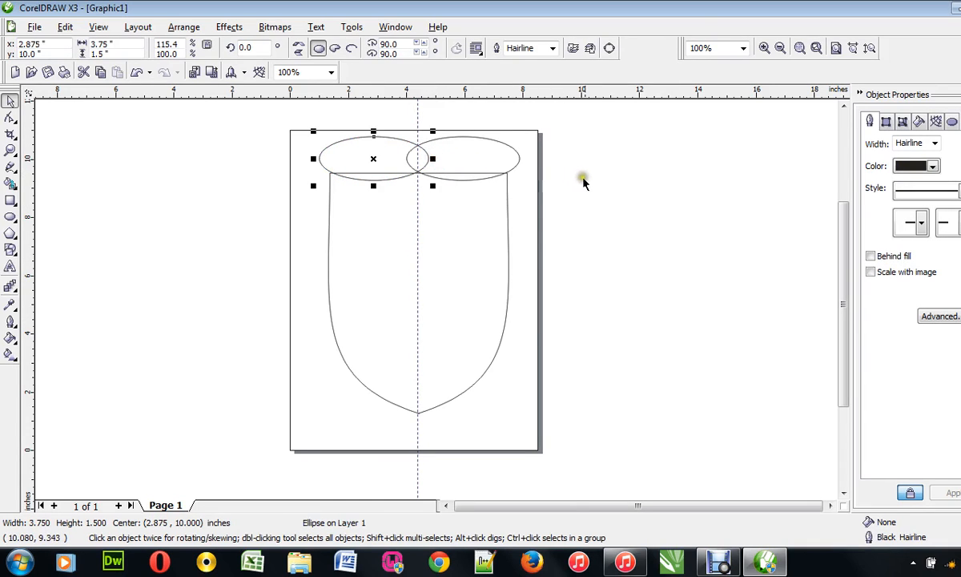
left_click(373, 159)
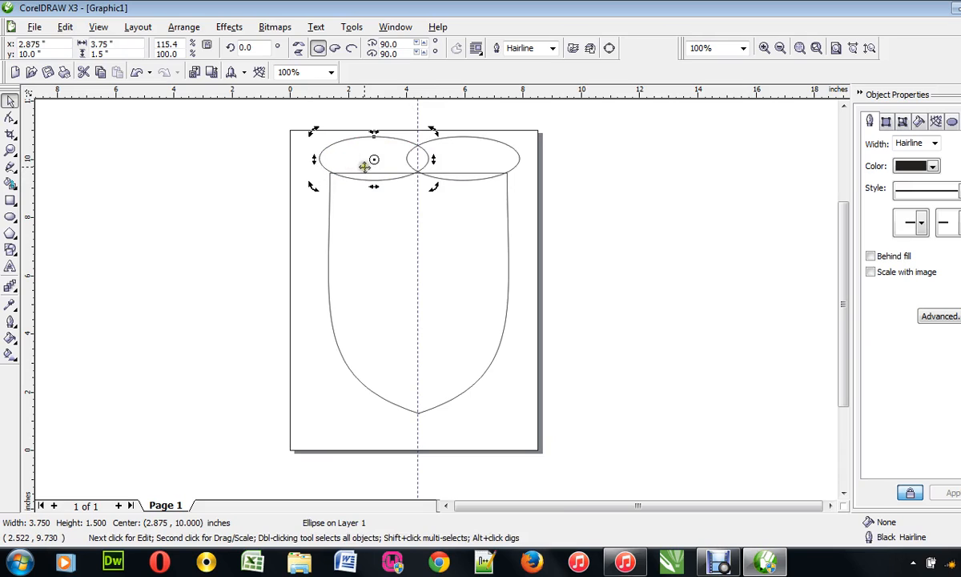
left_click_drag(313, 159, 309, 159)
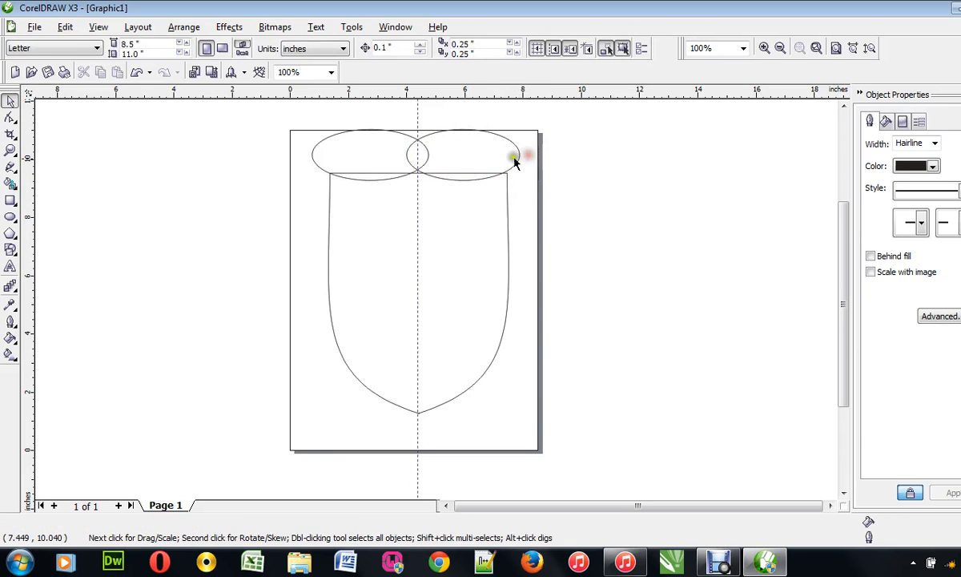
Group the two selected ellipses via Arrange and drag the group off the shield.
left_click(488, 157)
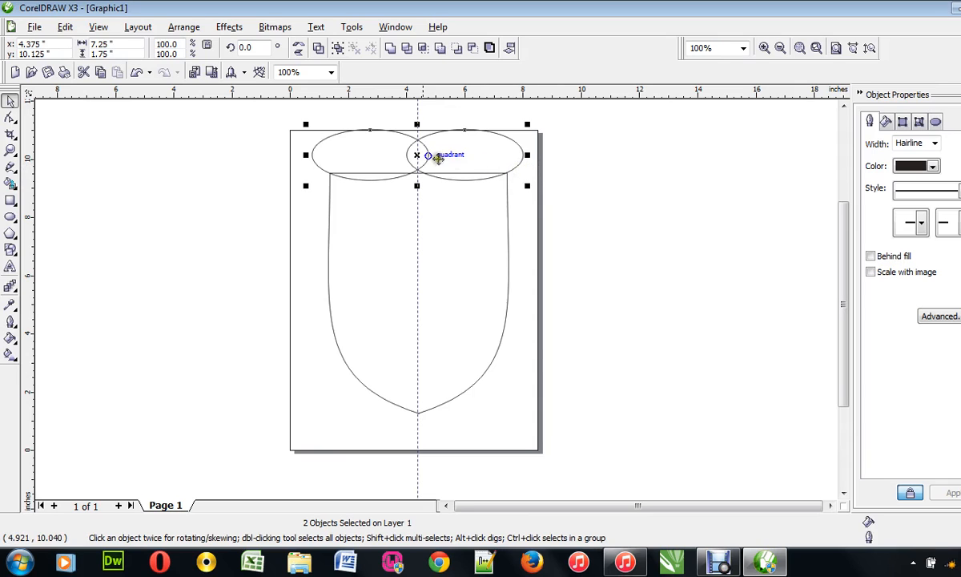
left_click(182, 26)
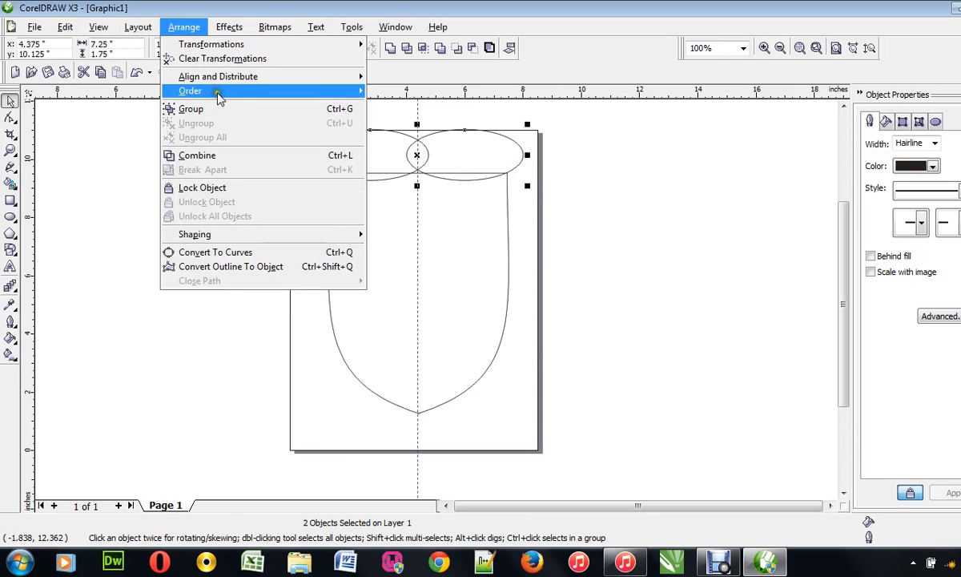
left_click(190, 109)
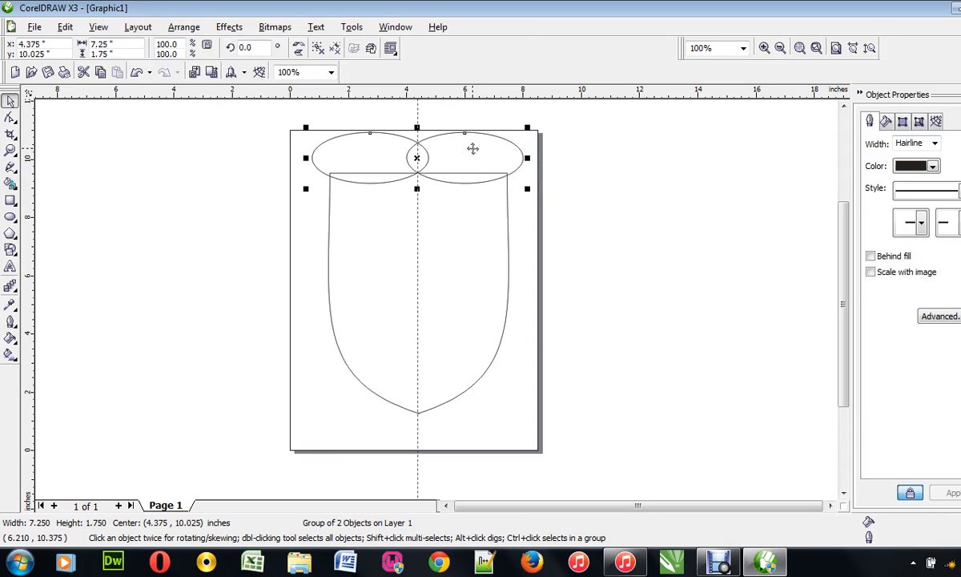
mouse_move(477, 165)
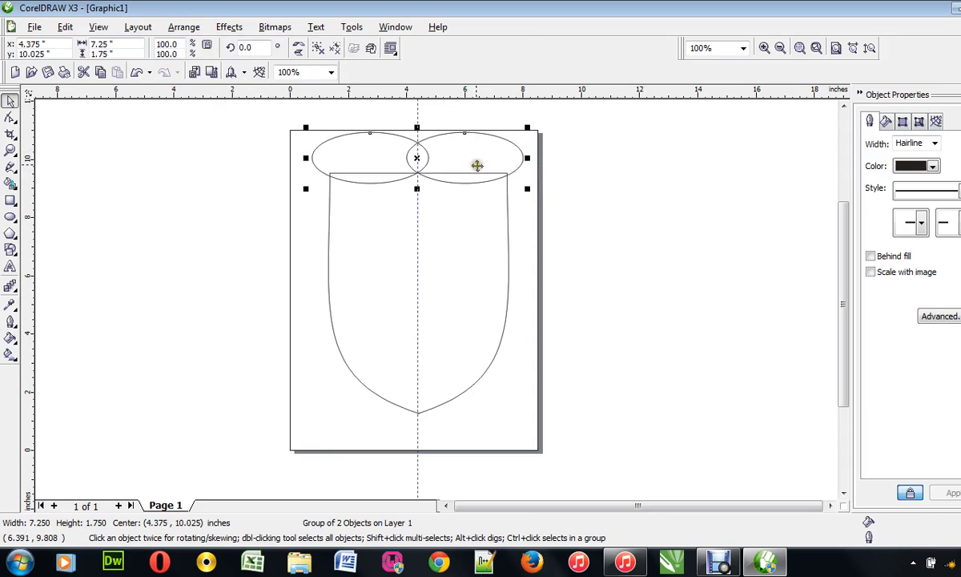
mouse_move(503, 215)
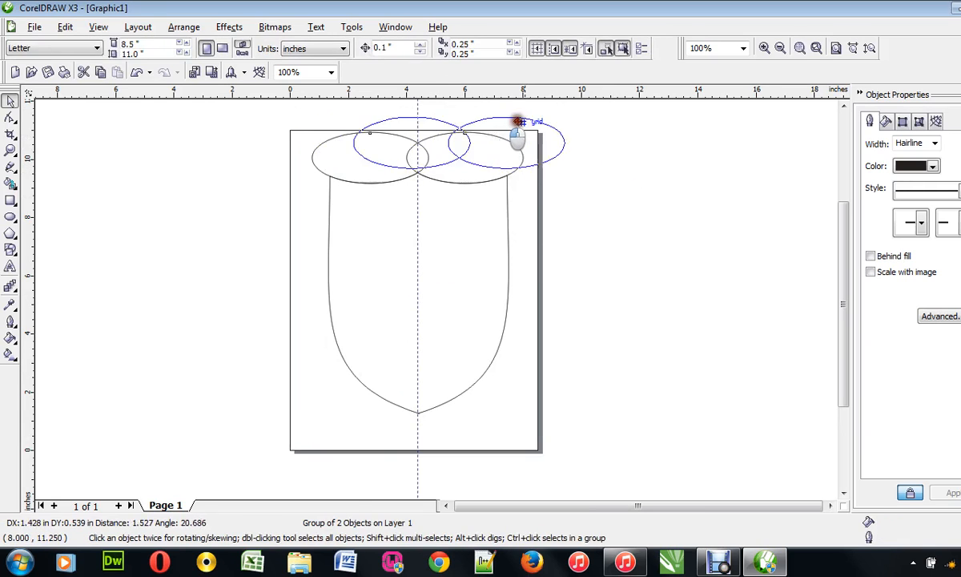
left_click_drag(516, 141, 655, 215)
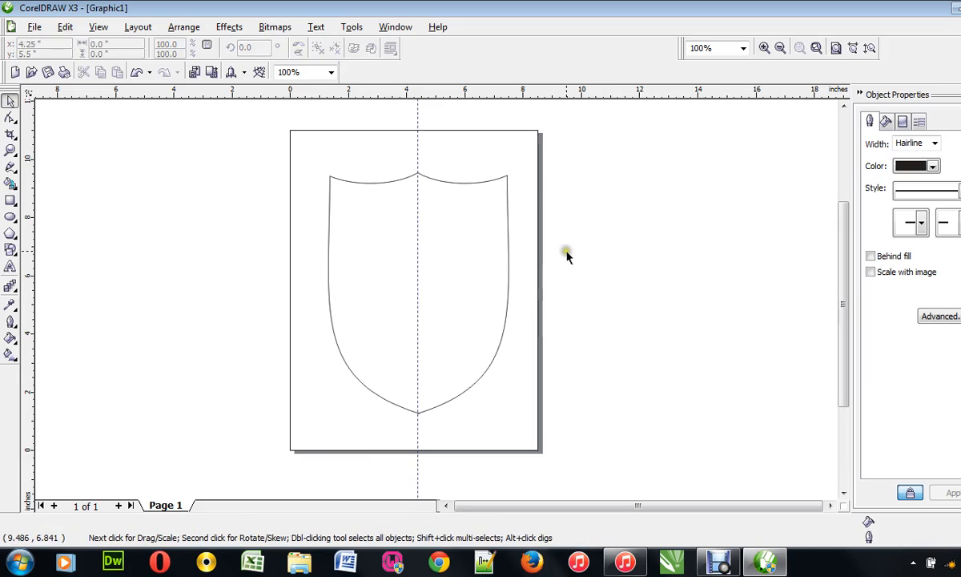
mouse_move(551, 250)
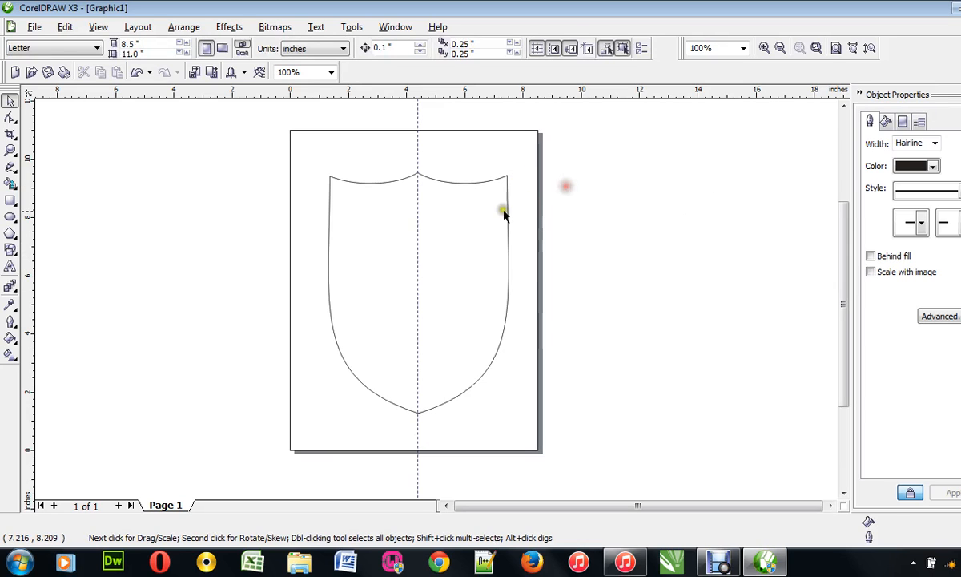
mouse_move(493, 205)
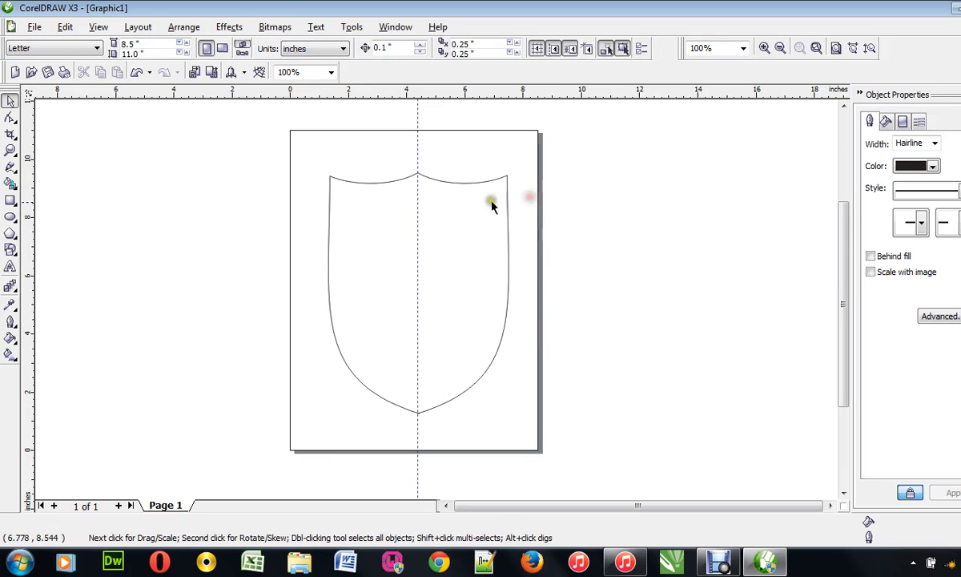
Check the shield curve's right-click options, then confirm a smaller inner copy of the outline.
right_click(491, 202)
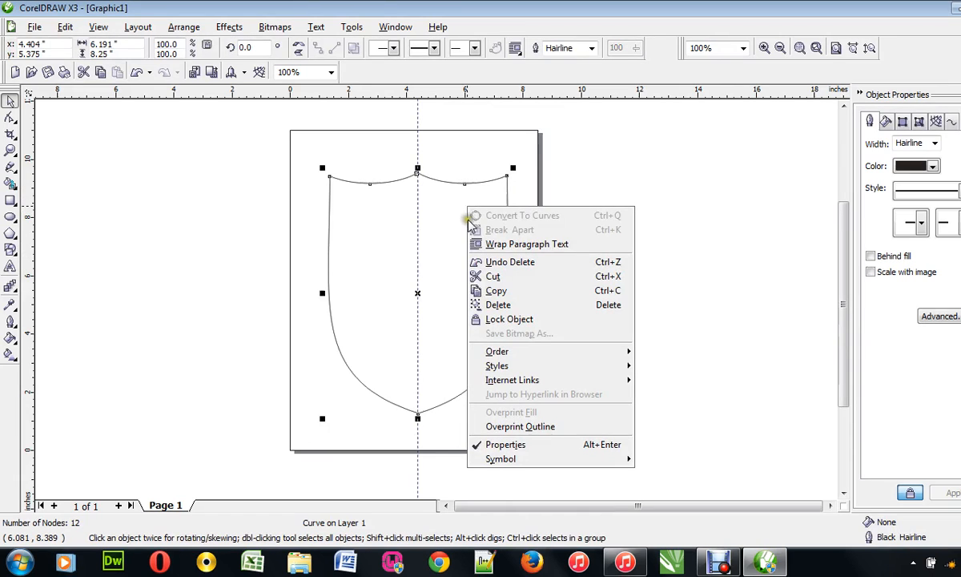
left_click(589, 281)
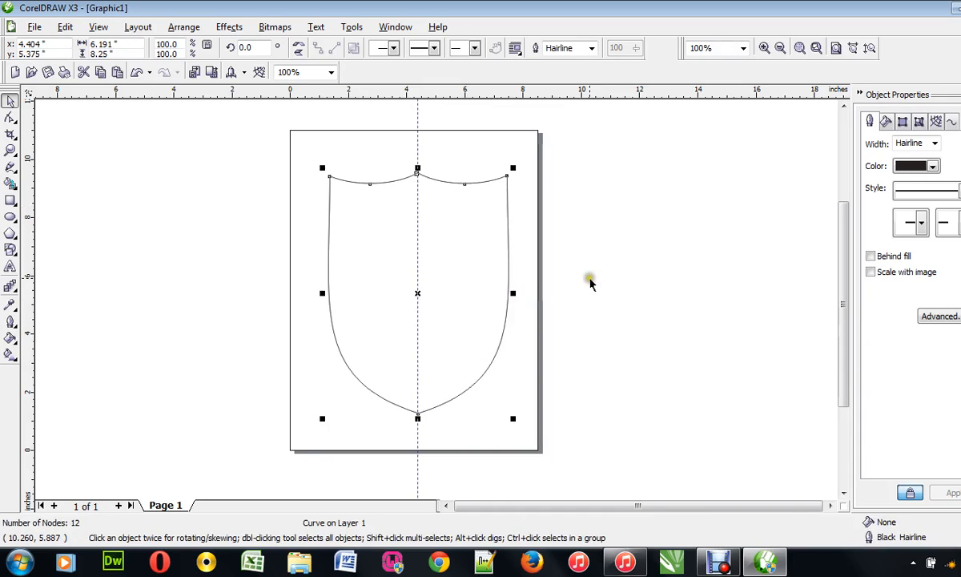
mouse_move(633, 334)
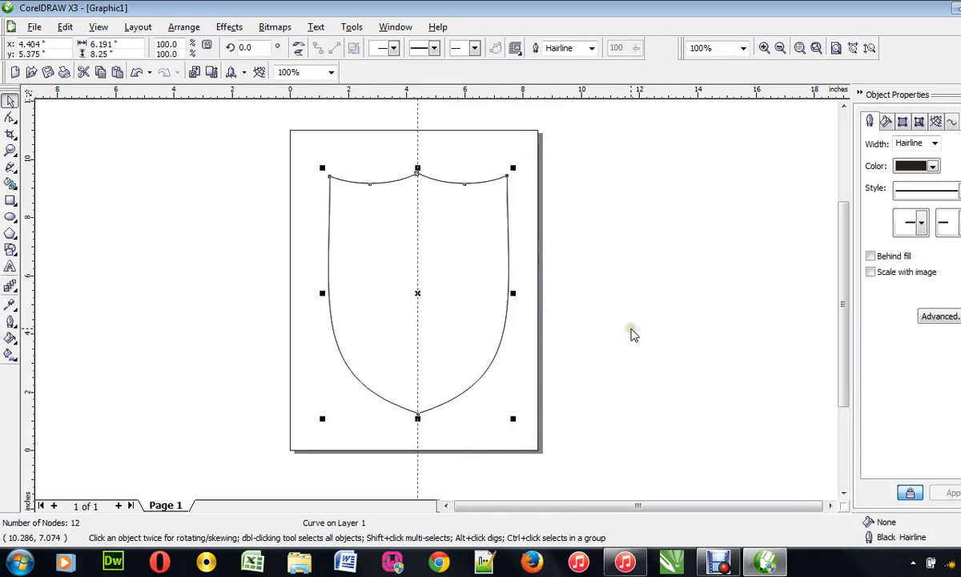
mouse_move(523, 397)
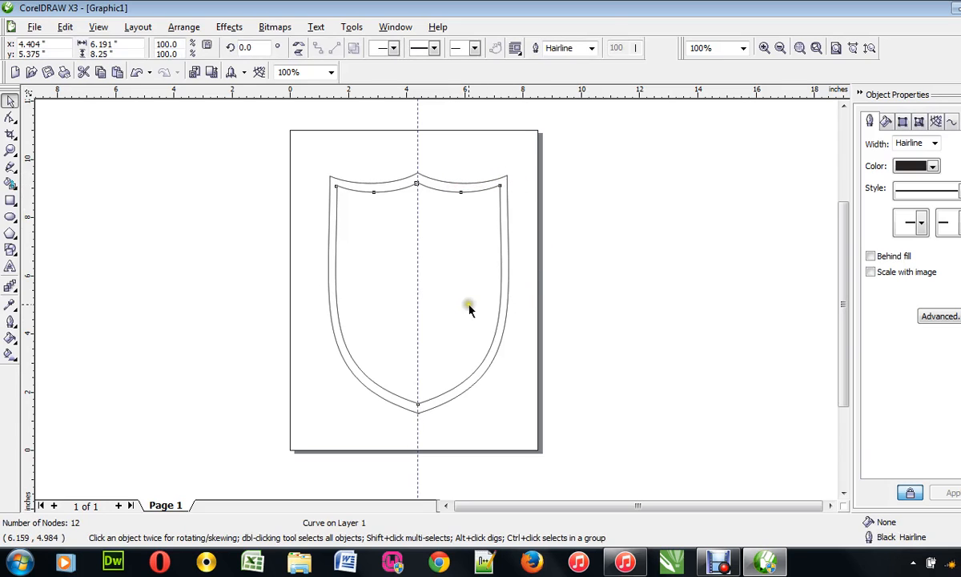
left_click(471, 311)
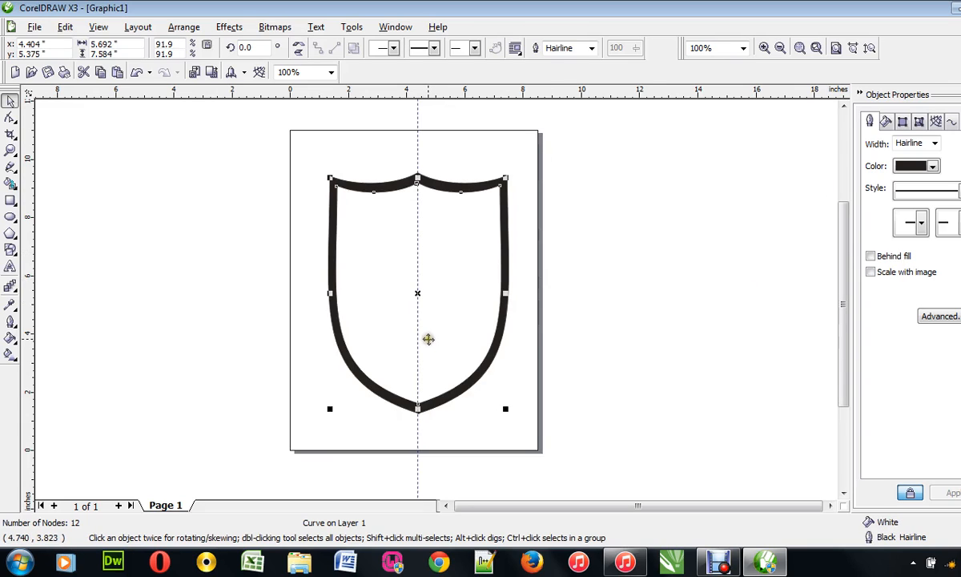
mouse_move(489, 413)
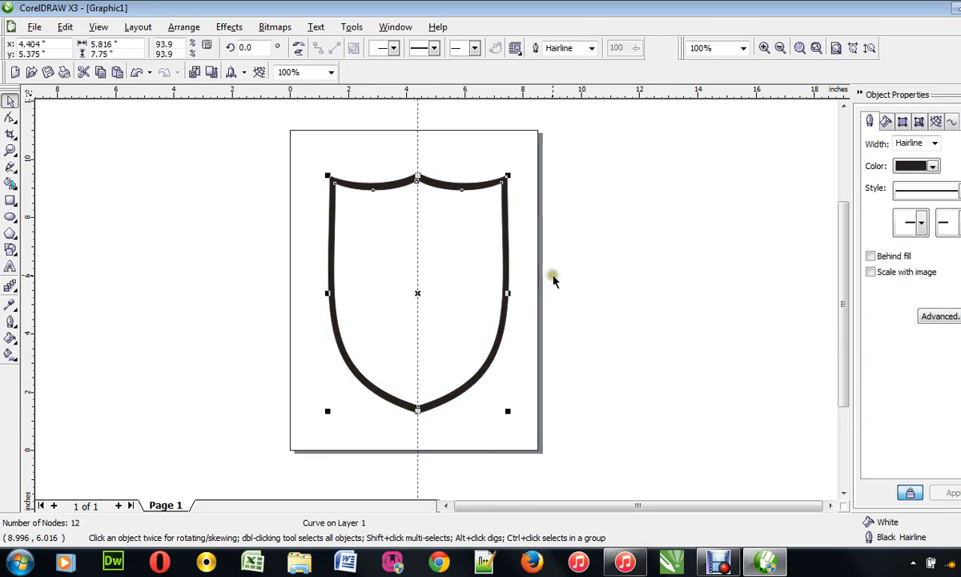
mouse_move(605, 217)
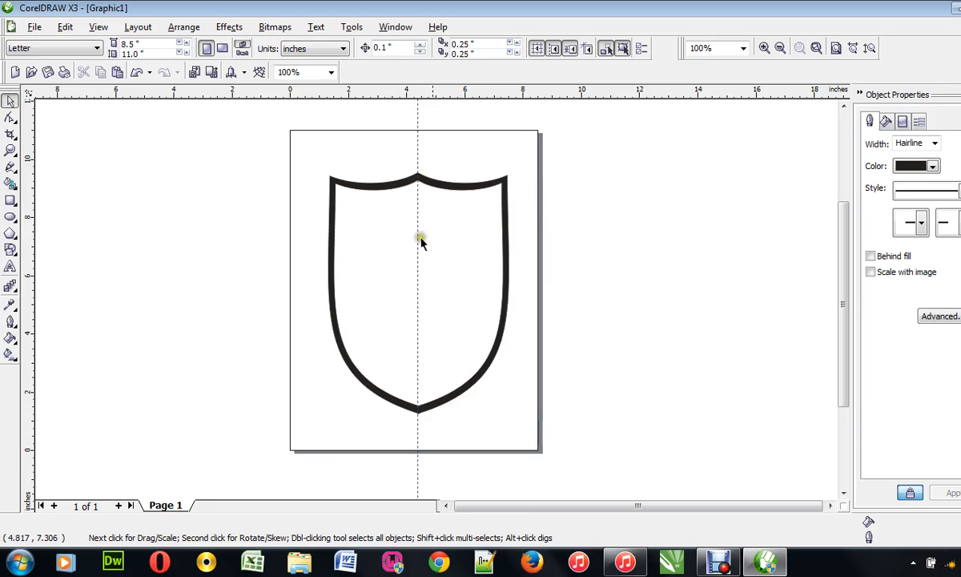
mouse_move(32, 269)
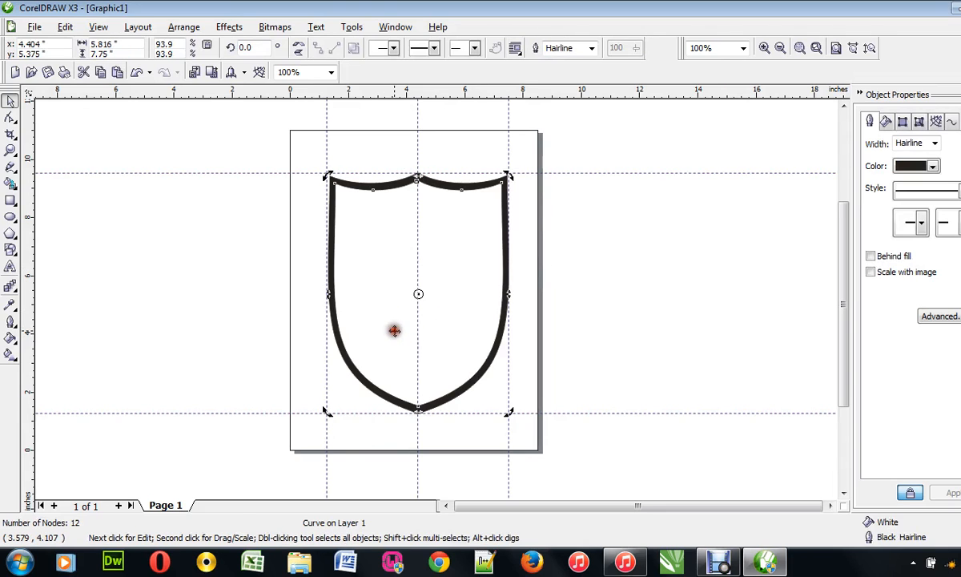
left_click(394, 330)
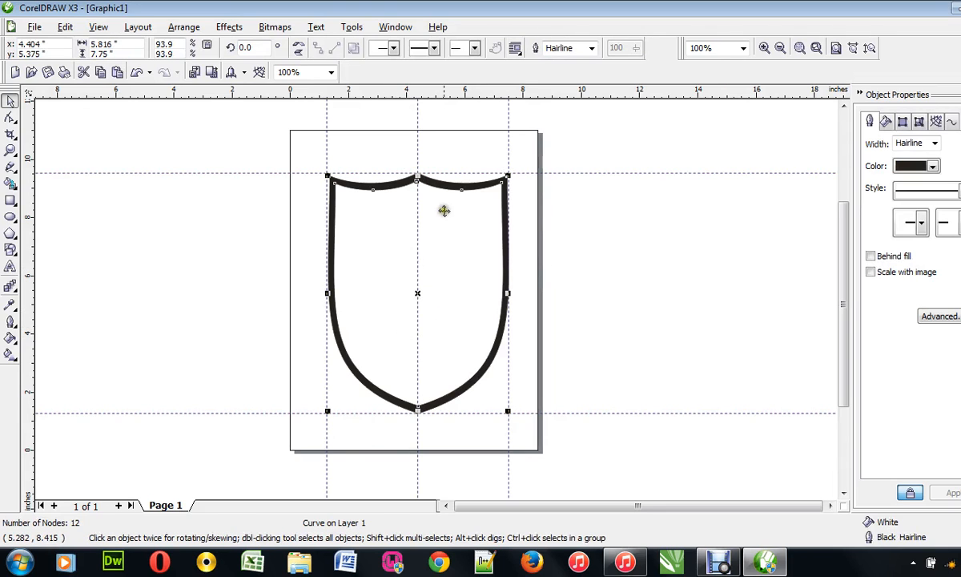
mouse_move(448, 413)
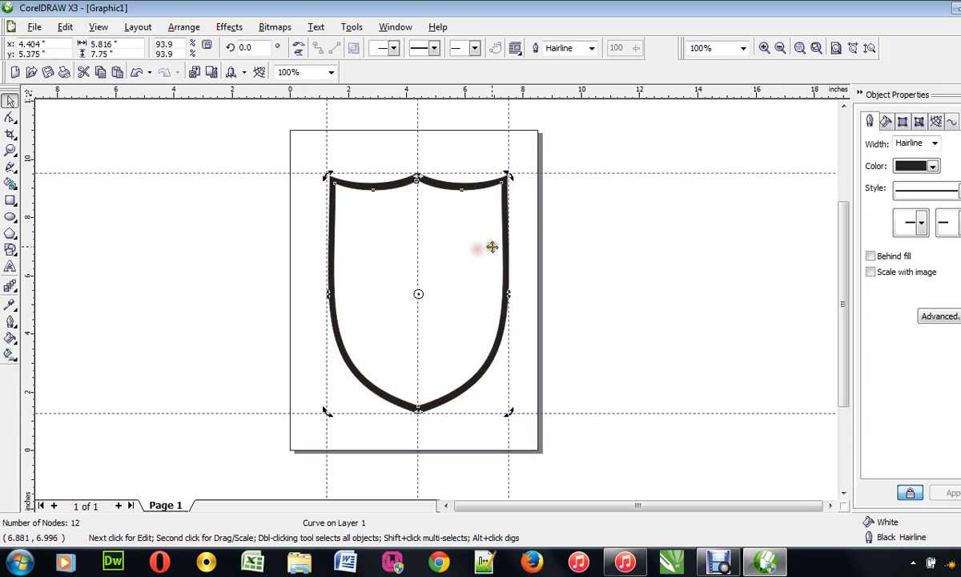
right_click(494, 246)
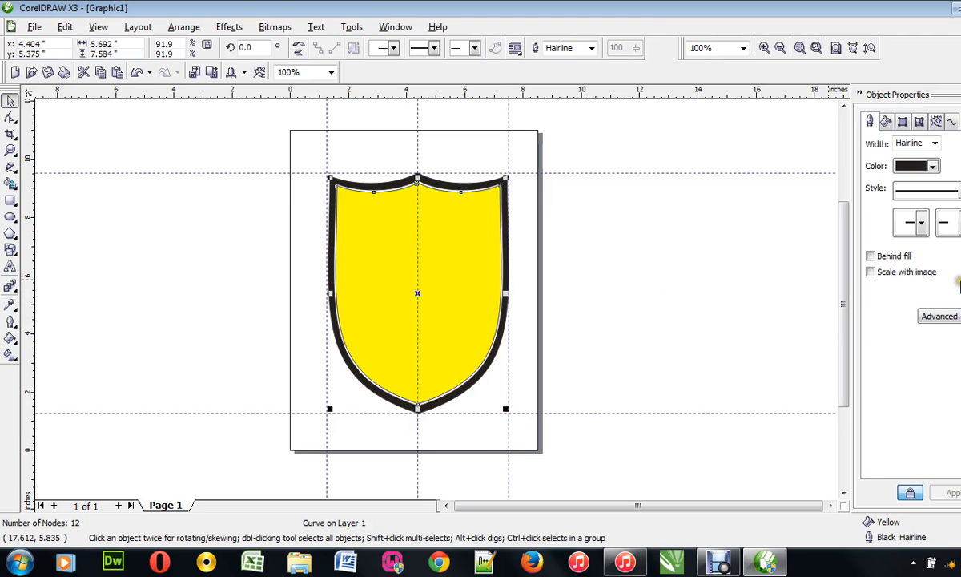
left_click(932, 143)
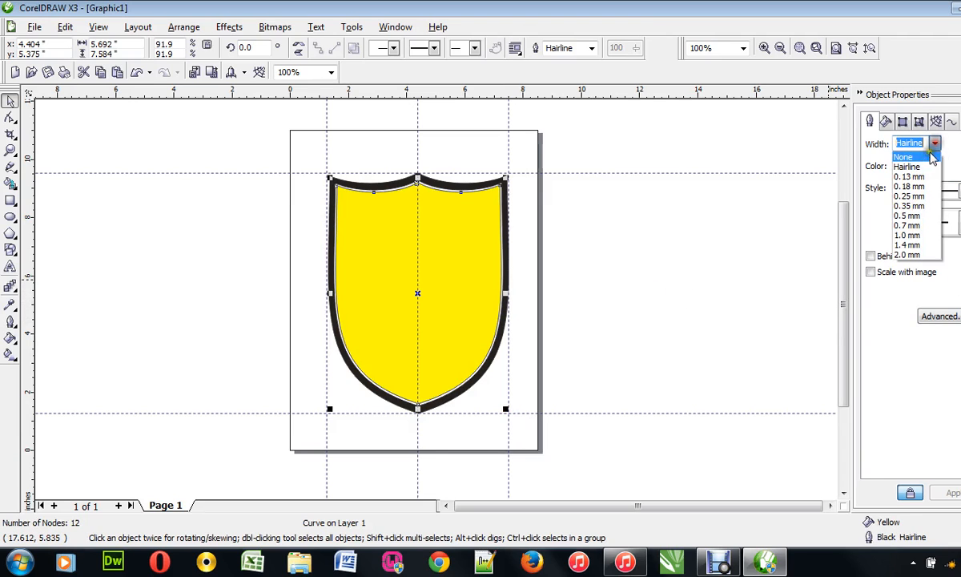
left_click(903, 155)
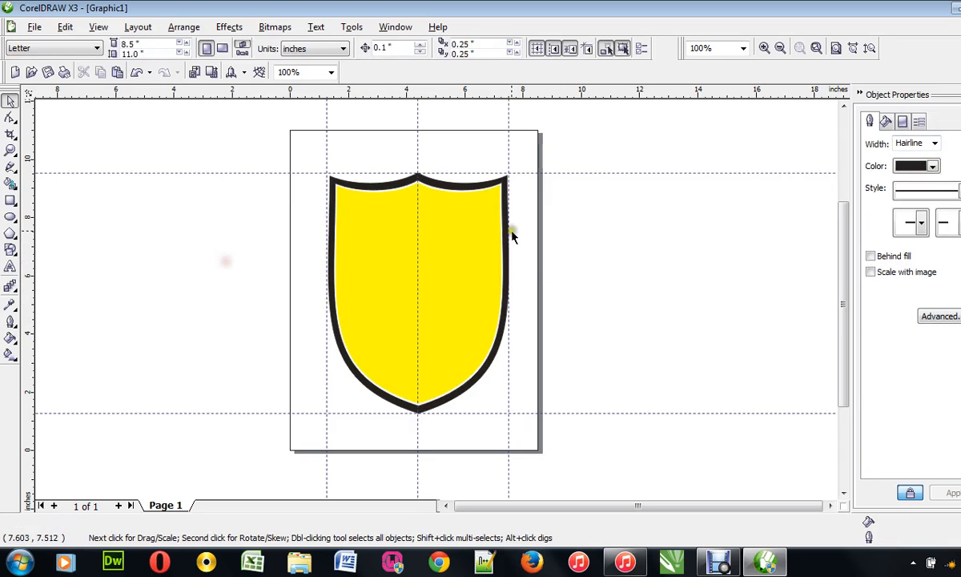
mouse_move(580, 339)
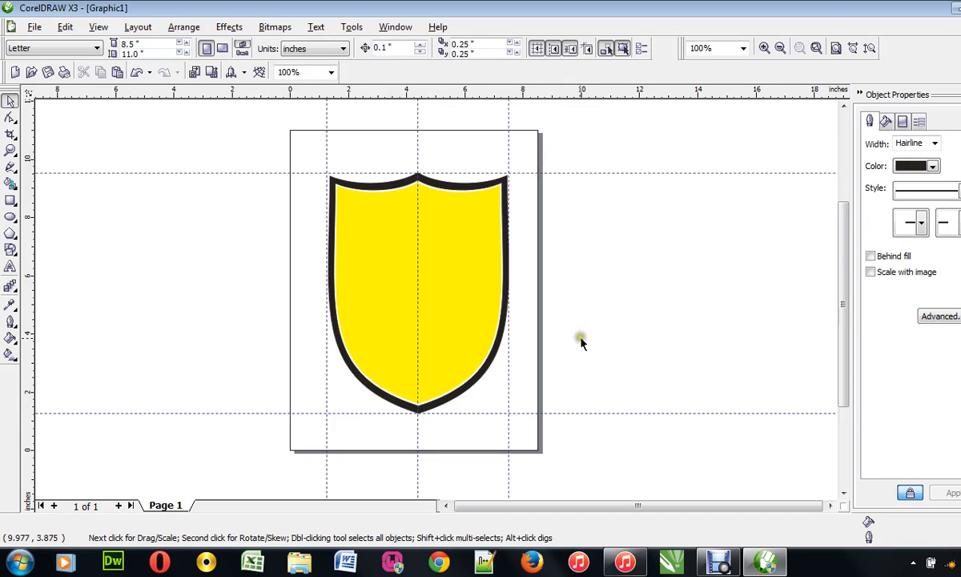
mouse_move(514, 273)
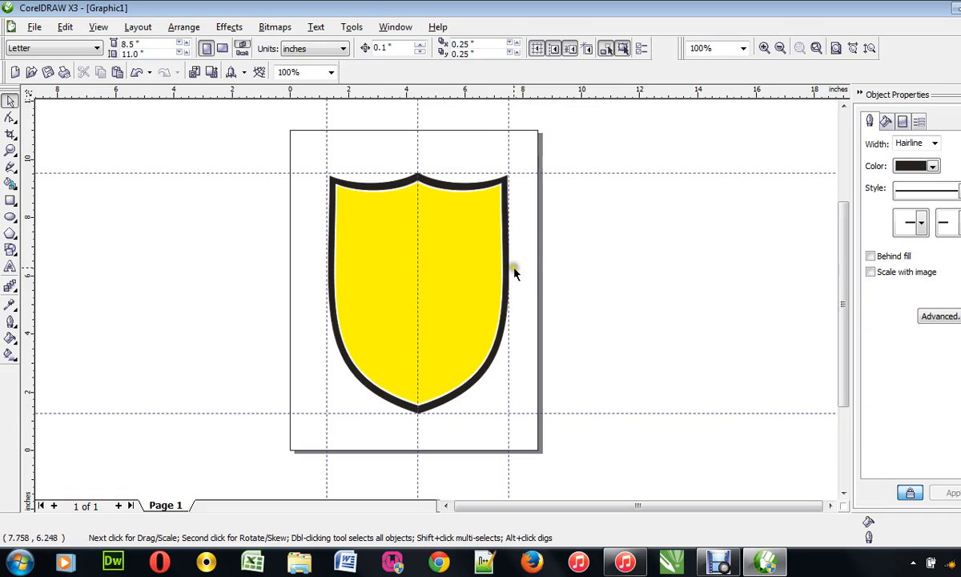
mouse_move(498, 362)
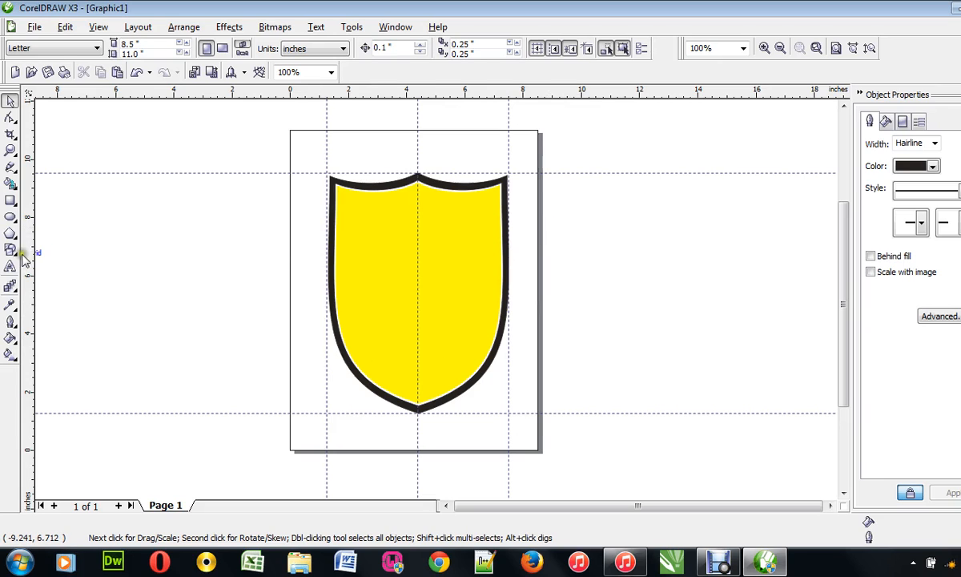
Create a text object beside the shield reading EZENET, correcting a mistyped start.
left_click(11, 266)
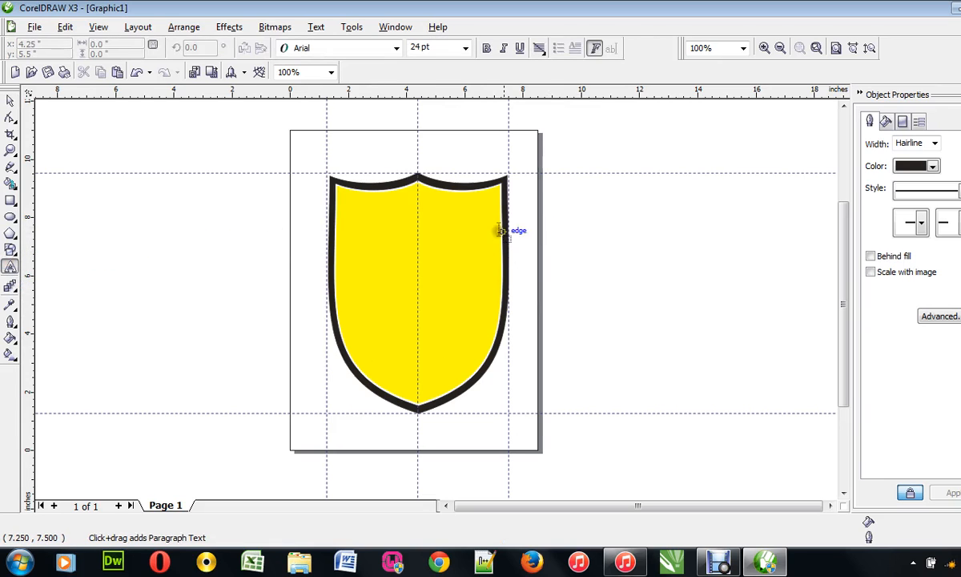
left_click(560, 234)
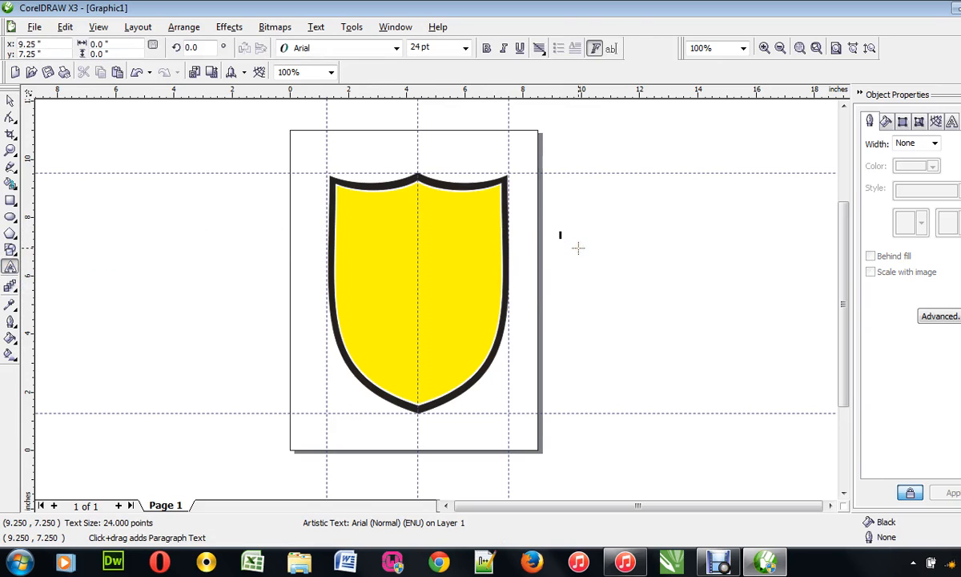
type("eze")
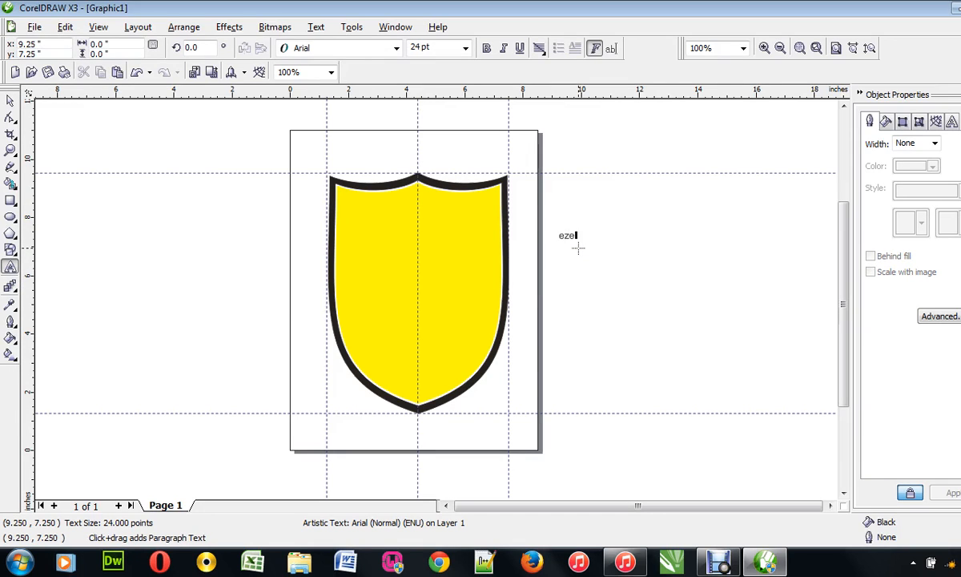
key("BackSpace")
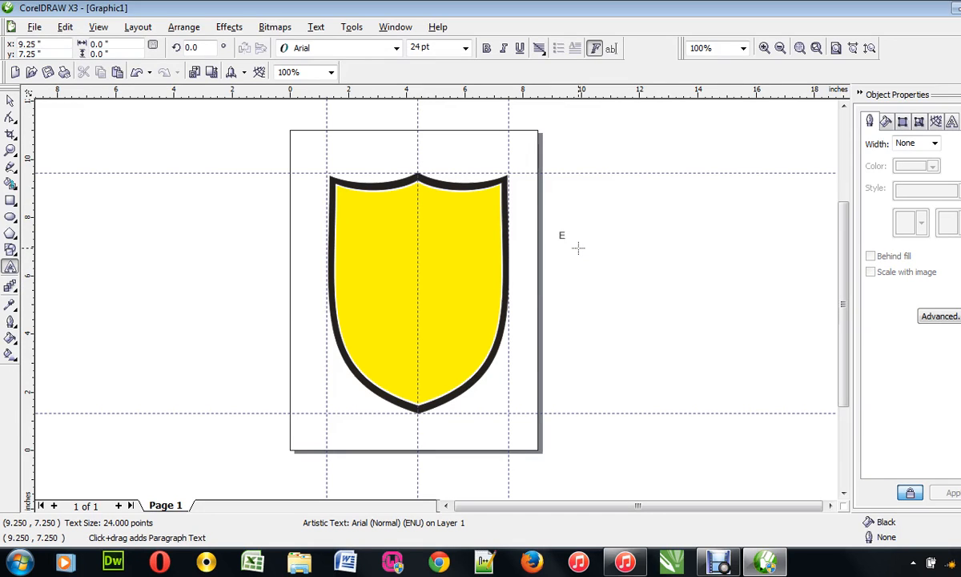
type("ZENETI")
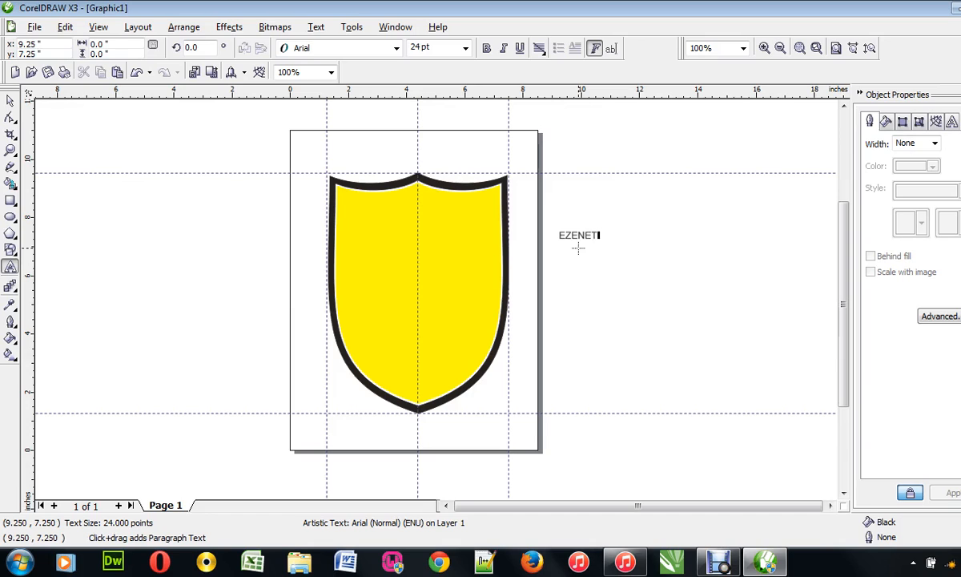
key("Backspace")
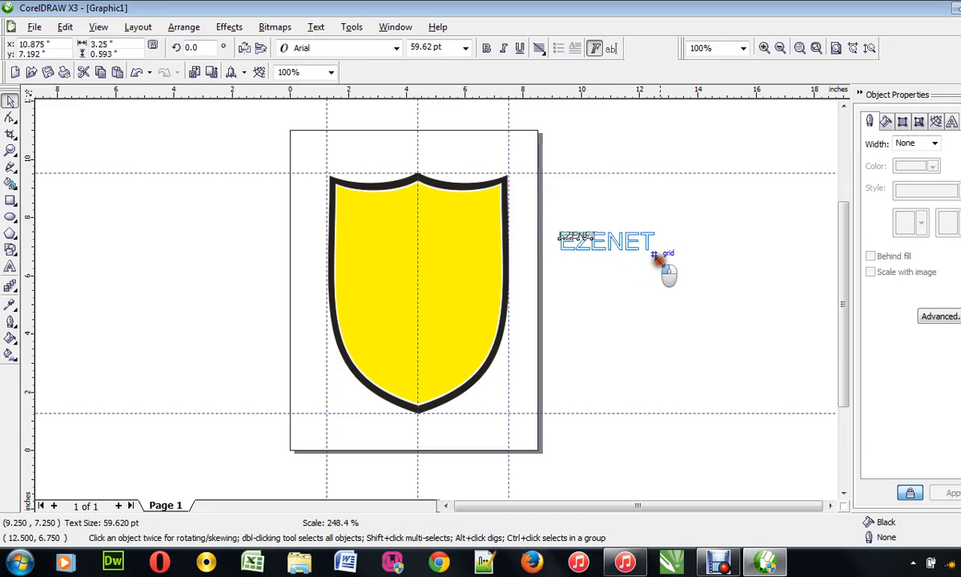
Enlarge EZENET and stretch it across the top of the shield.
left_click_drag(605, 242, 397, 205)
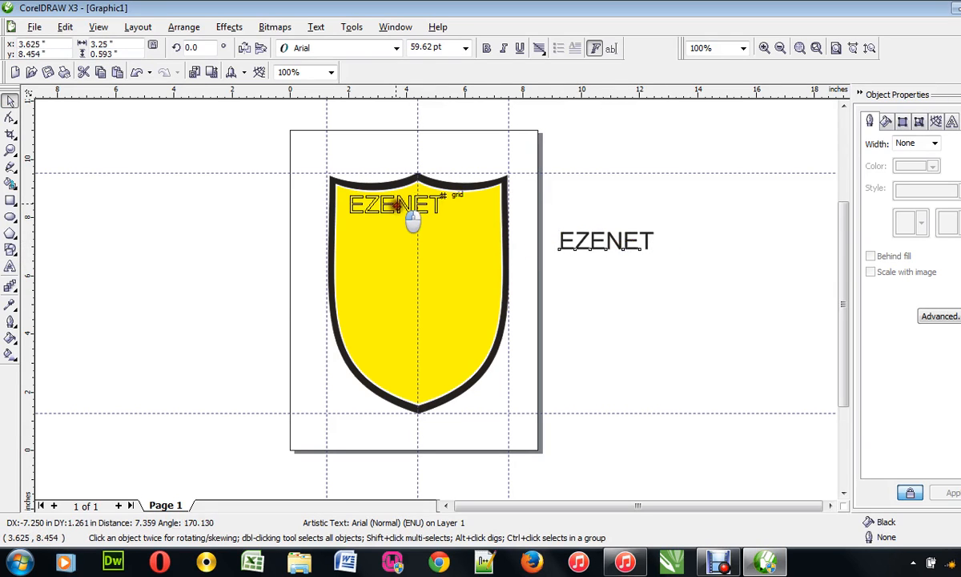
left_click_drag(398, 207, 409, 211)
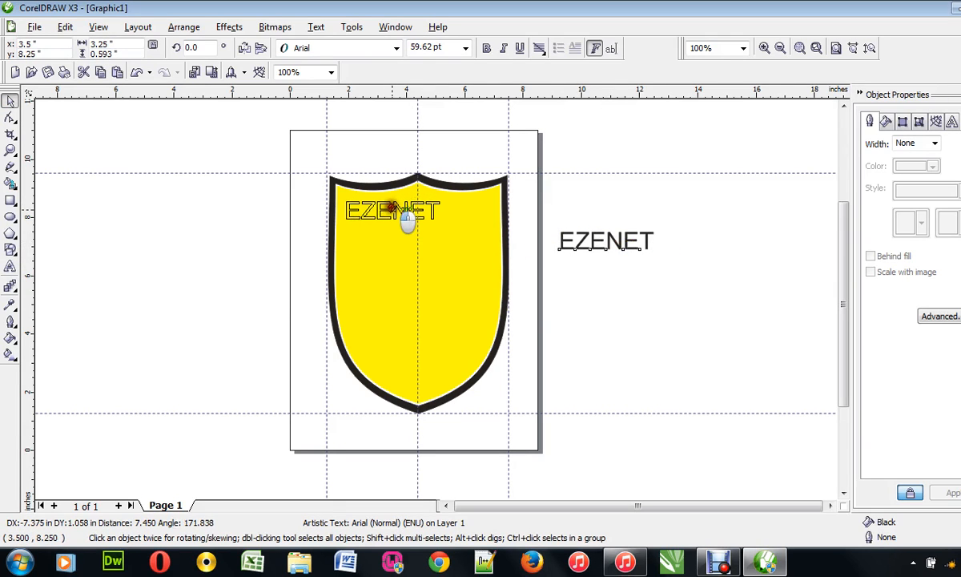
left_click_drag(407, 212, 500, 211)
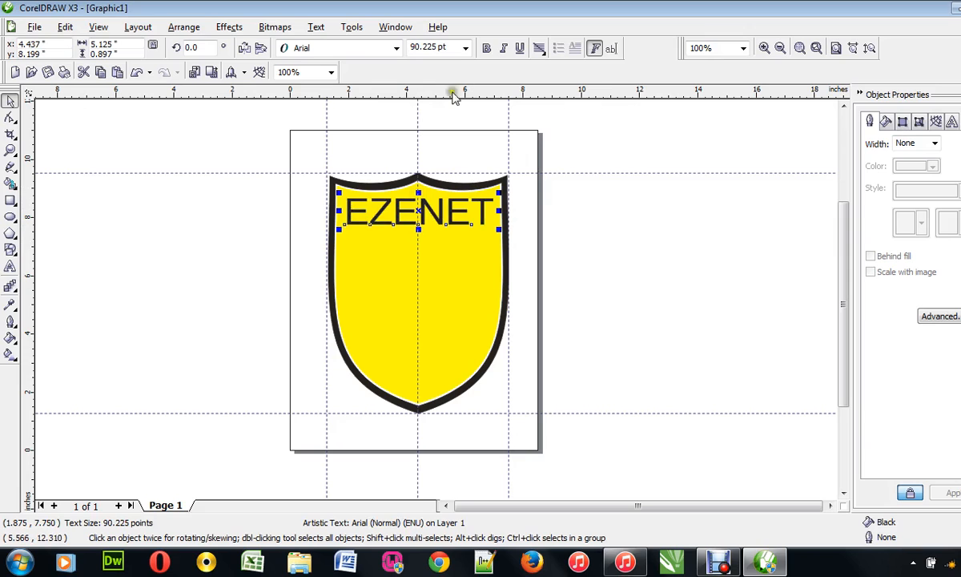
Set the EZENET text in Arial Black from the property bar font list.
left_click(397, 48)
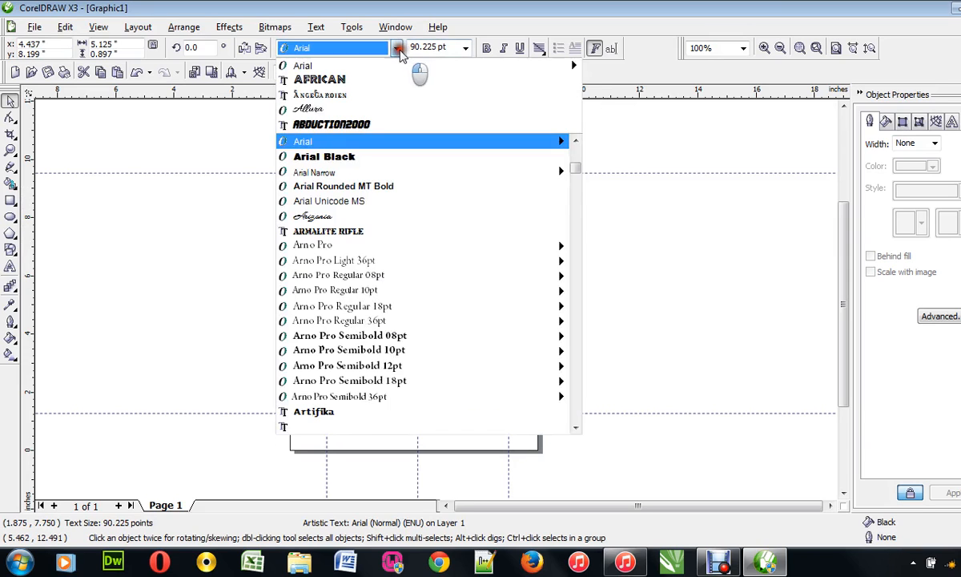
left_click(321, 78)
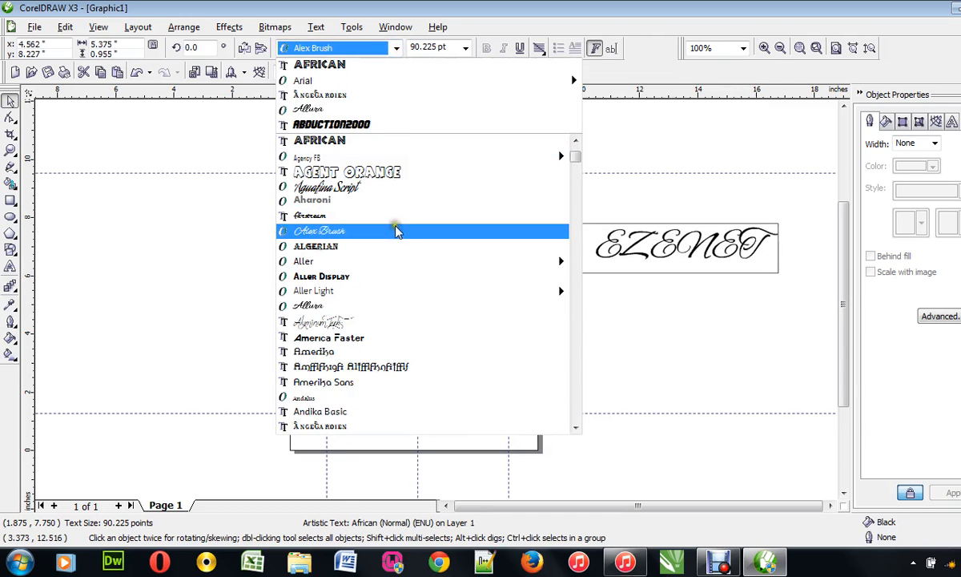
left_click(324, 247)
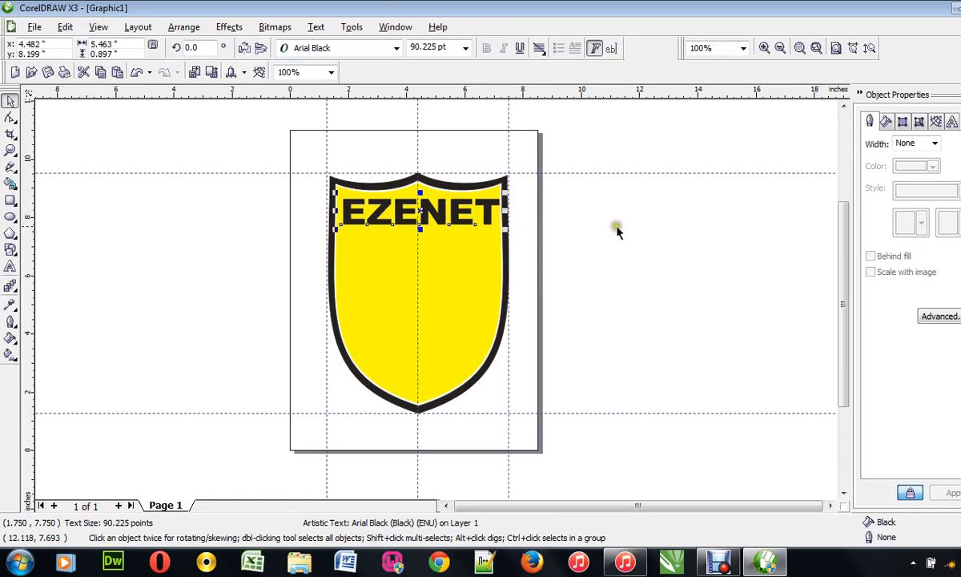
Give EZENET a white outline about 0.35 mm wide in Object Properties, then deselect it.
left_click(935, 145)
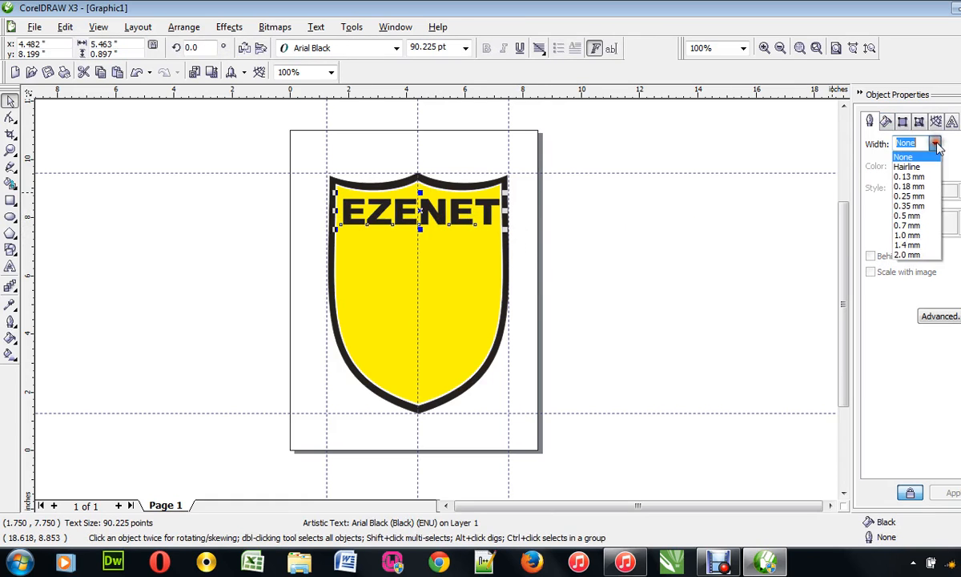
left_click(907, 165)
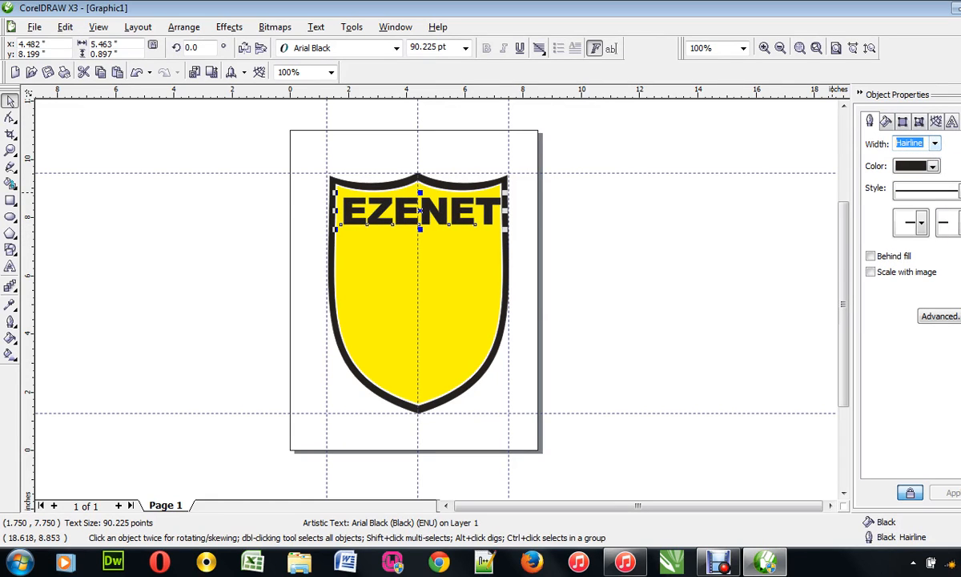
left_click(932, 165)
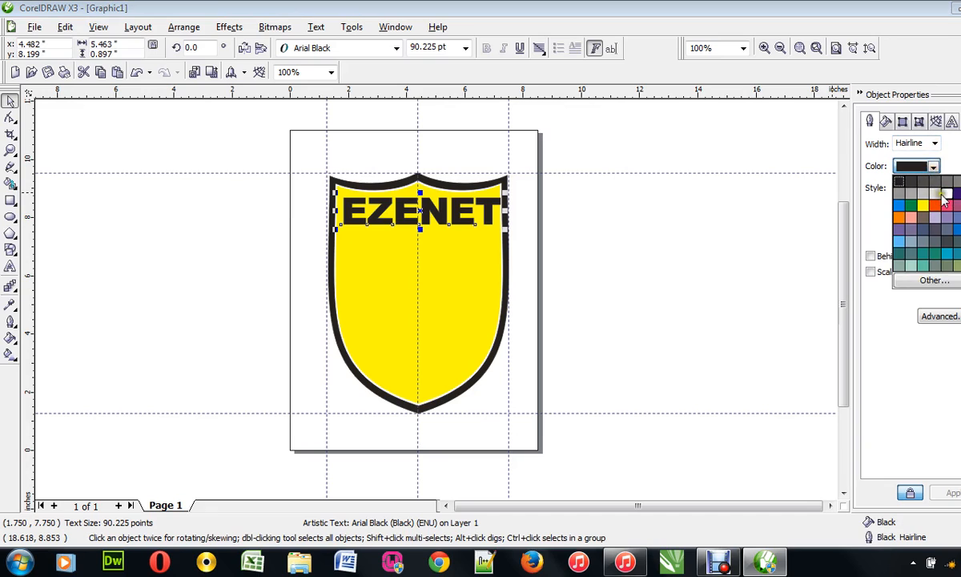
left_click(900, 181)
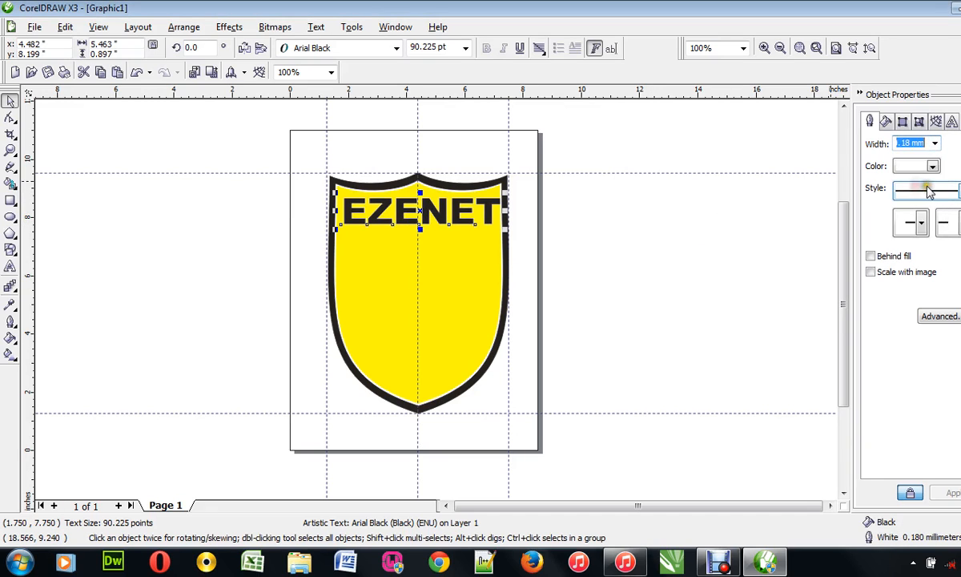
left_click(932, 165)
type(".35")
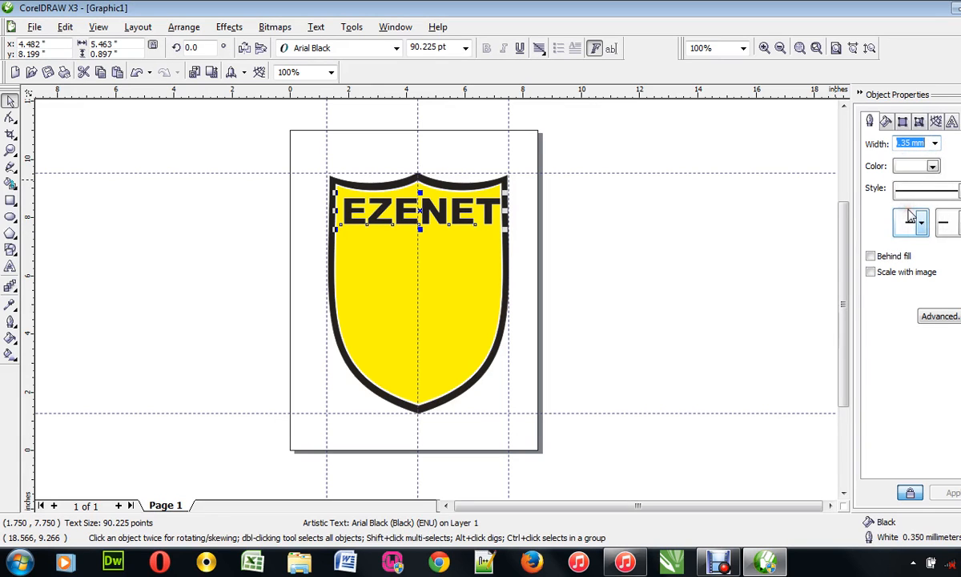
left_click(420, 211)
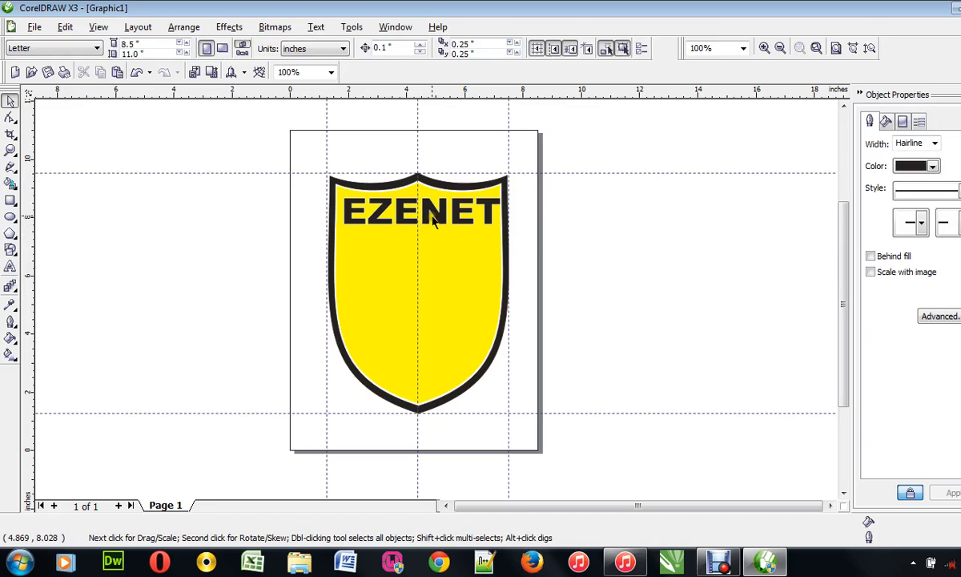
mouse_move(370, 253)
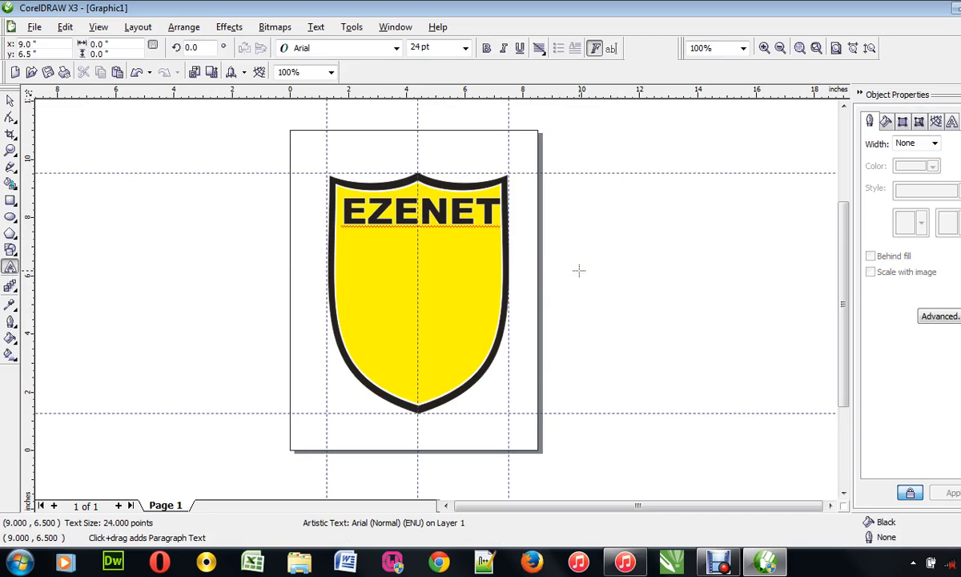
Add the NURSERY & PRIMARY SCHOOL line and move it under EZENET on the shield.
type("NURSERY & PRIMAR")
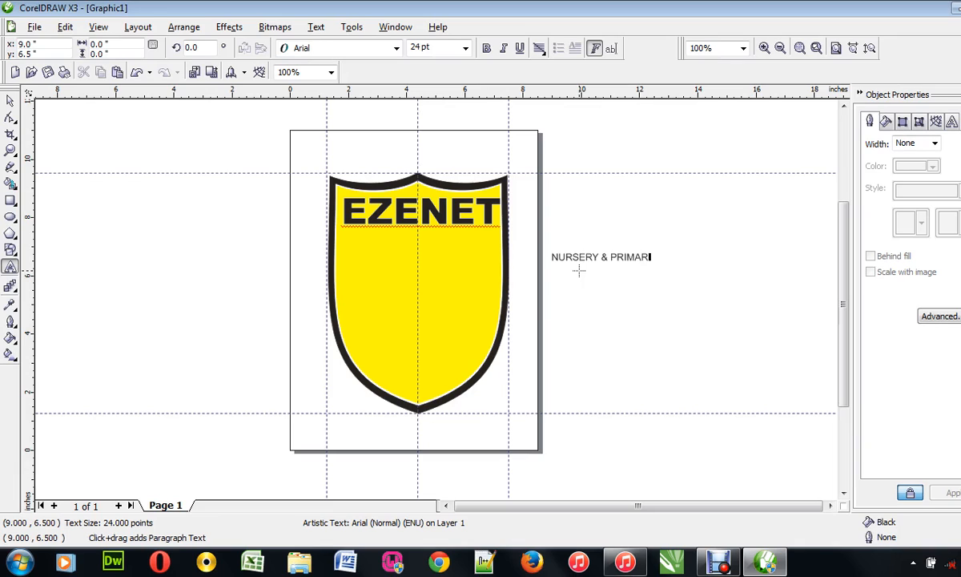
type("Y SCHOOL")
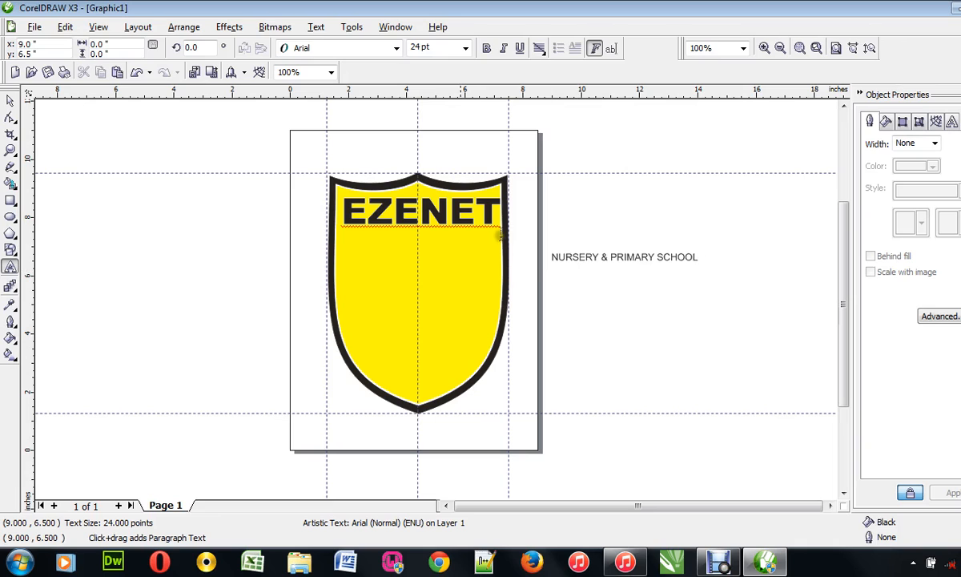
left_click(625, 256)
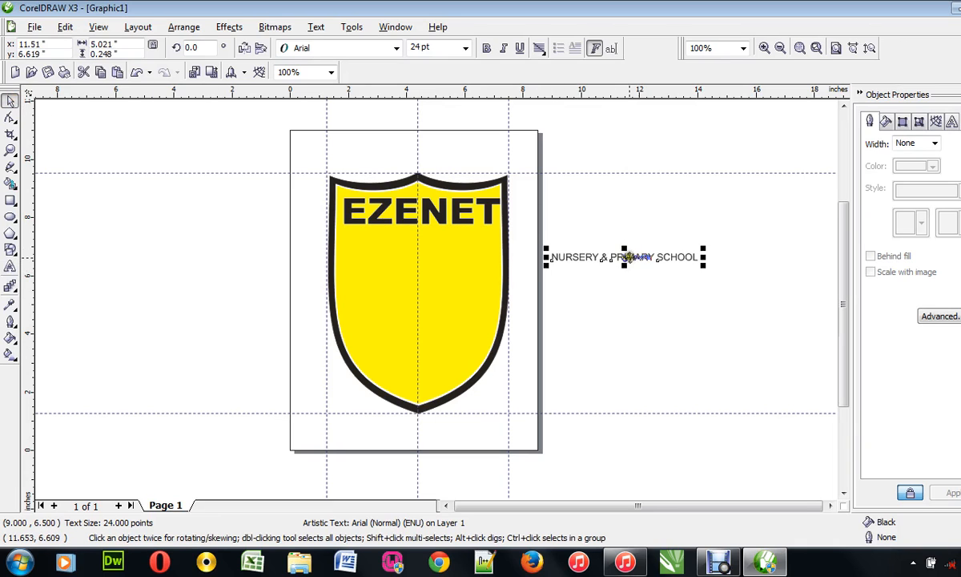
left_click_drag(625, 256, 415, 231)
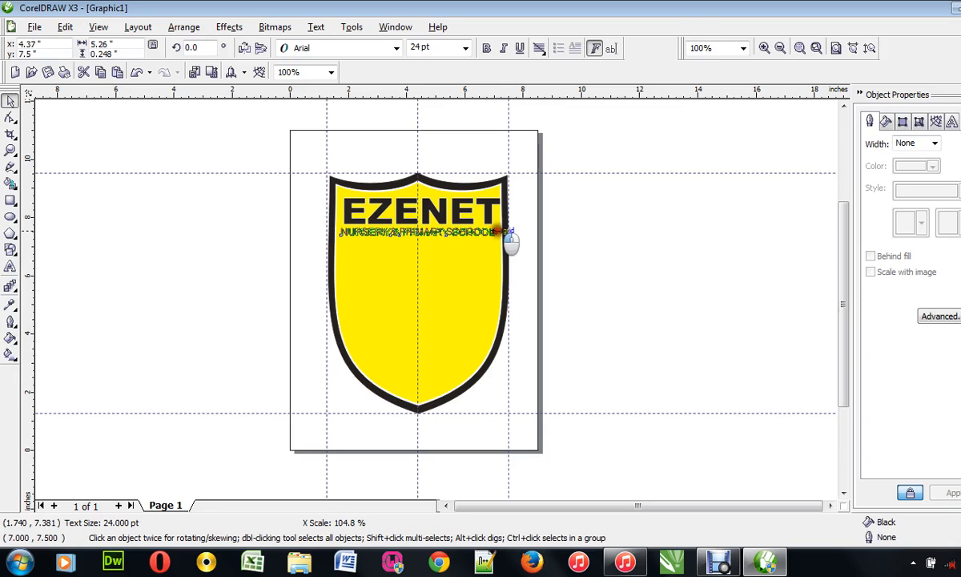
left_click(420, 230)
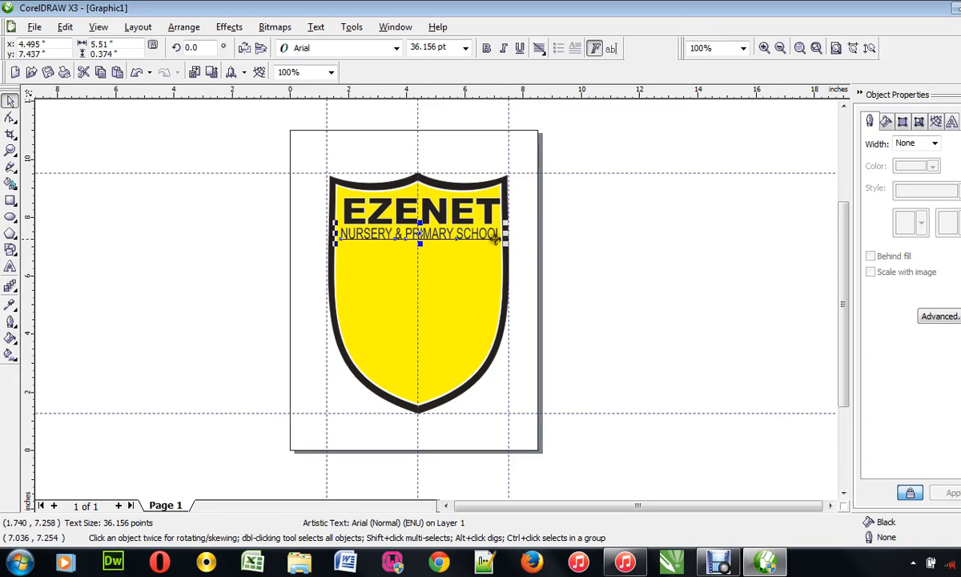
Set the school name line in Arial Rounded MT Bold and colour it red.
left_click(397, 48)
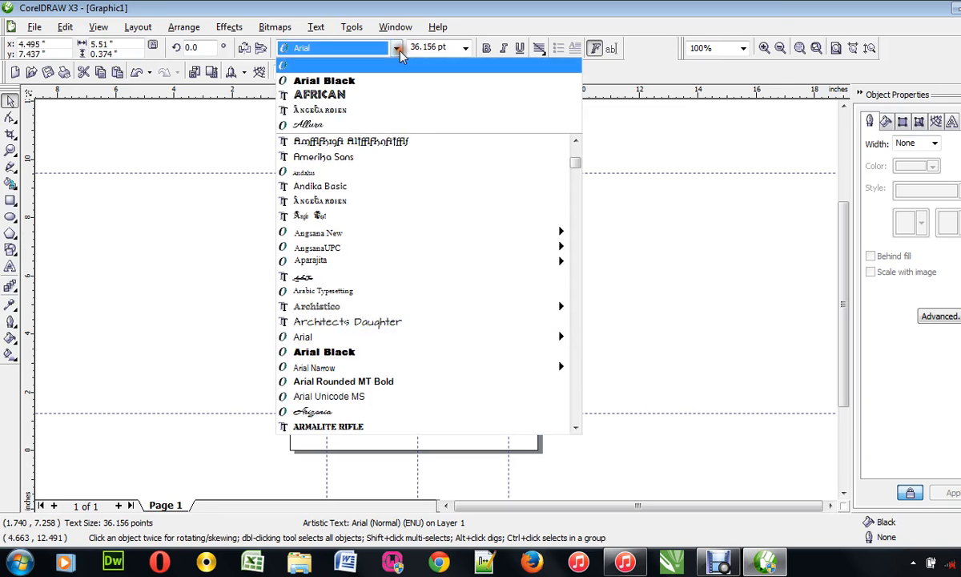
left_click(320, 185)
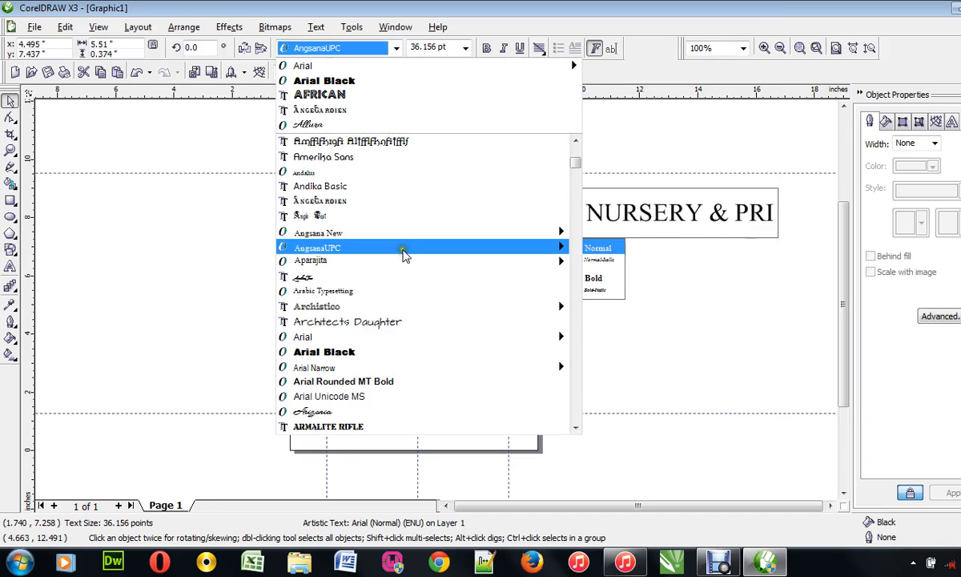
left_click(323, 351)
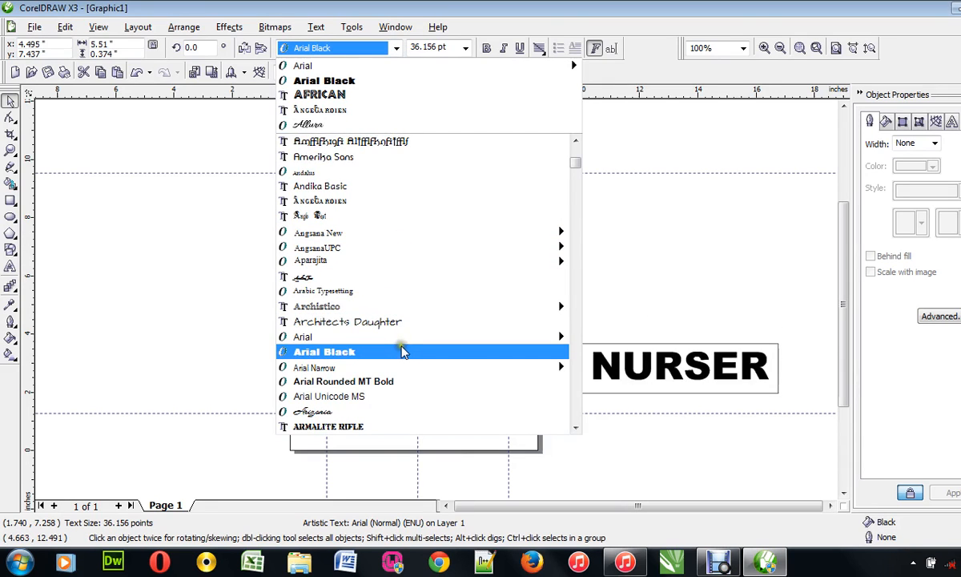
left_click(343, 382)
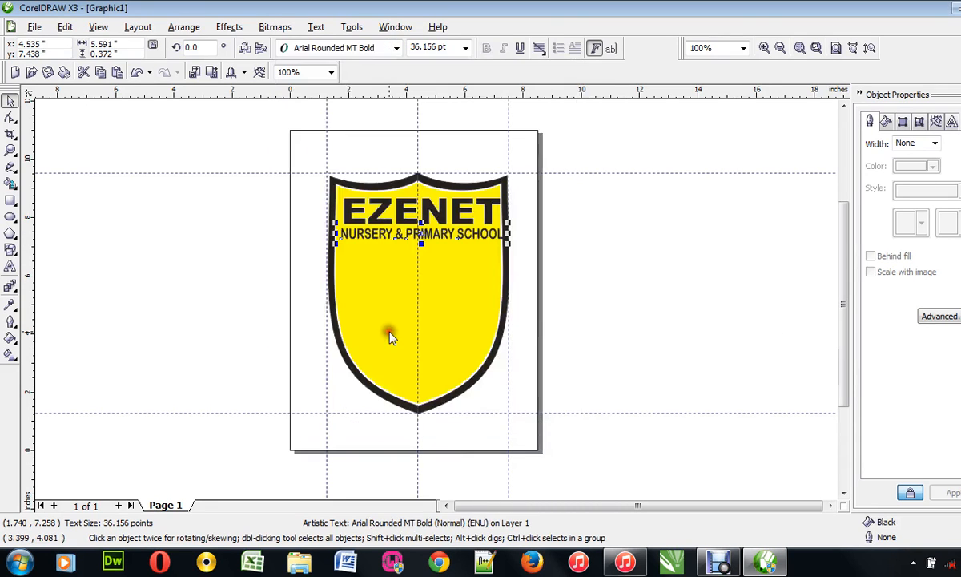
mouse_move(536, 243)
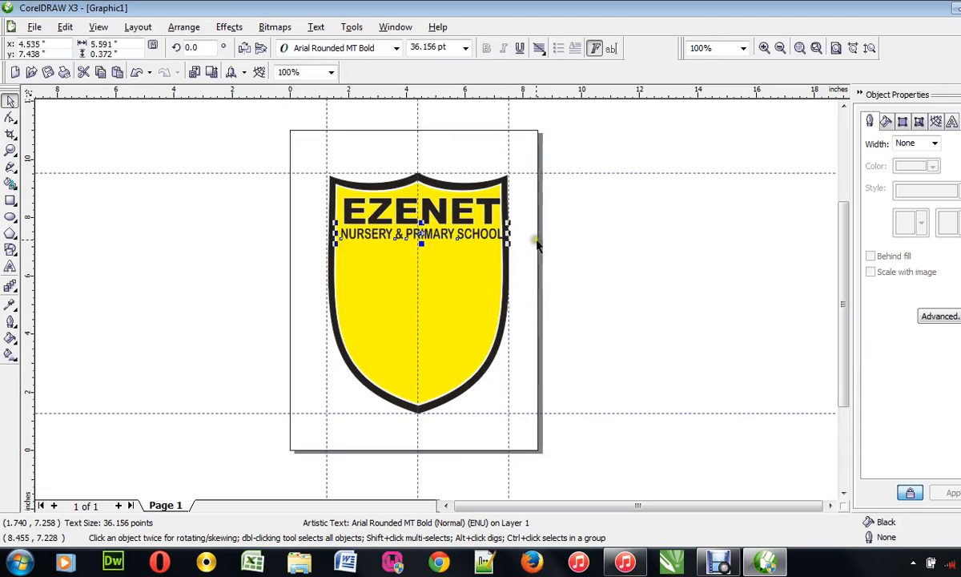
mouse_move(538, 244)
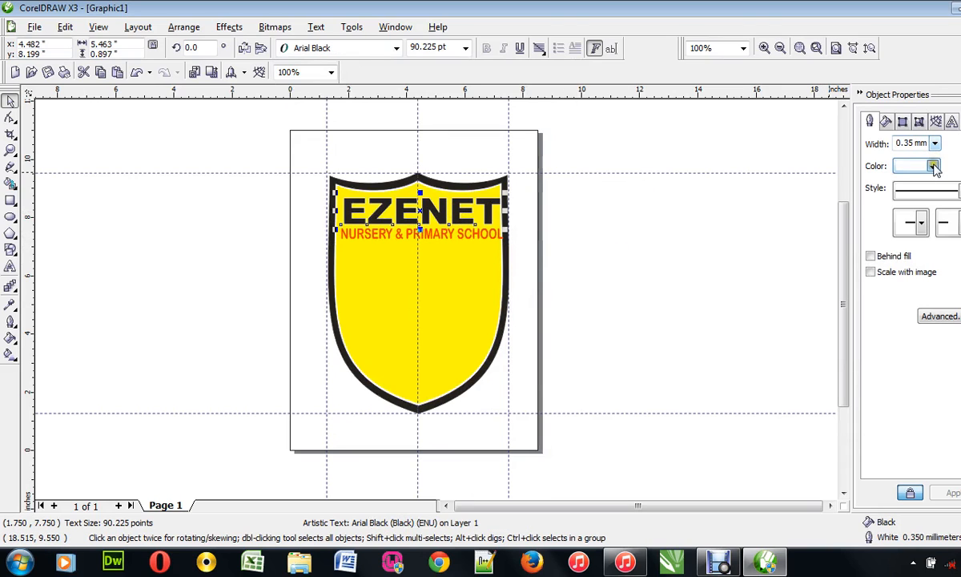
left_click(932, 164)
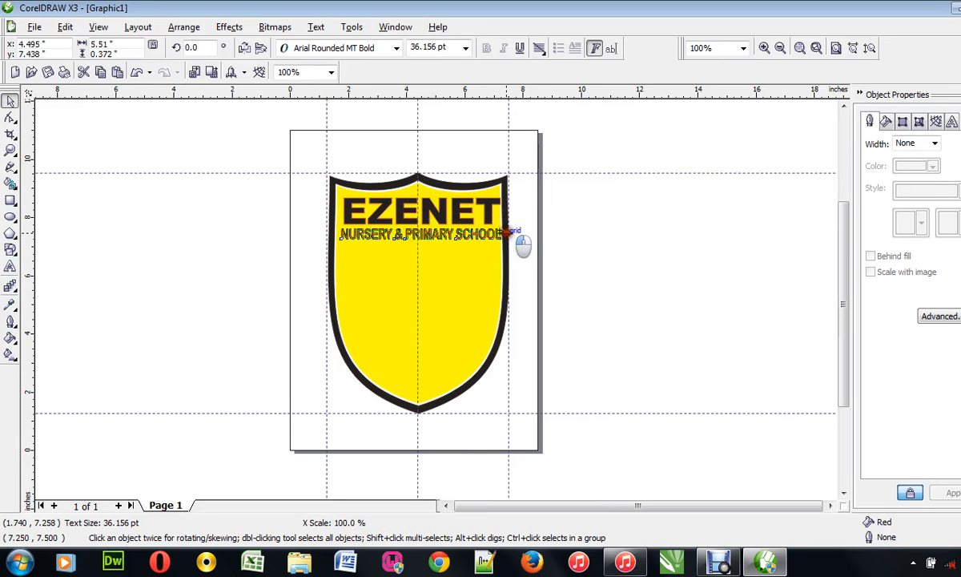
Stretch the school name line wider to span the shield between the guides.
left_click(417, 234)
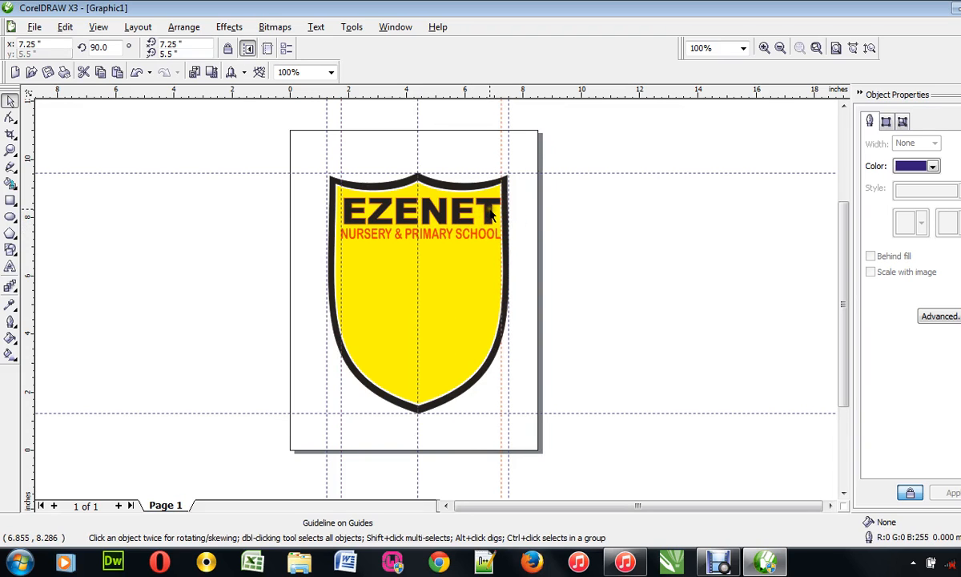
left_click(417, 212)
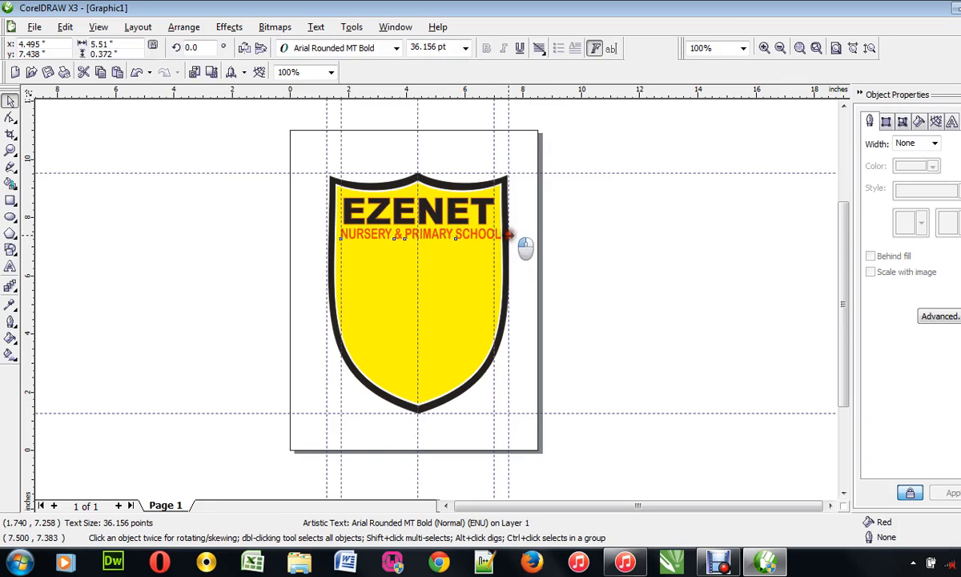
left_click_drag(510, 234, 505, 234)
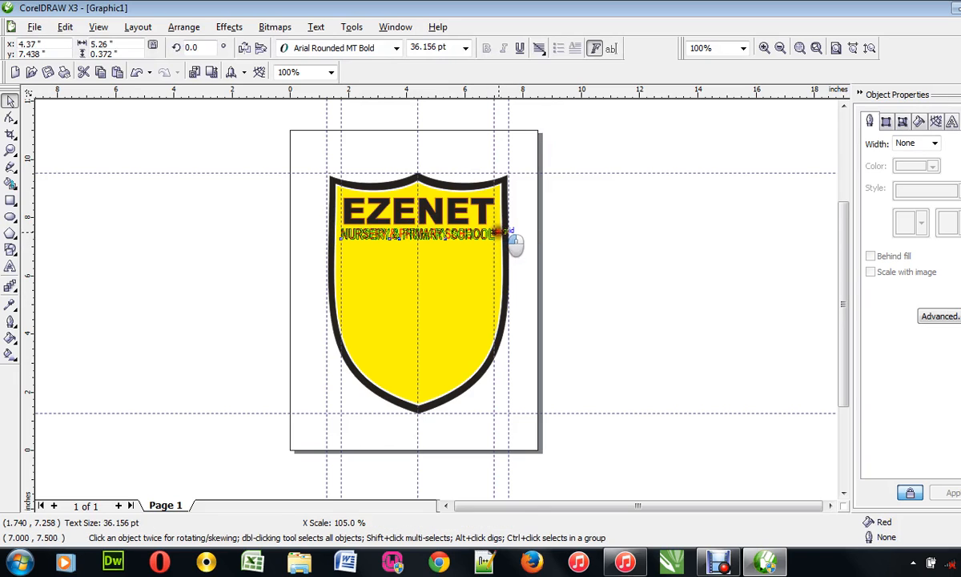
left_click(415, 234)
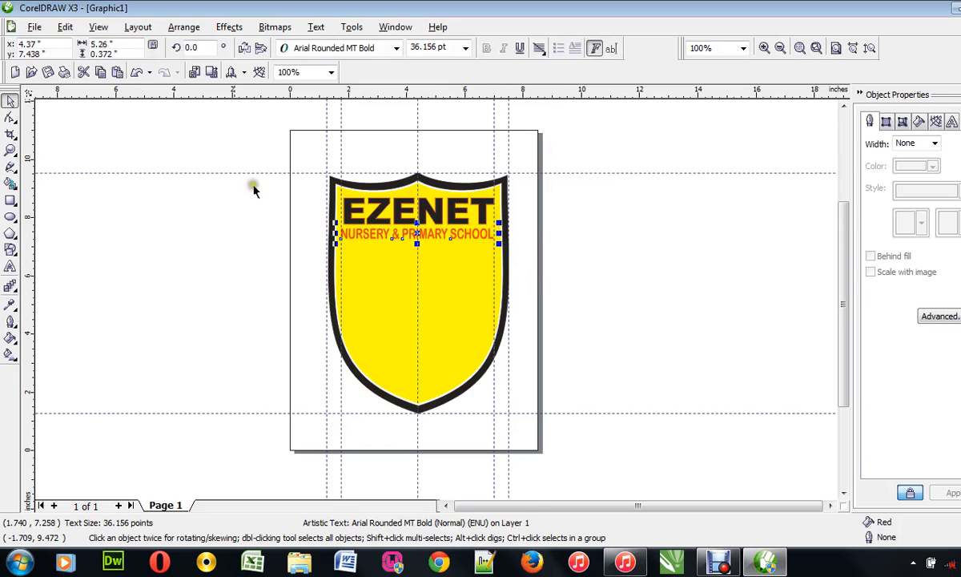
left_click(152, 223)
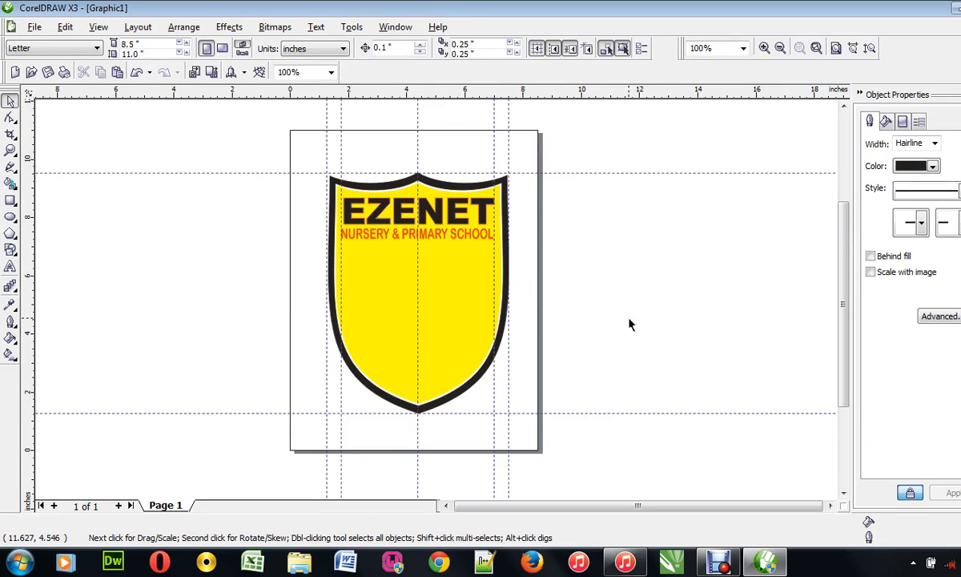
mouse_move(385, 310)
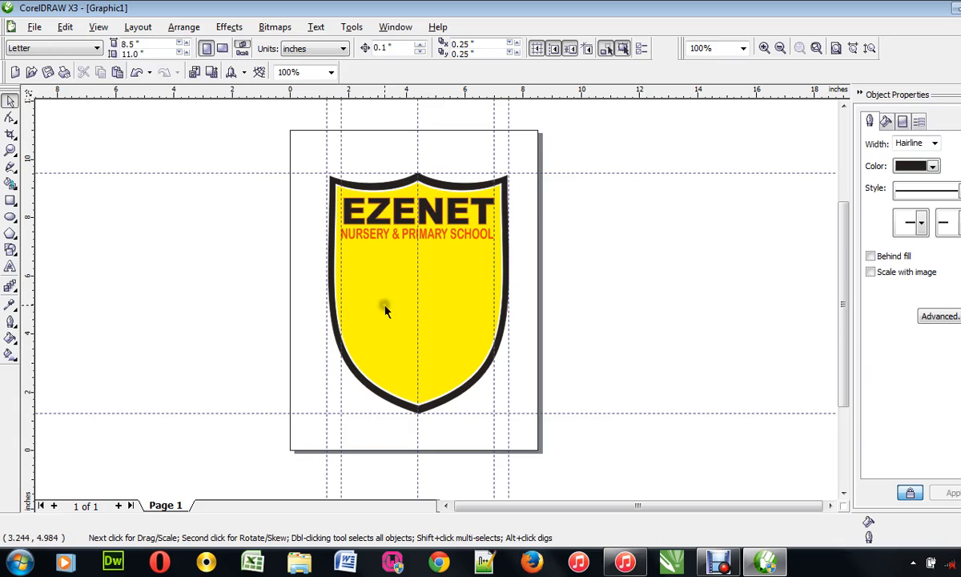
mouse_move(336, 330)
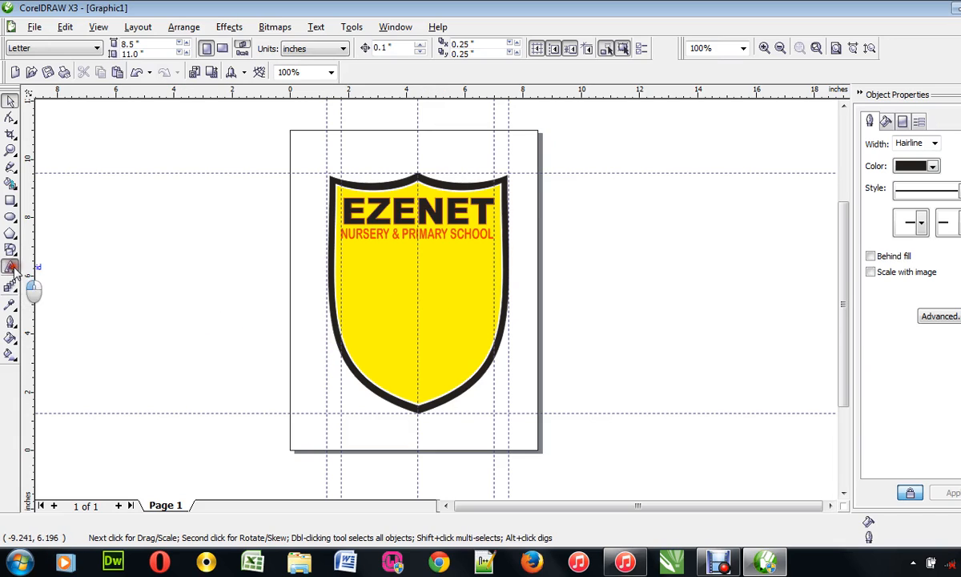
Type 'Literacy is the Illumination of Life...' and move it to the bottom of the shield.
left_click(11, 266)
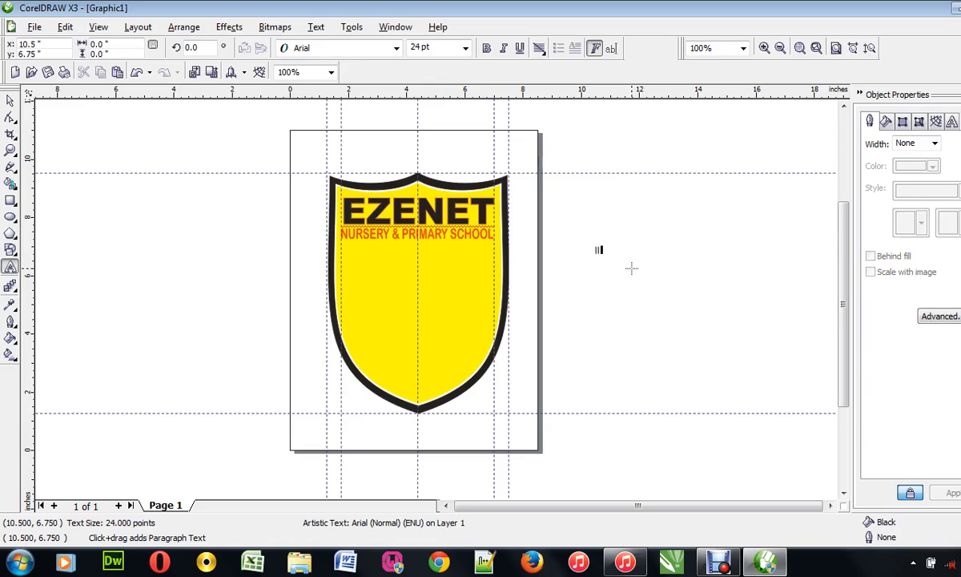
type("Liter")
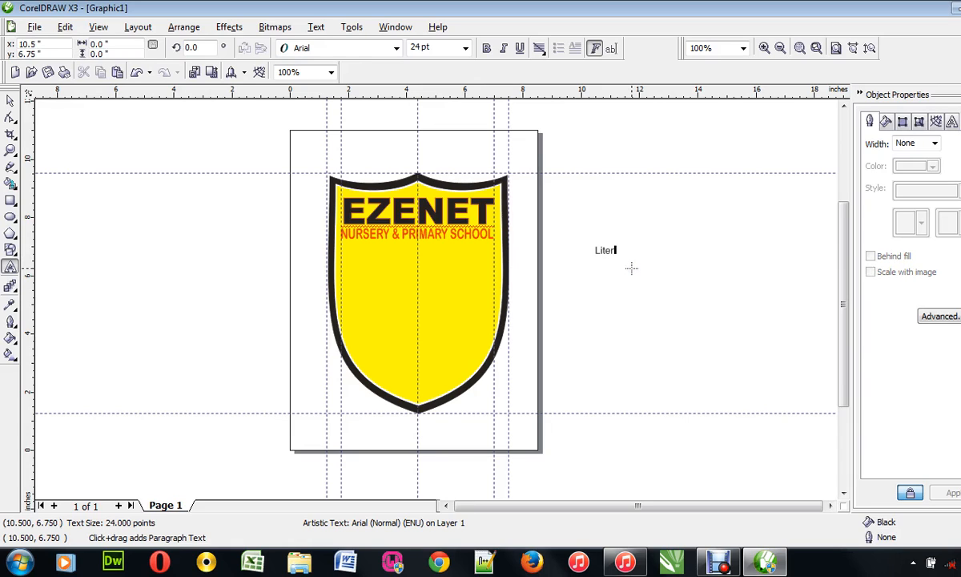
type("acy is the Illumination o")
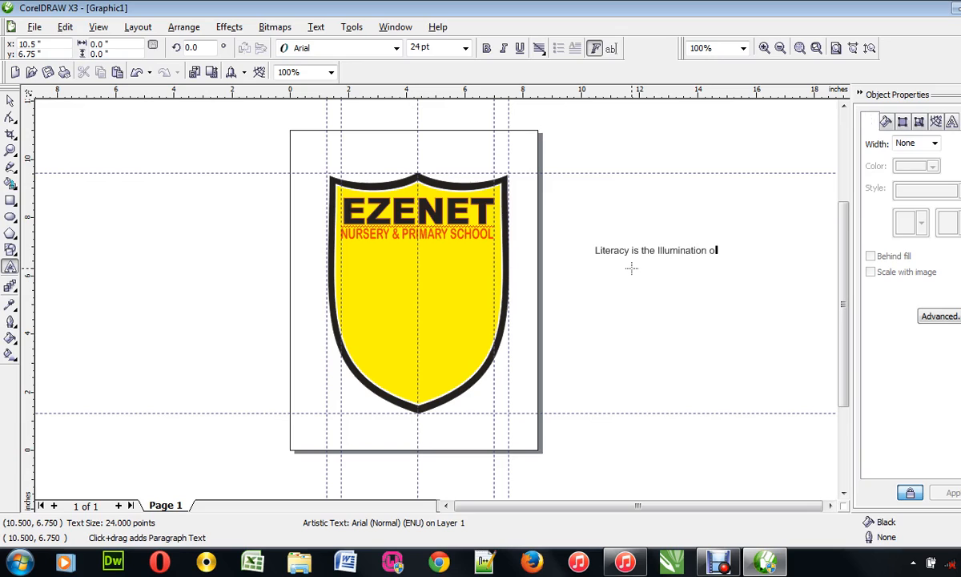
type("f Life")
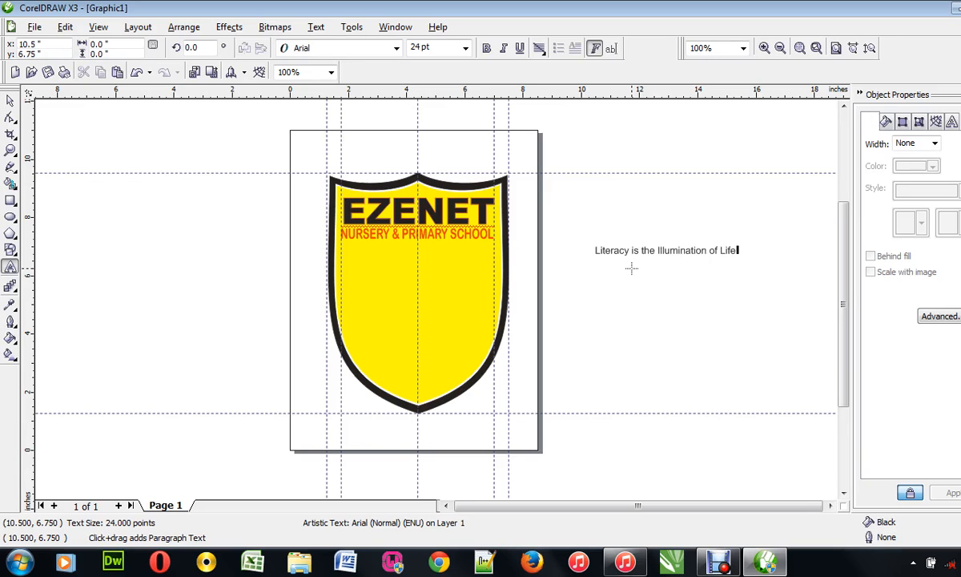
type("...")
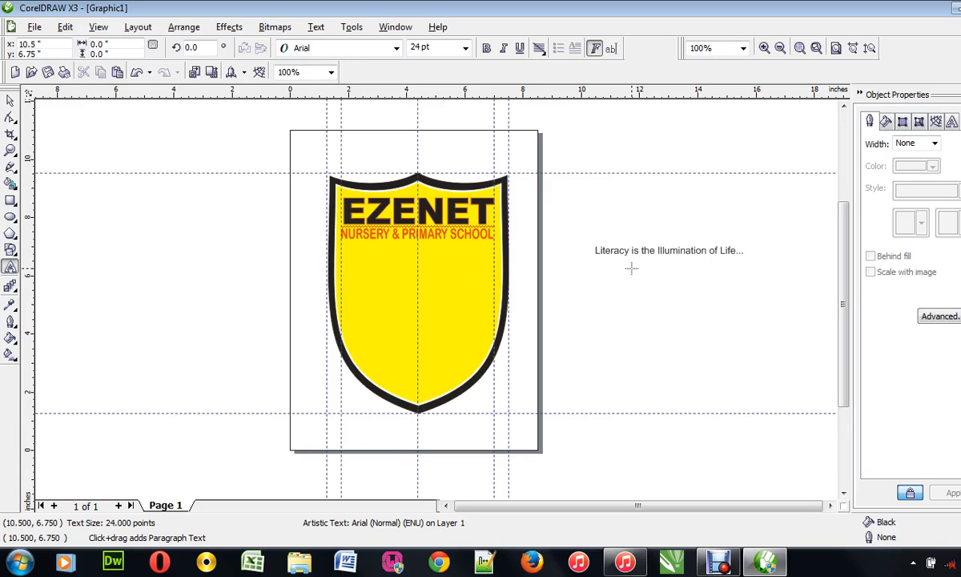
left_click(669, 250)
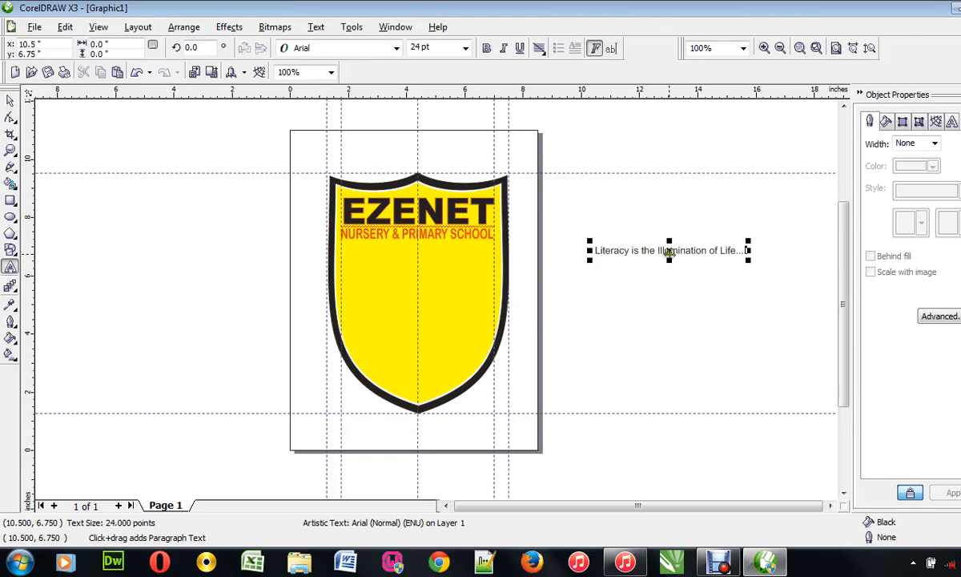
left_click_drag(669, 250, 420, 360)
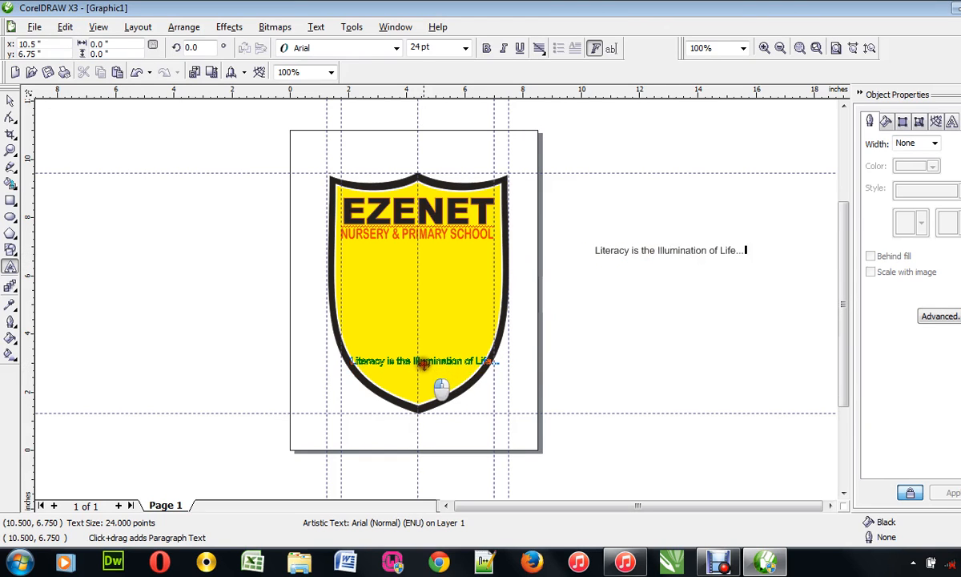
Fit the motto to the shield outline, mirror it both ways and slide it along the bottom curve.
left_click(229, 26)
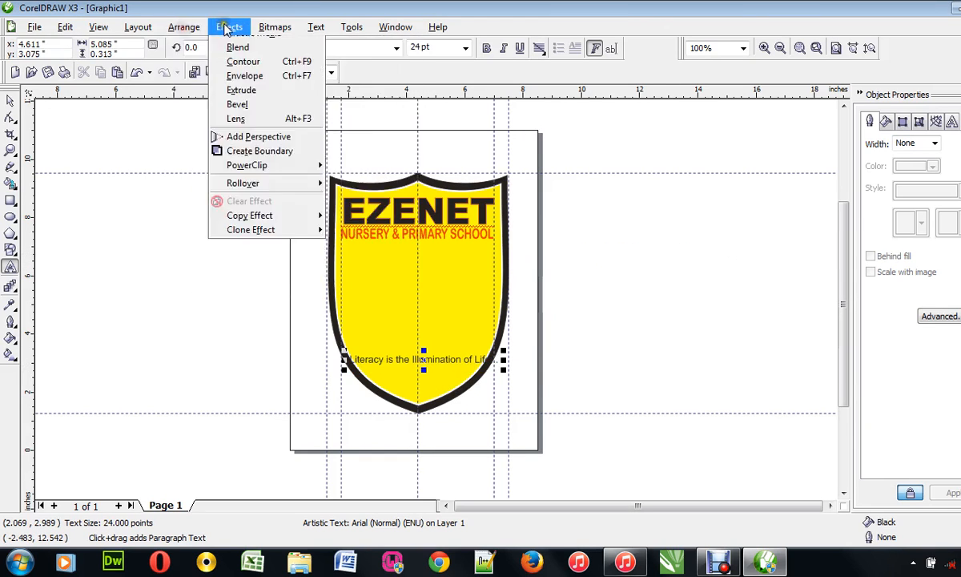
left_click(316, 26)
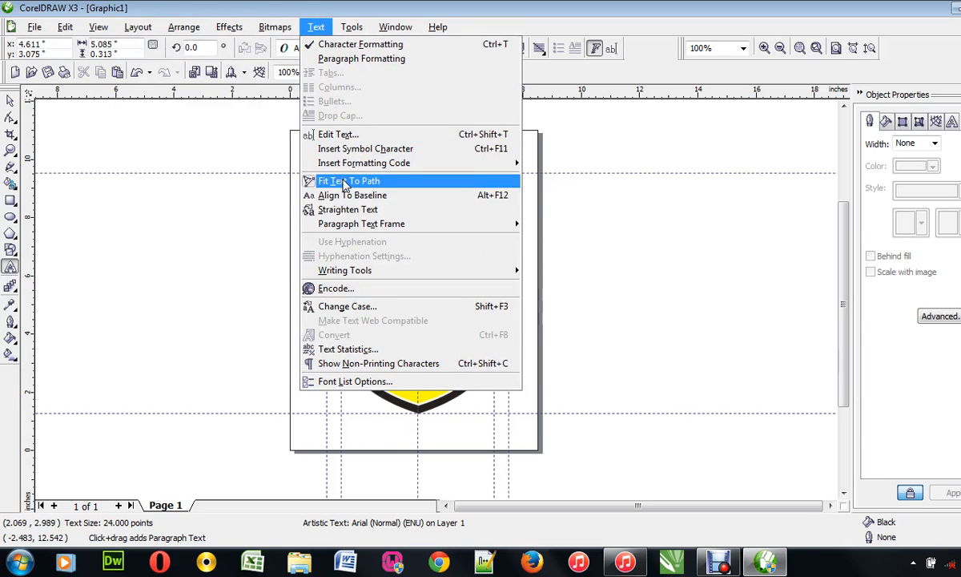
left_click(348, 179)
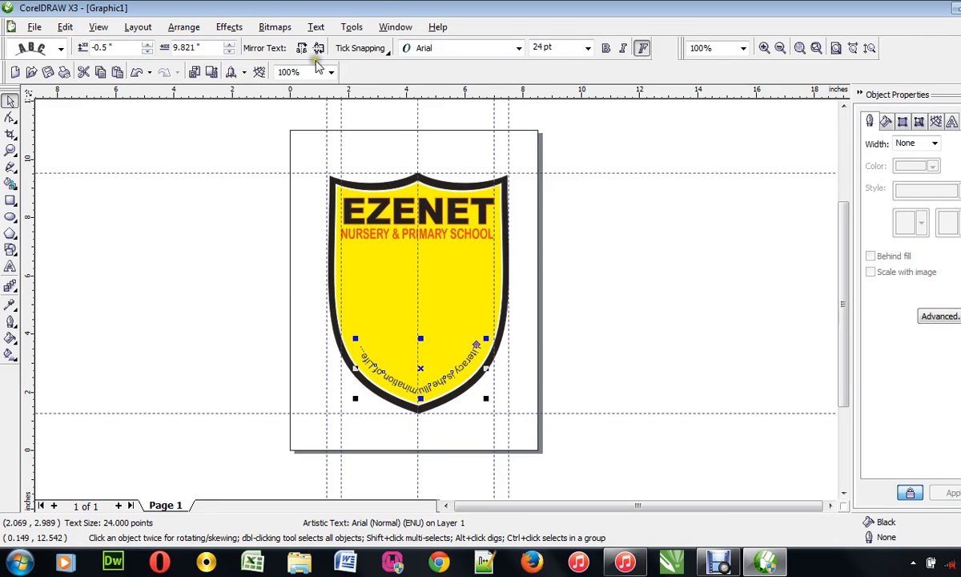
left_click(318, 48)
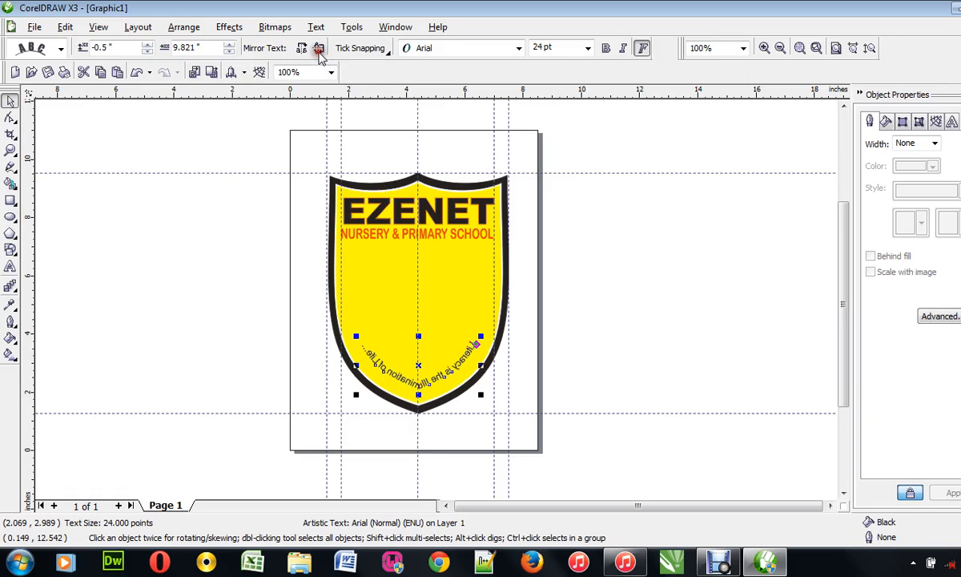
left_click(301, 49)
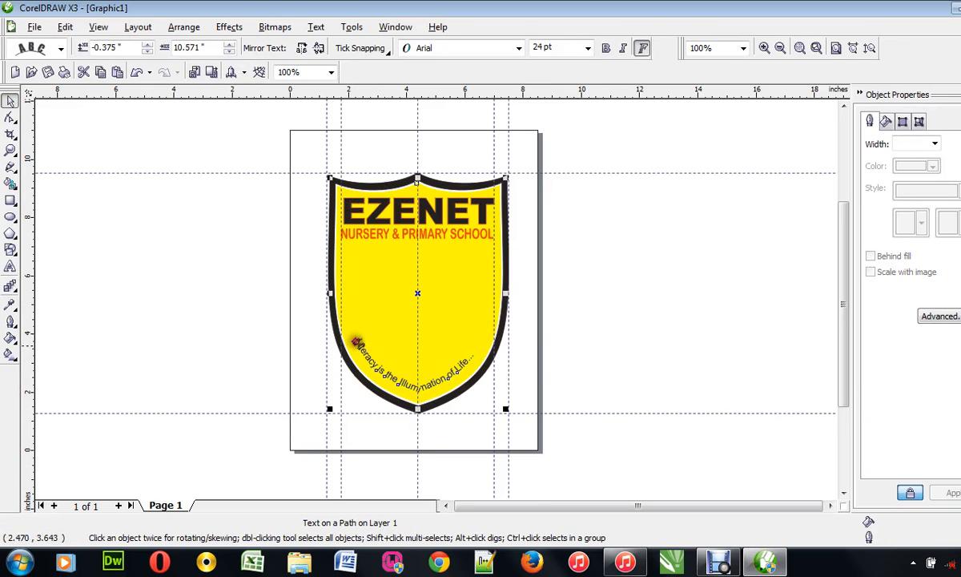
mouse_move(384, 350)
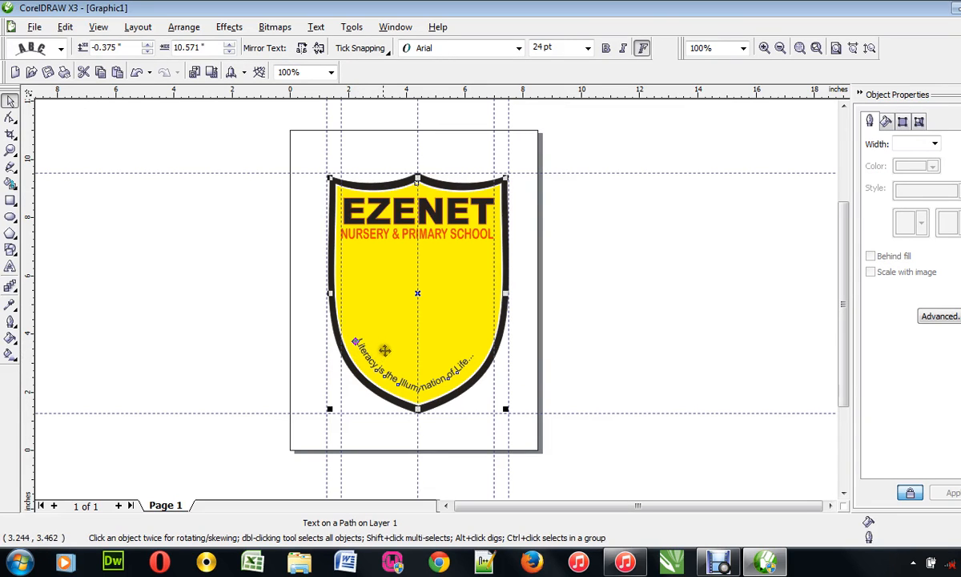
left_click_drag(385, 350, 384, 375)
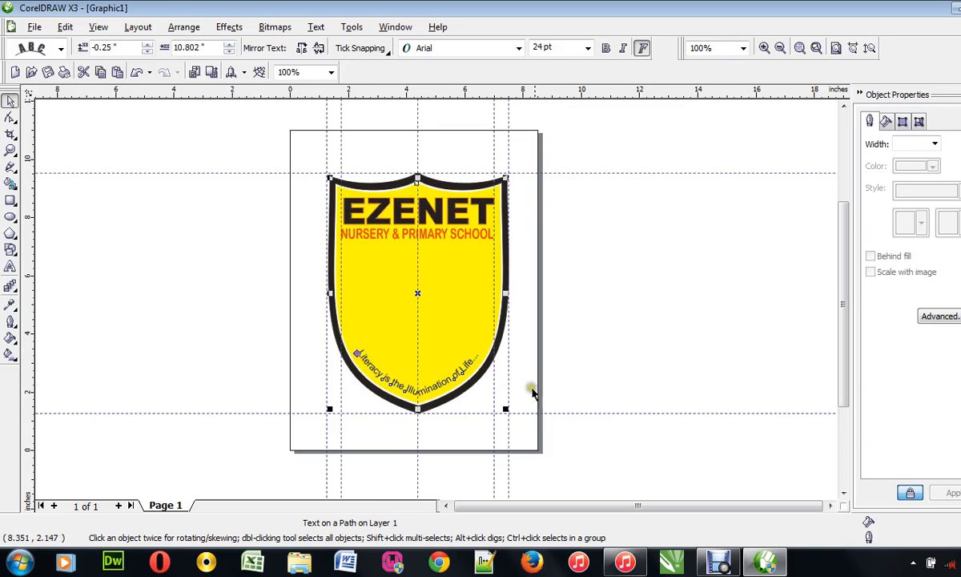
mouse_move(509, 356)
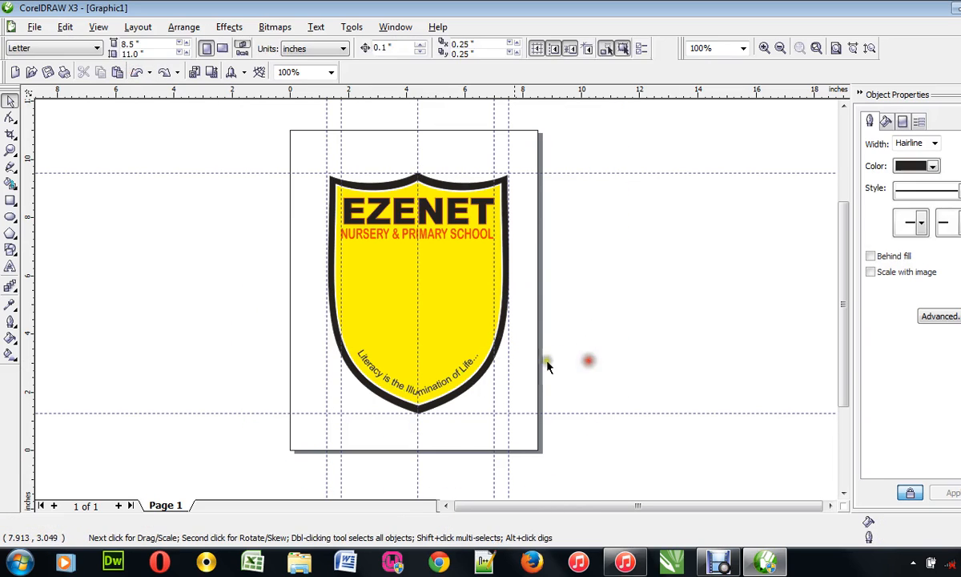
Adjust the motto's offset from the shield edge and set it bold italic, spread evenly on the curve.
left_click(417, 377)
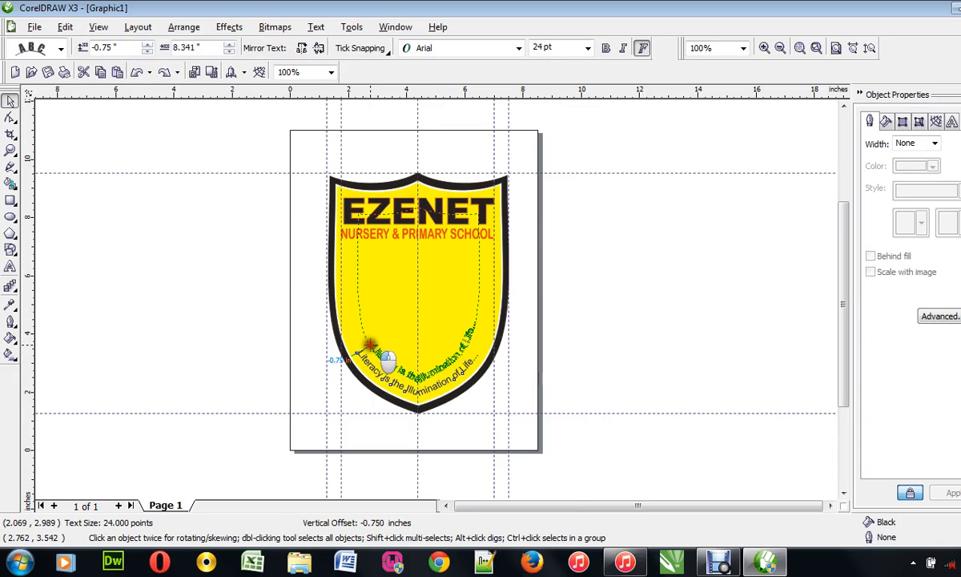
left_click_drag(388, 356, 382, 377)
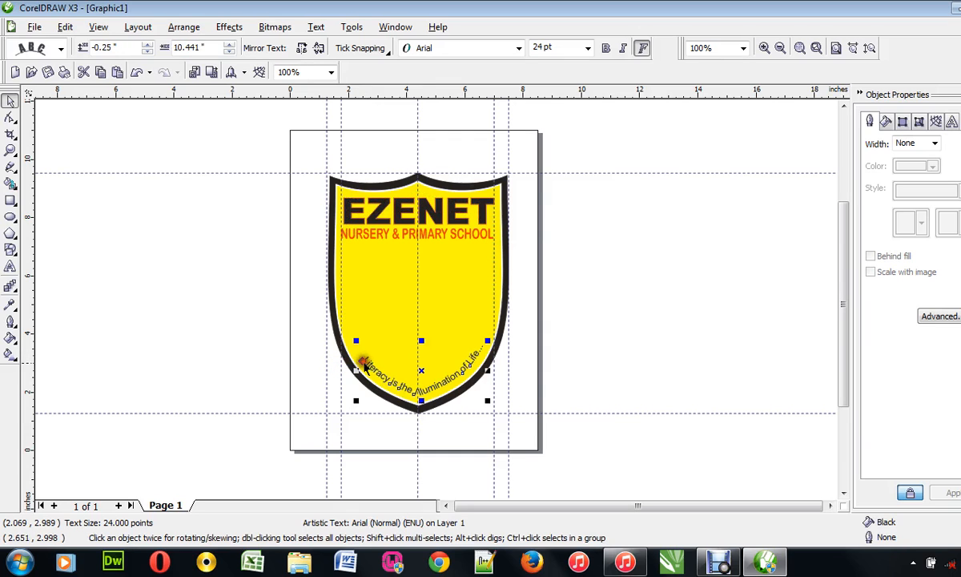
mouse_move(601, 378)
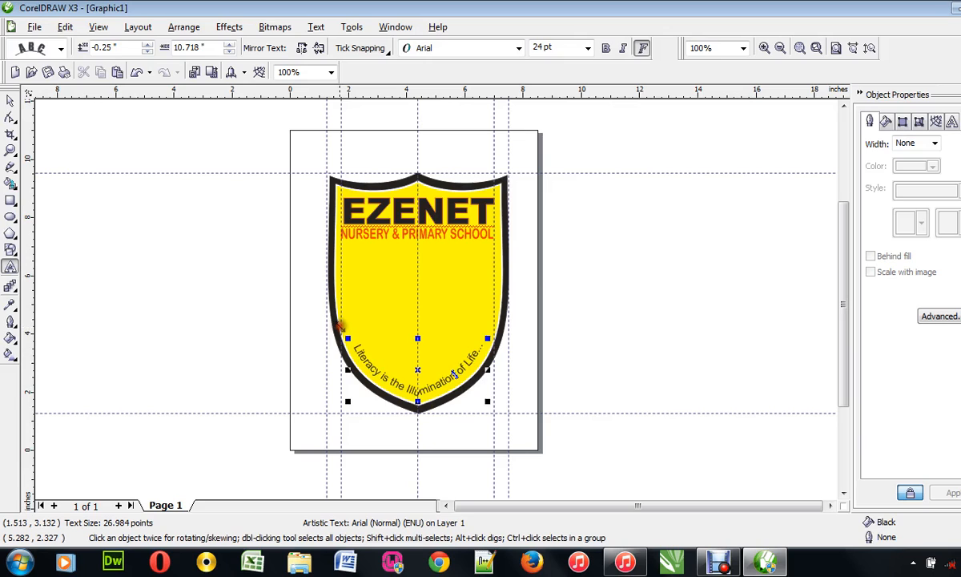
left_click(623, 48)
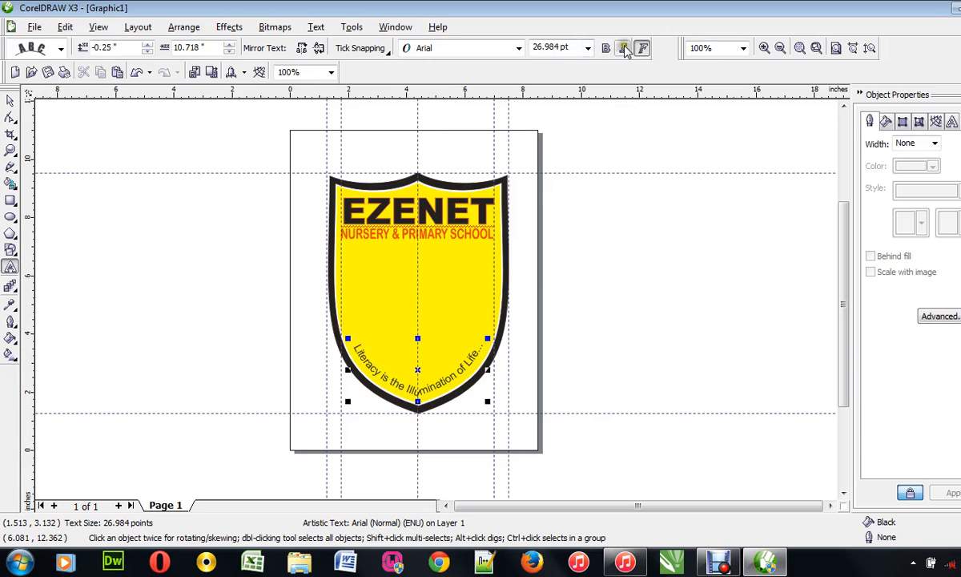
left_click(606, 48)
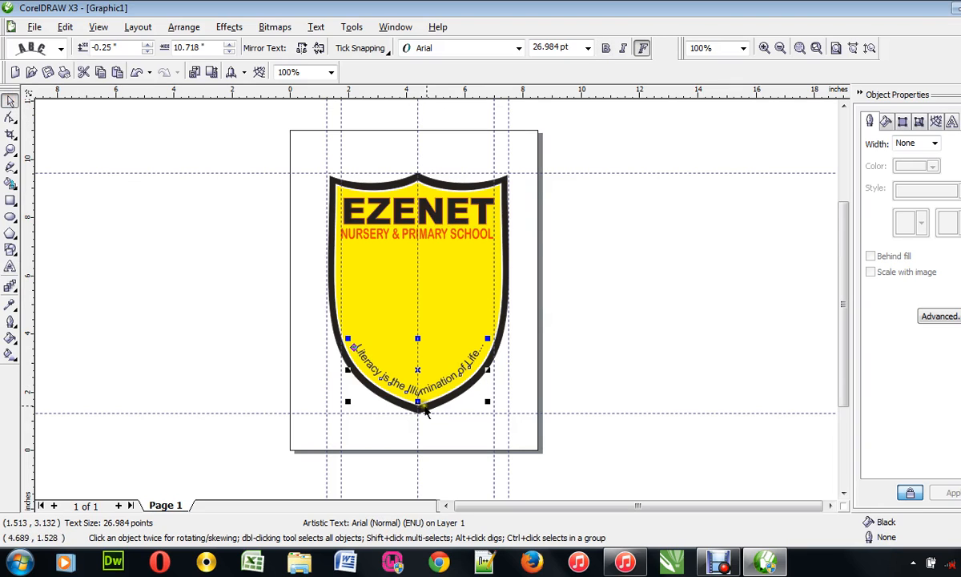
left_click(606, 48)
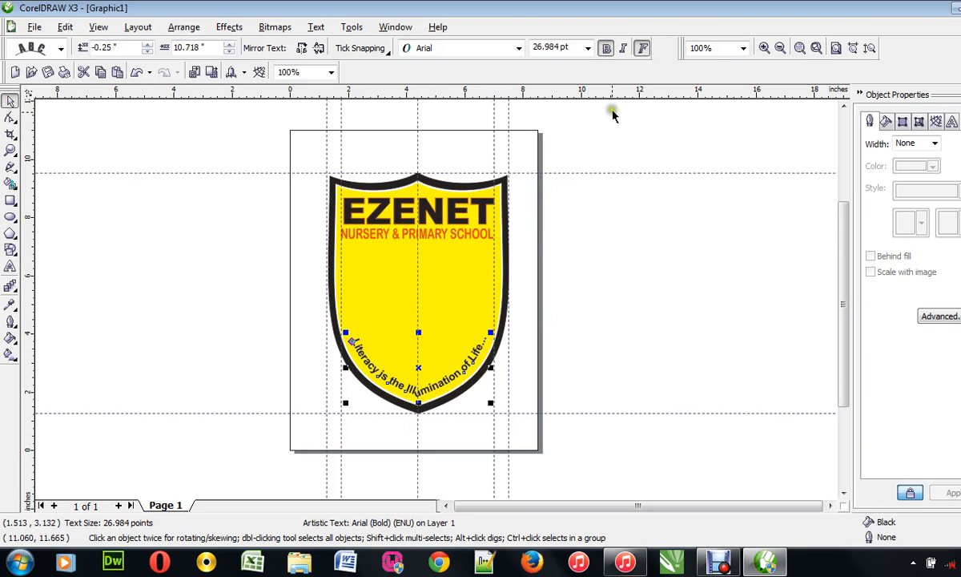
left_click(621, 48)
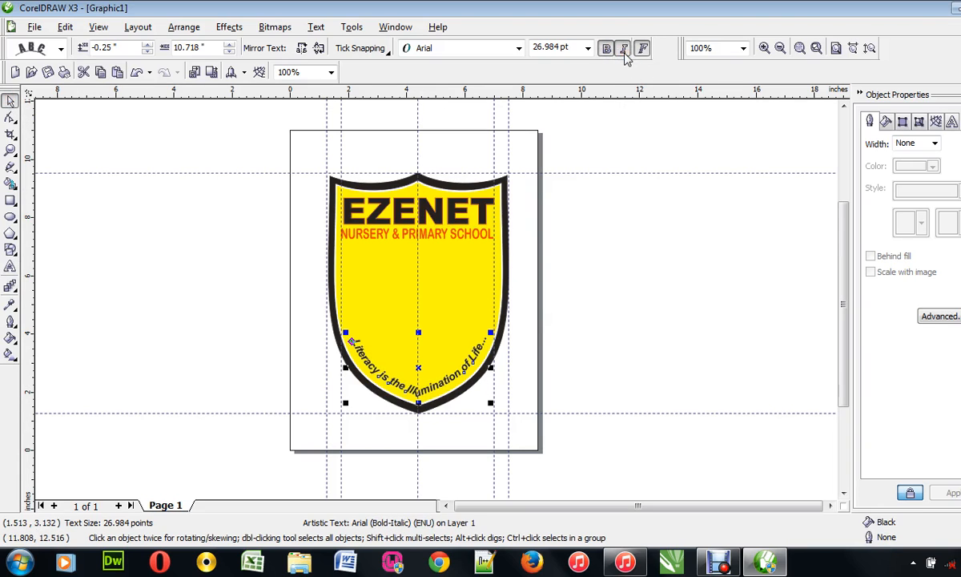
left_click(621, 48)
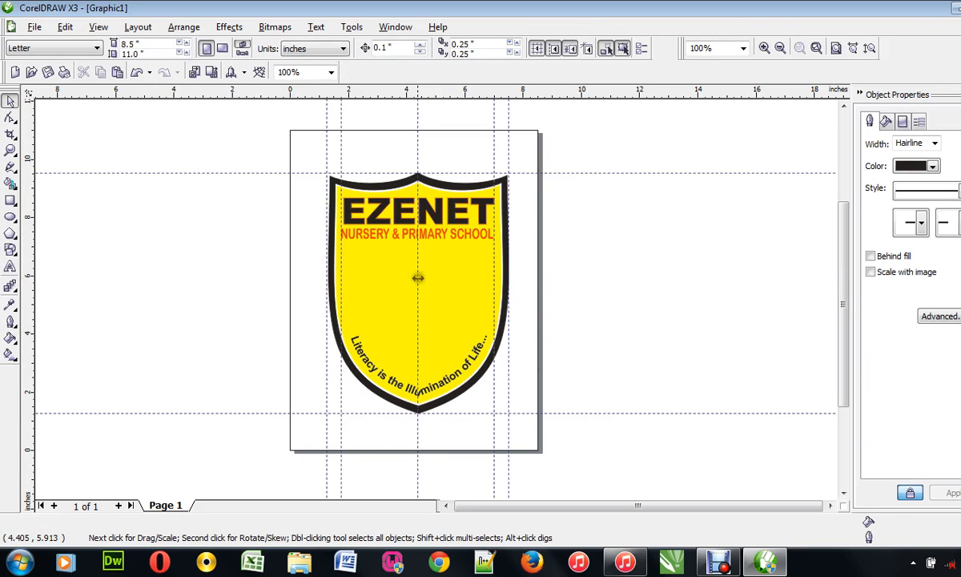
Check the shield shape's context options and dismiss them without changes.
right_click(416, 279)
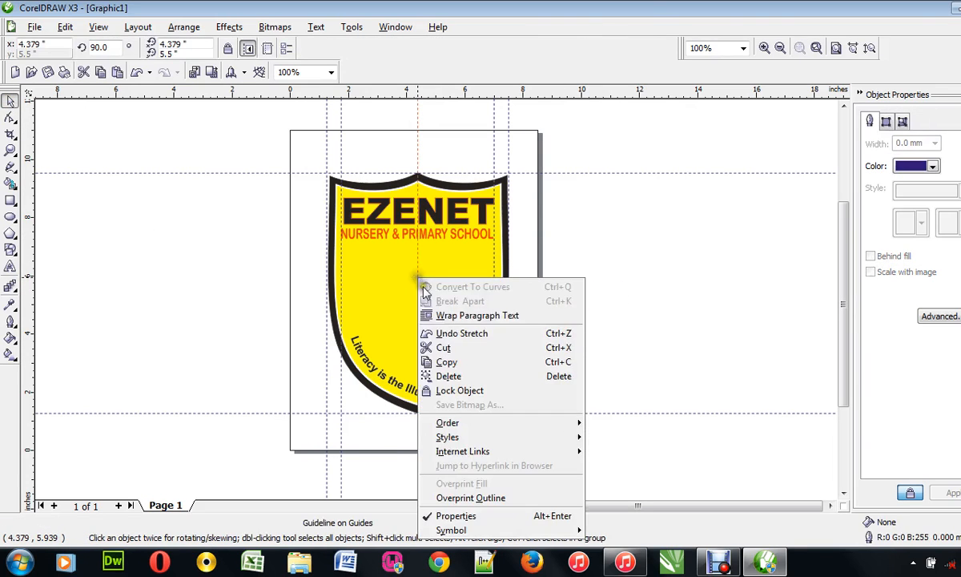
mouse_move(447, 423)
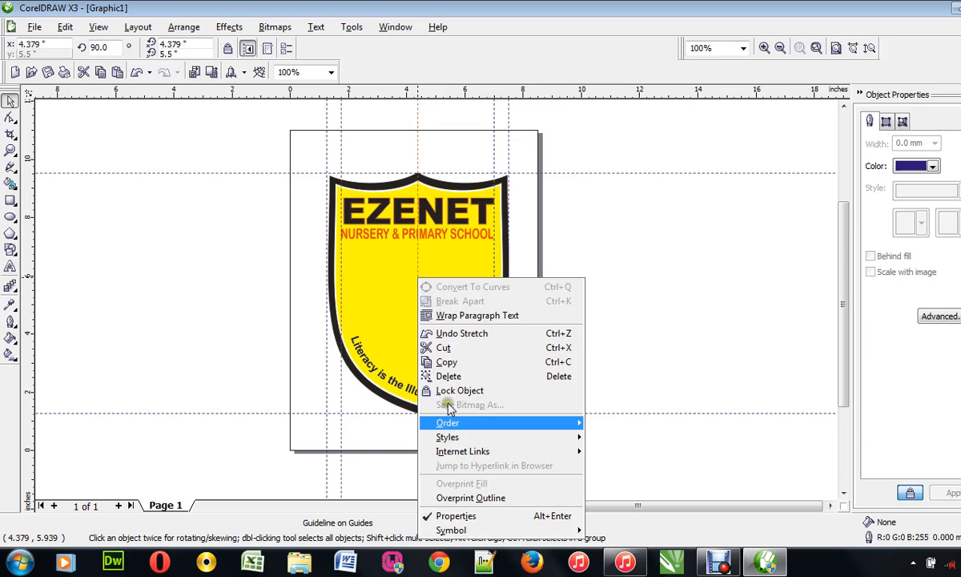
left_click(606, 311)
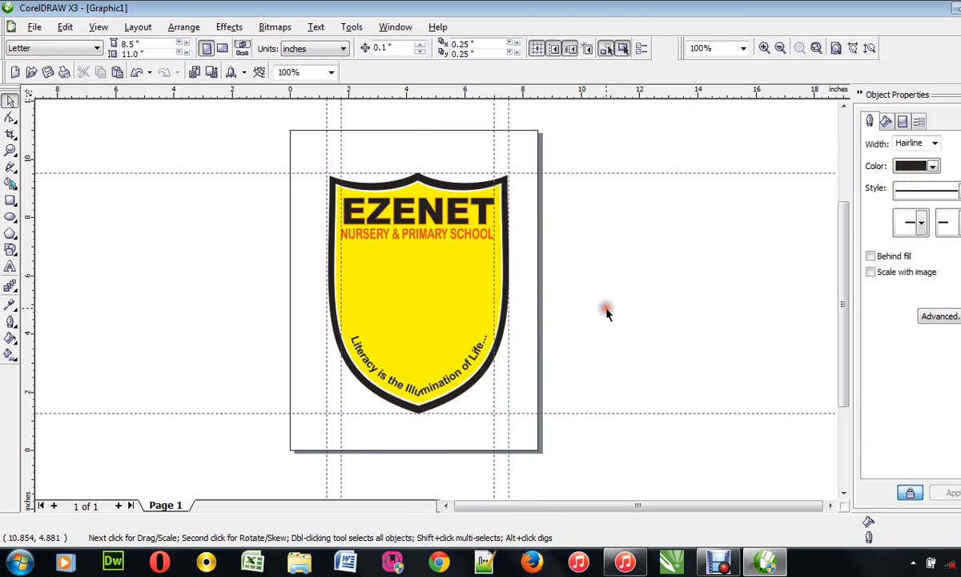
mouse_move(467, 295)
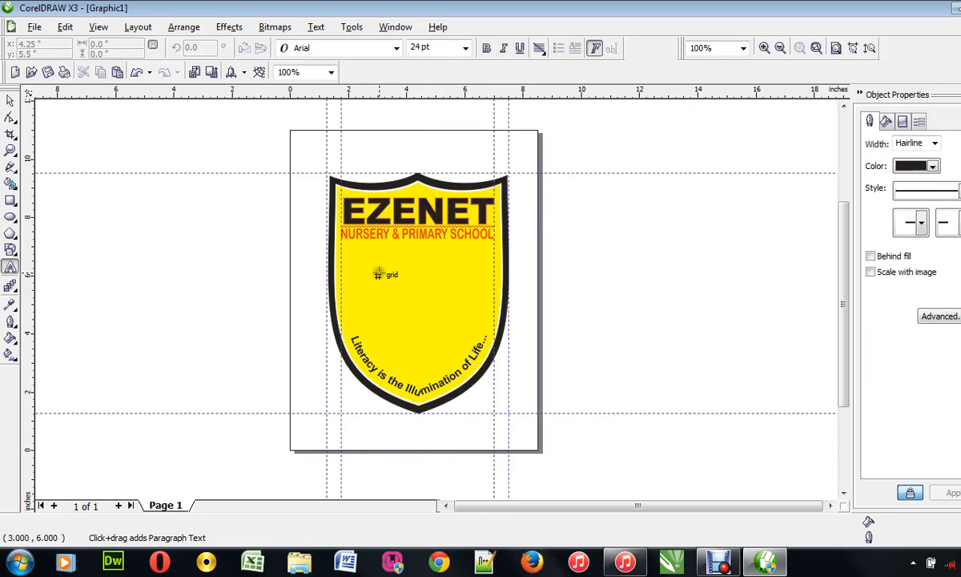
Draw a white circle in the shield centre and remove its outline.
left_click(9, 214)
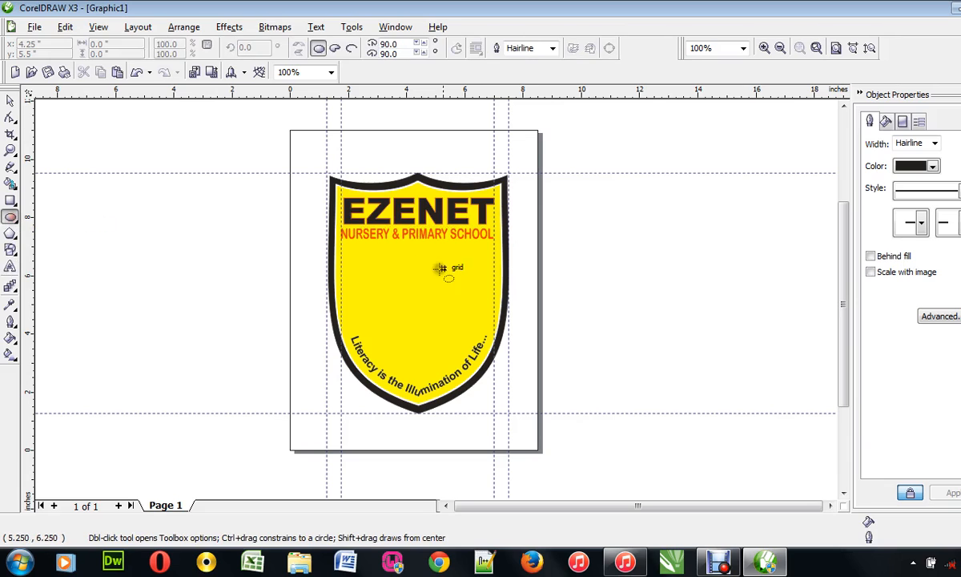
mouse_move(381, 259)
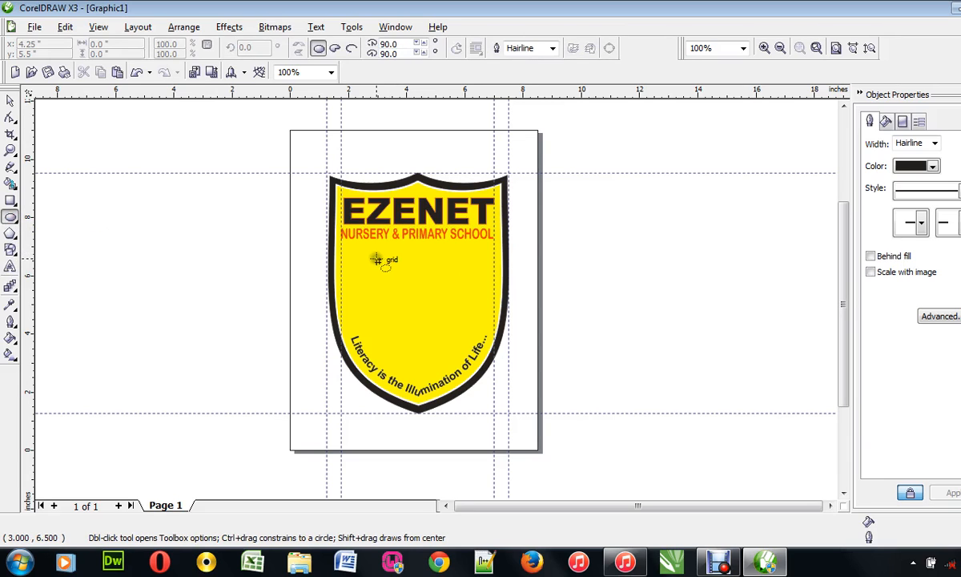
left_click_drag(378, 260, 493, 362)
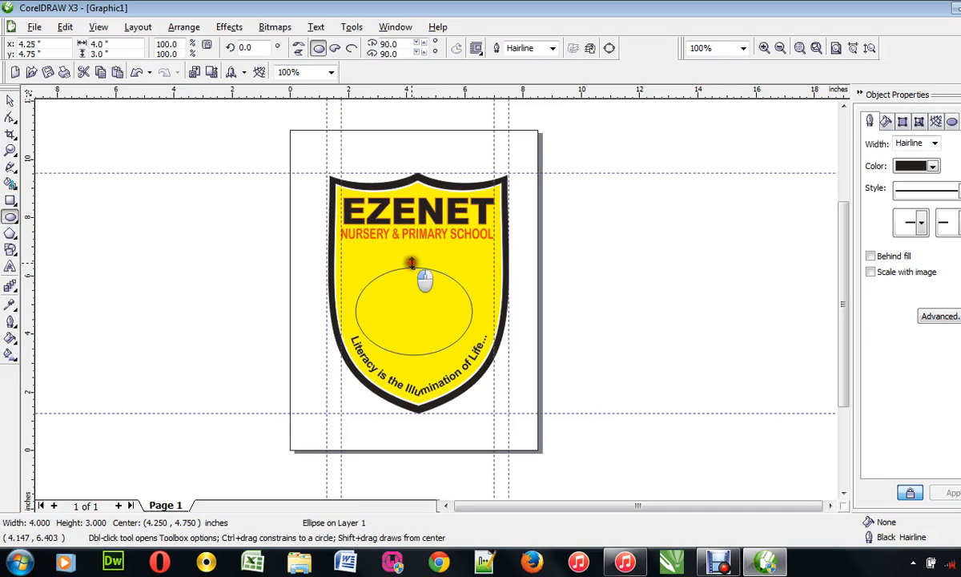
left_click_drag(410, 265, 356, 303)
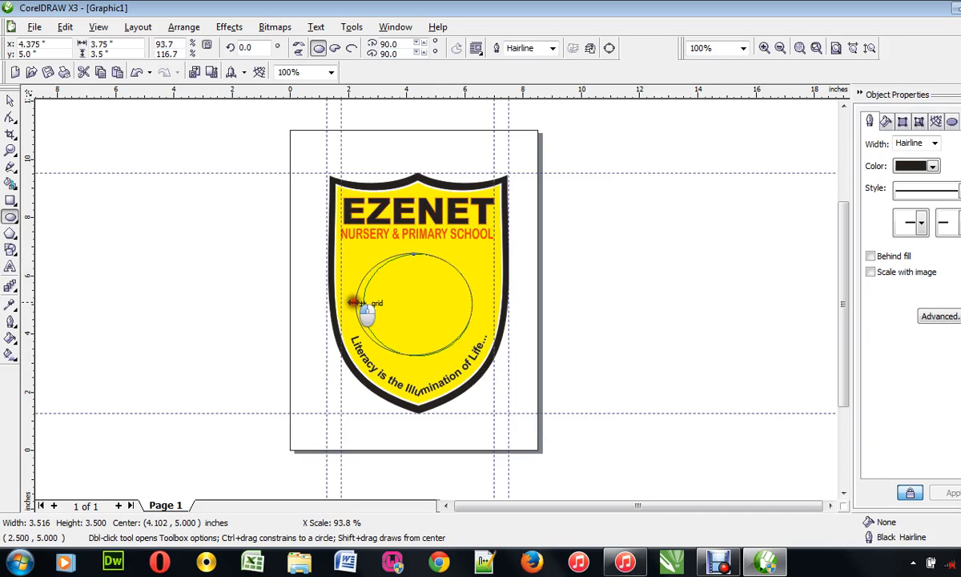
left_click_drag(352, 303, 473, 305)
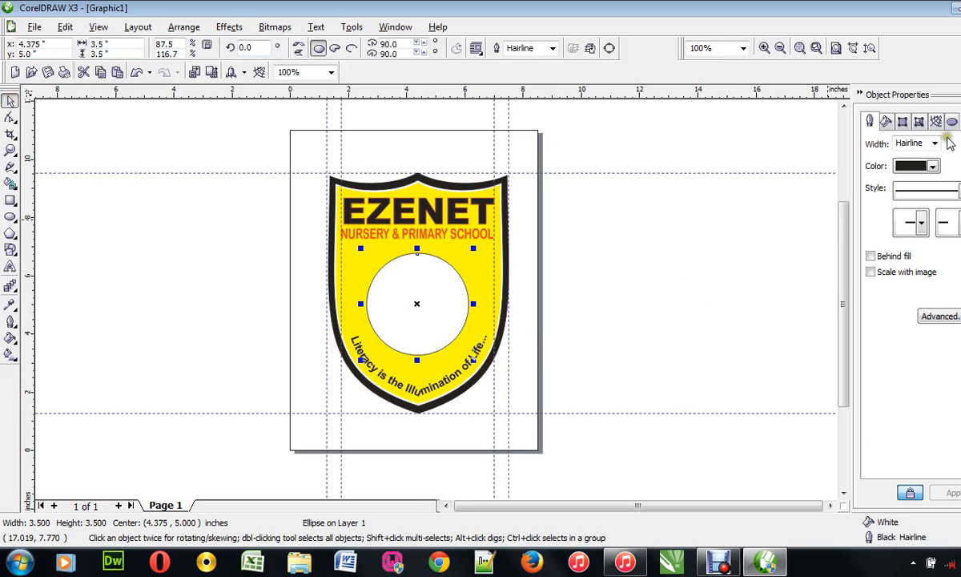
left_click(935, 143)
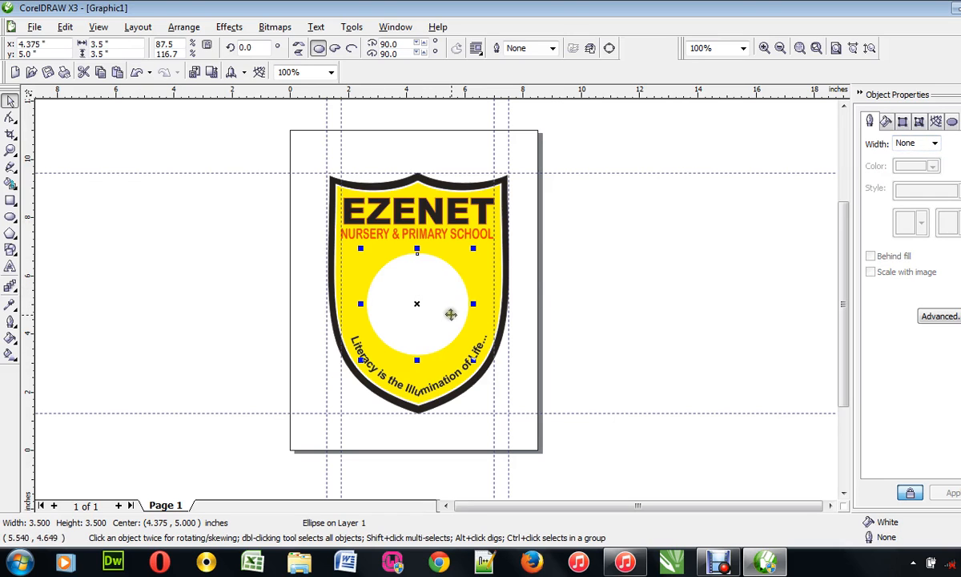
Make a small copy of the circle near its top edge.
right_click(452, 313)
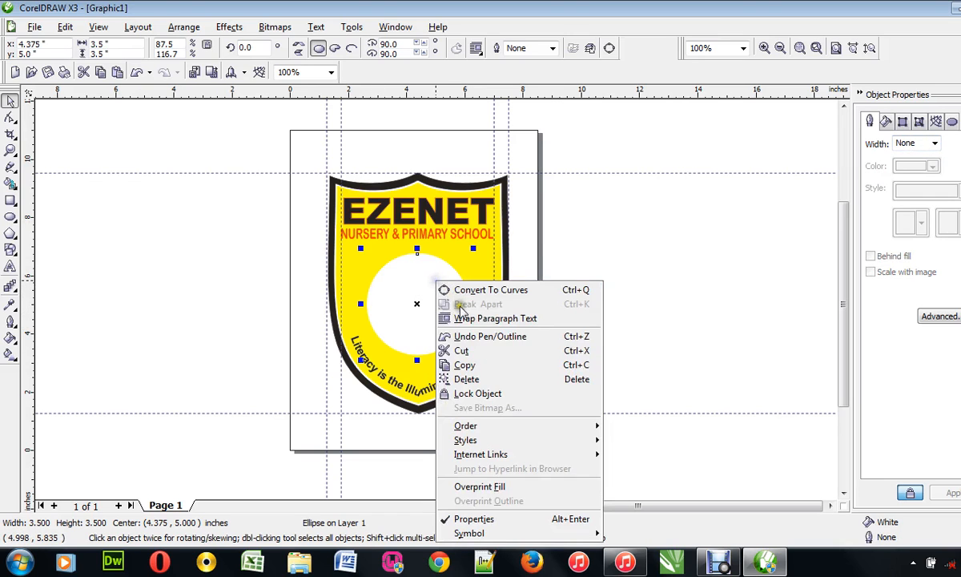
left_click(589, 237)
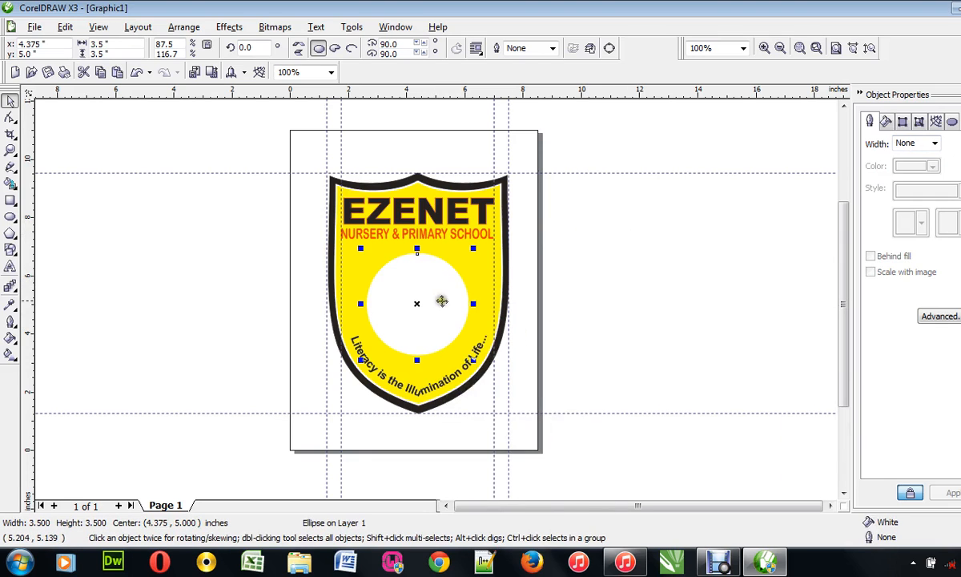
left_click_drag(416, 302, 452, 305)
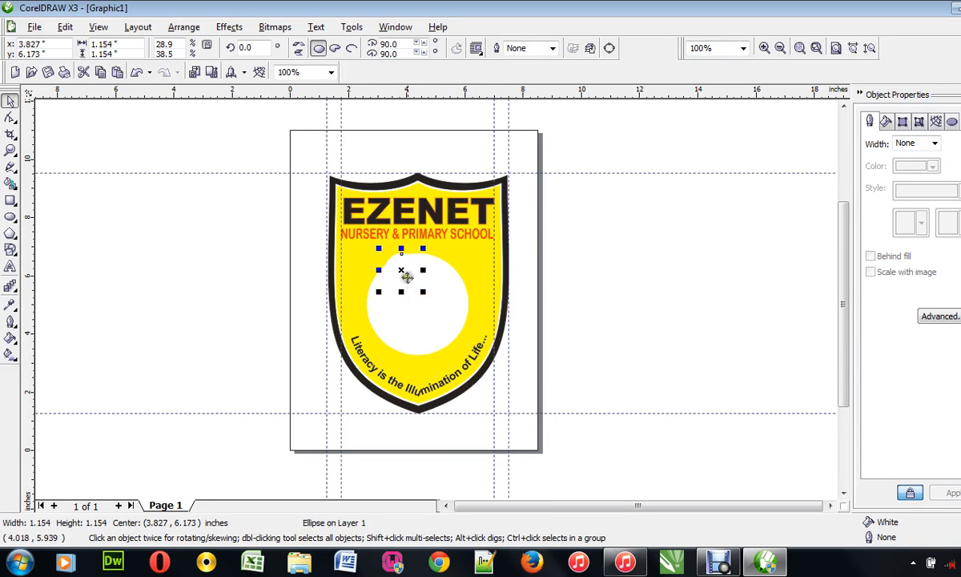
Place yellow notches at the circle's top and upper left edges and stretch the right one wider.
left_click_drag(401, 269, 448, 266)
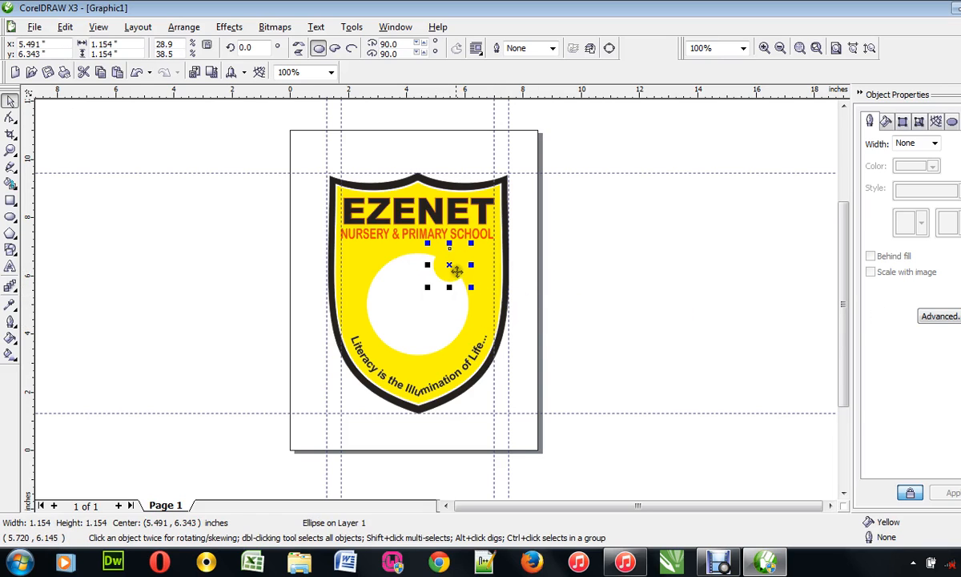
right_click(448, 264)
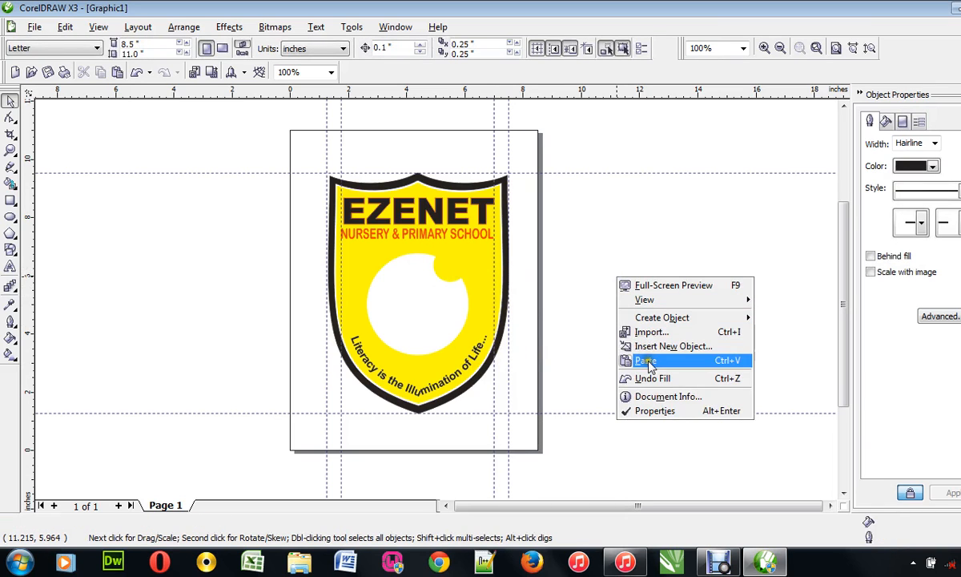
left_click(644, 361)
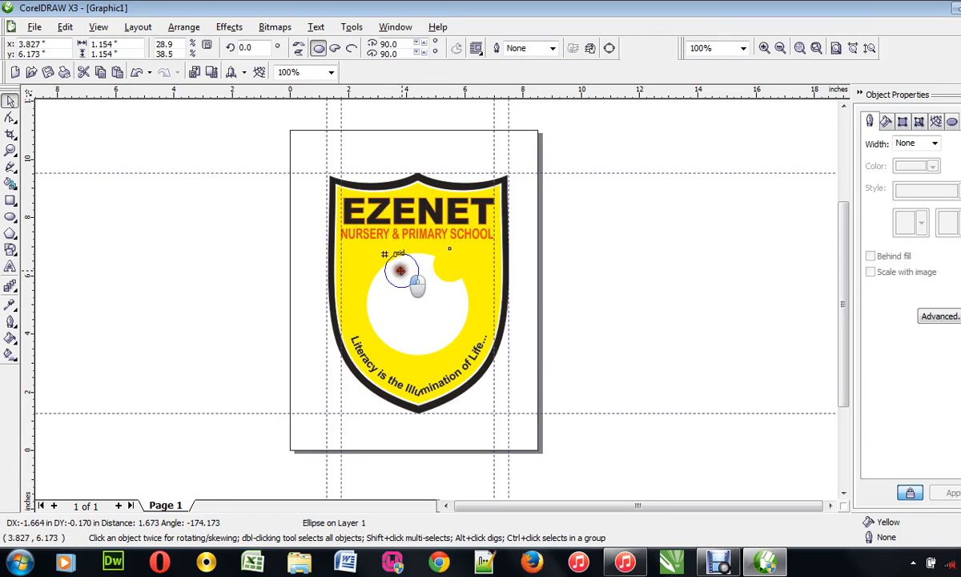
left_click_drag(401, 269, 414, 265)
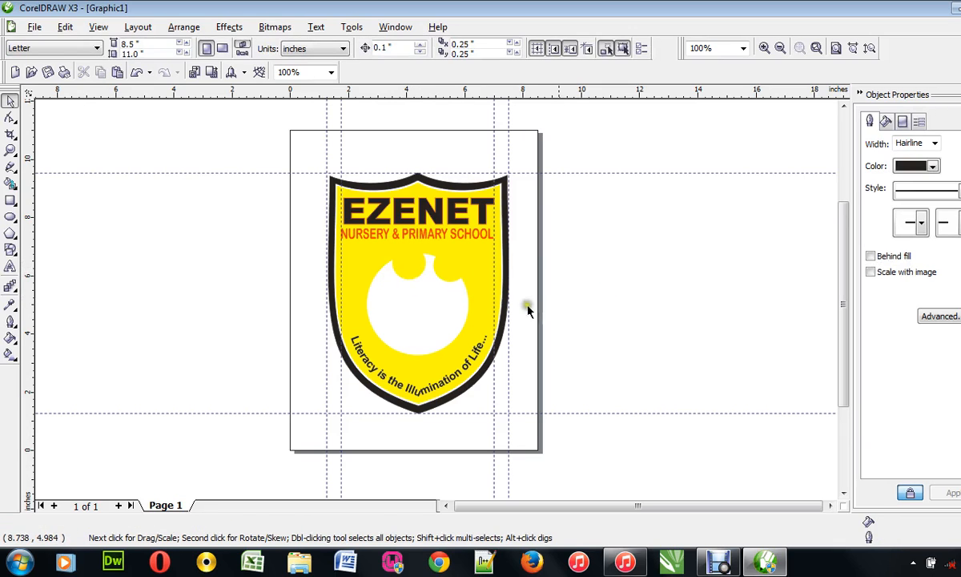
left_click(403, 264)
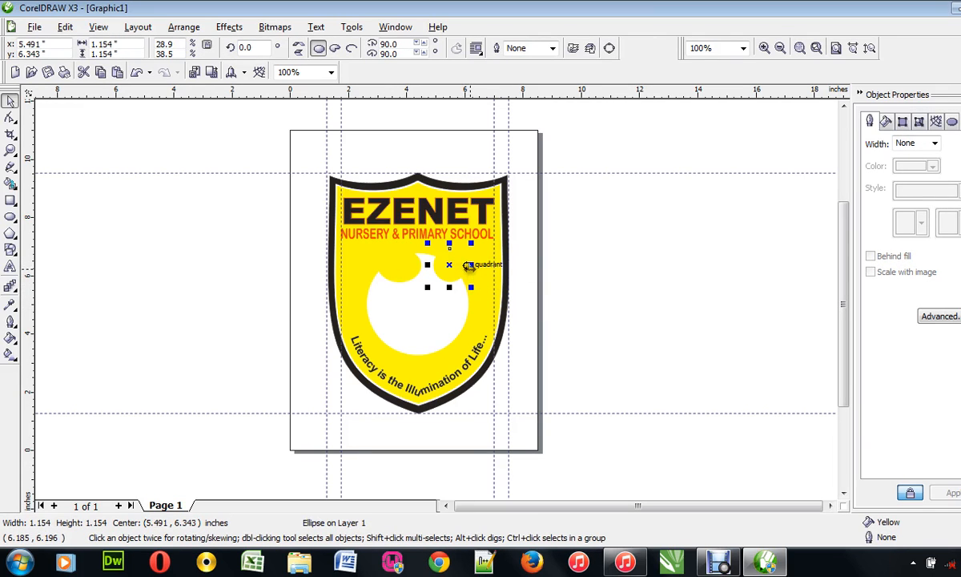
left_click_drag(468, 264, 484, 292)
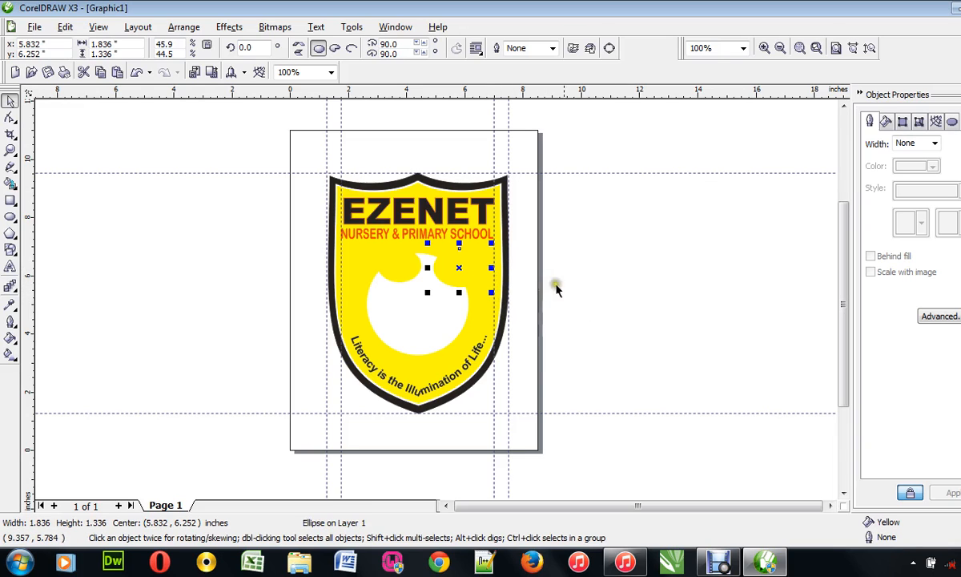
mouse_move(621, 313)
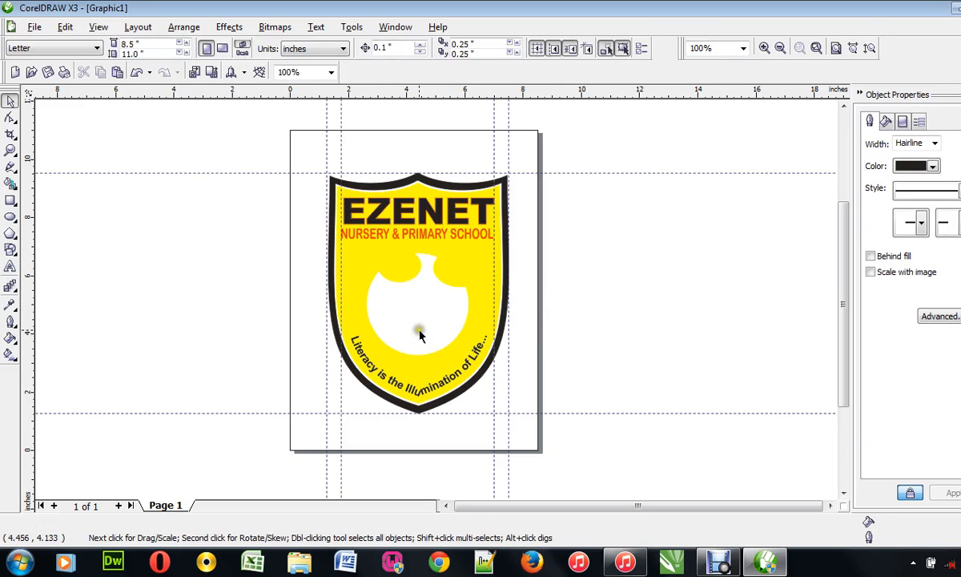
left_click(397, 266)
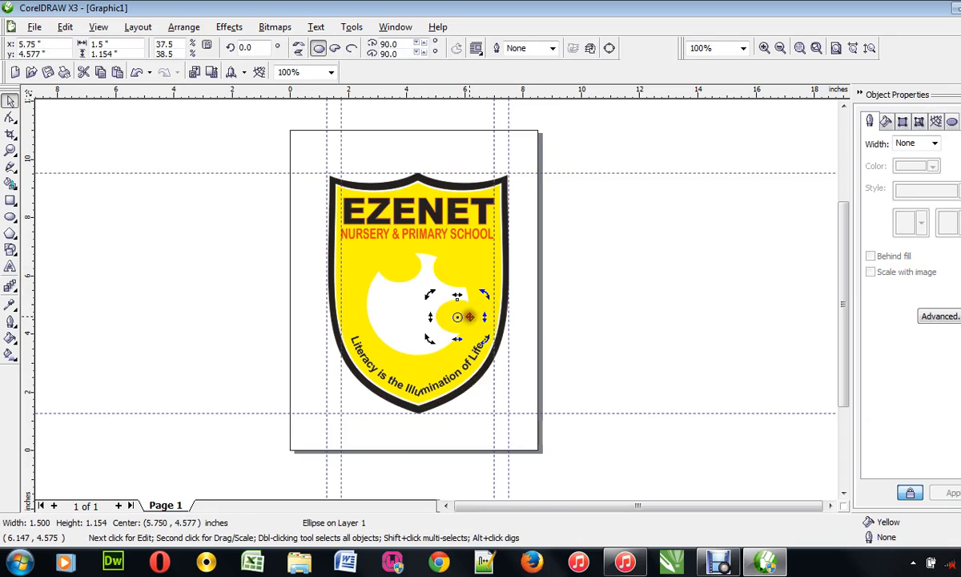
Copy the notch to the circle's lower edge and nudge it into place to finish the cog emblem.
left_click(578, 312)
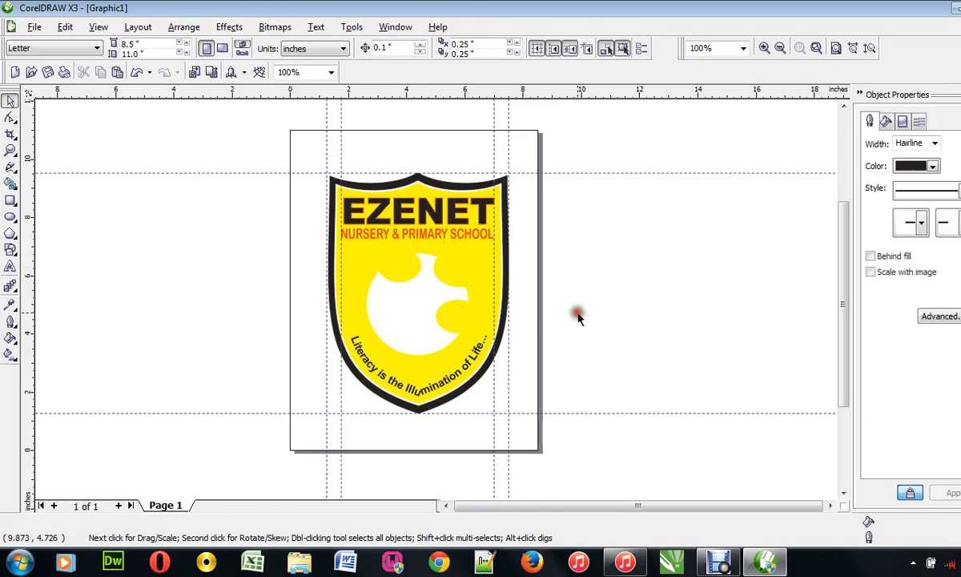
left_click(456, 317)
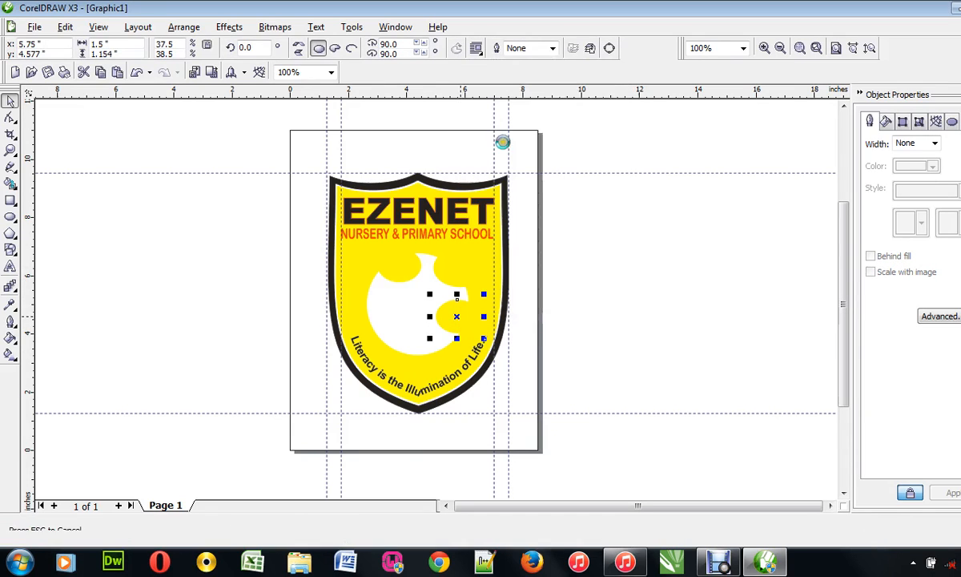
right_click(457, 316)
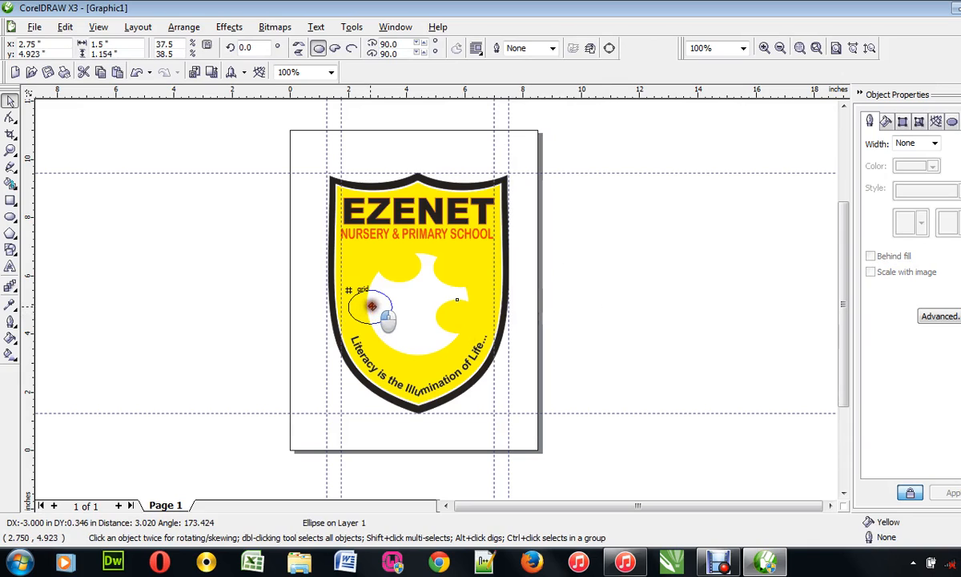
left_click_drag(372, 308, 404, 339)
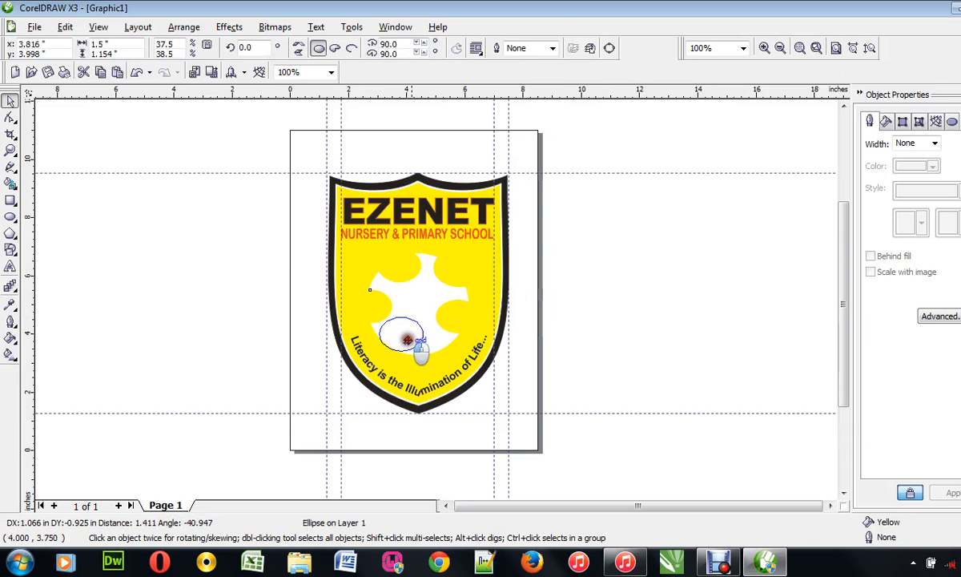
left_click(409, 340)
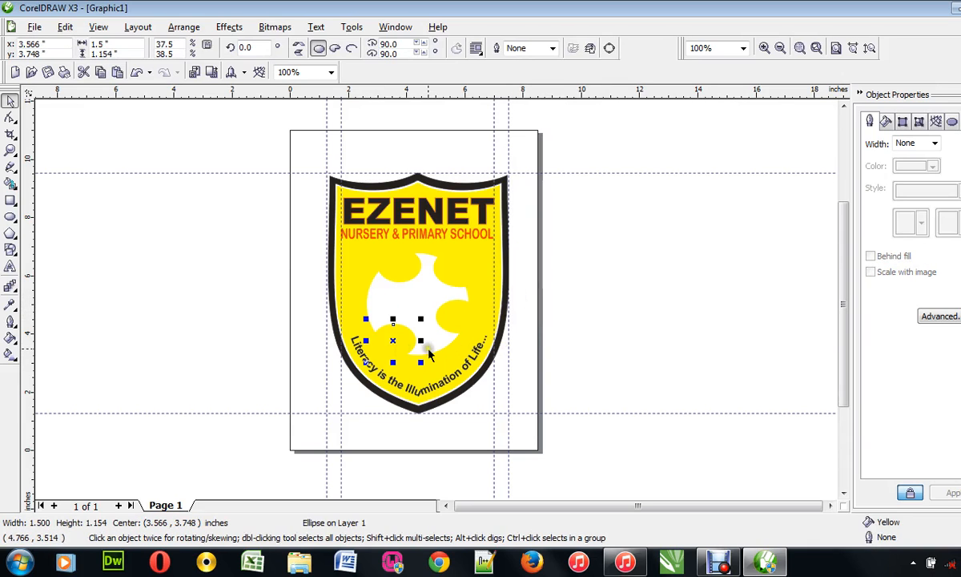
left_click_drag(429, 356, 407, 342)
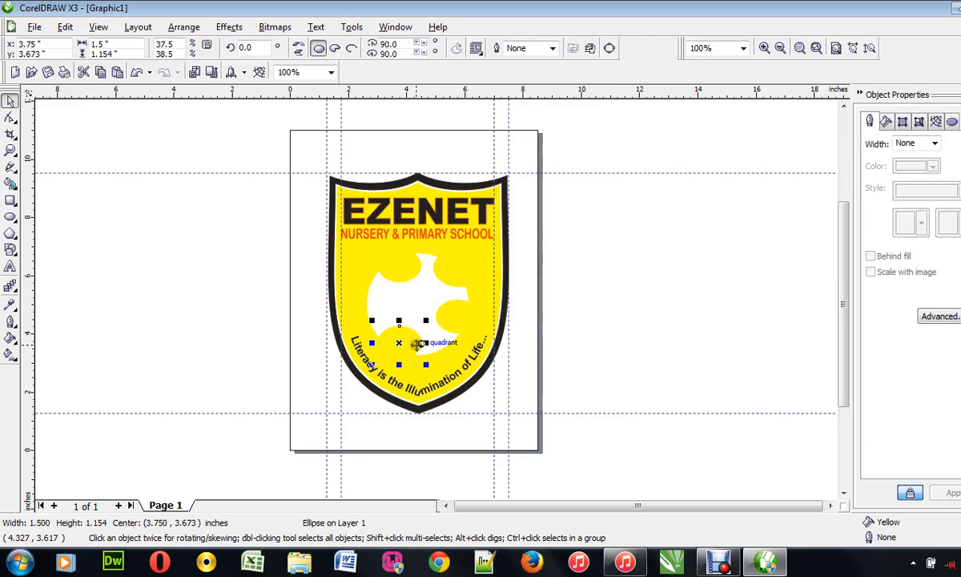
left_click_drag(397, 343, 376, 301)
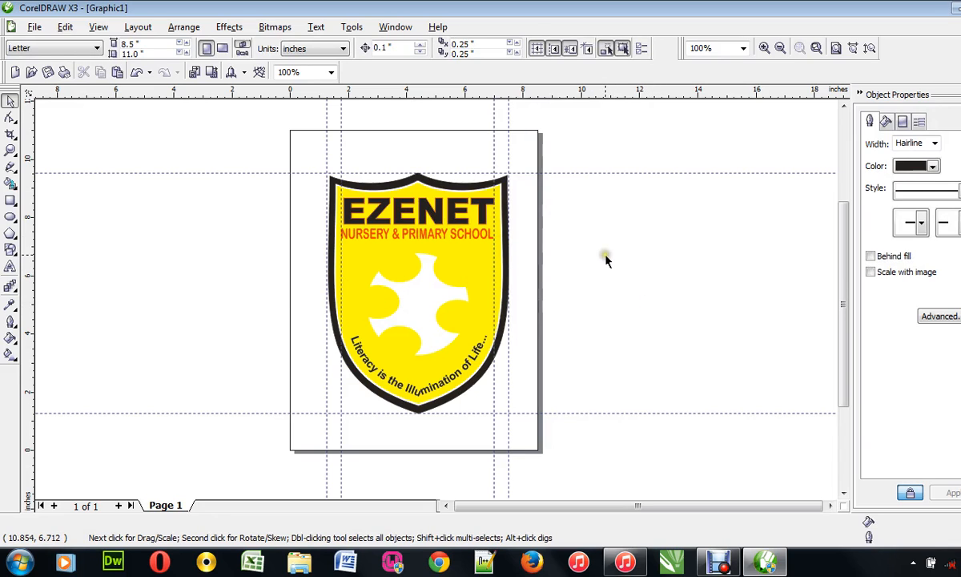
left_click(458, 269)
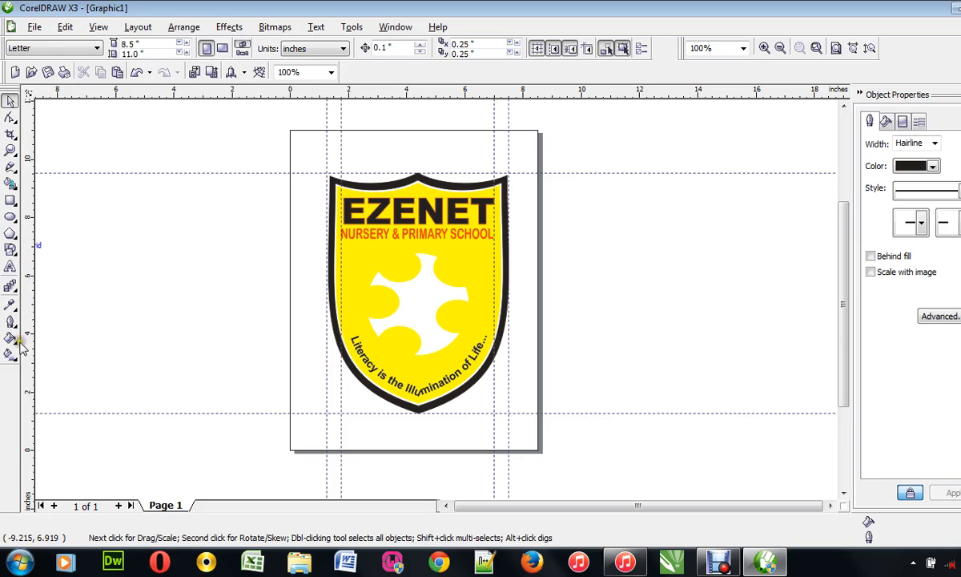
Apply an interactive fountain fill on the cog fading from white centre outward to yellow.
left_click(11, 336)
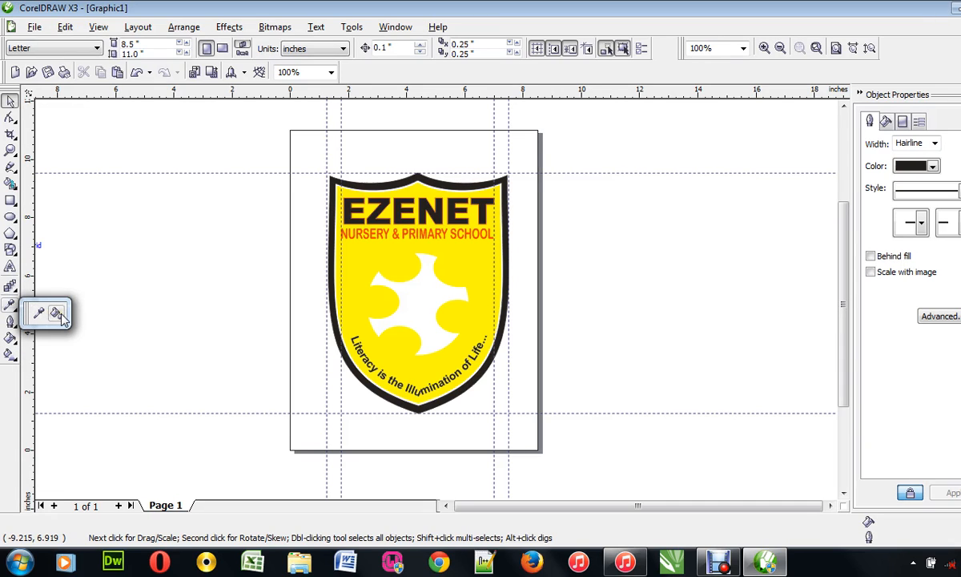
left_click(11, 285)
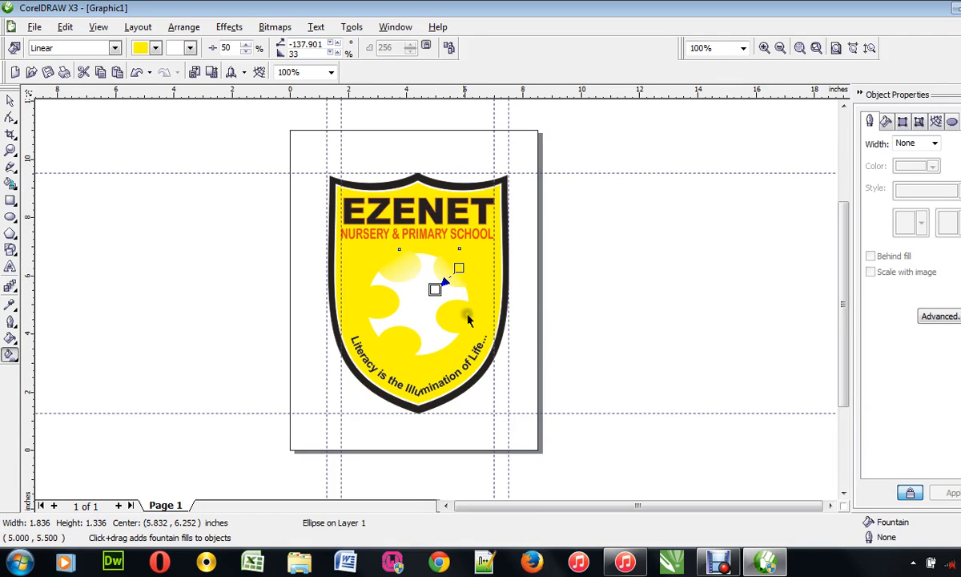
left_click_drag(436, 288, 457, 307)
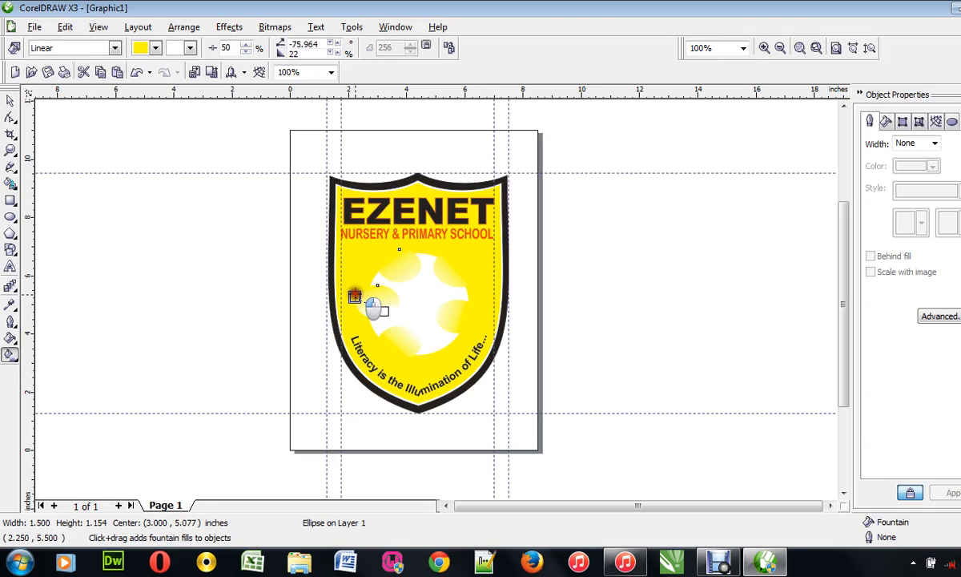
left_click_drag(354, 297, 384, 298)
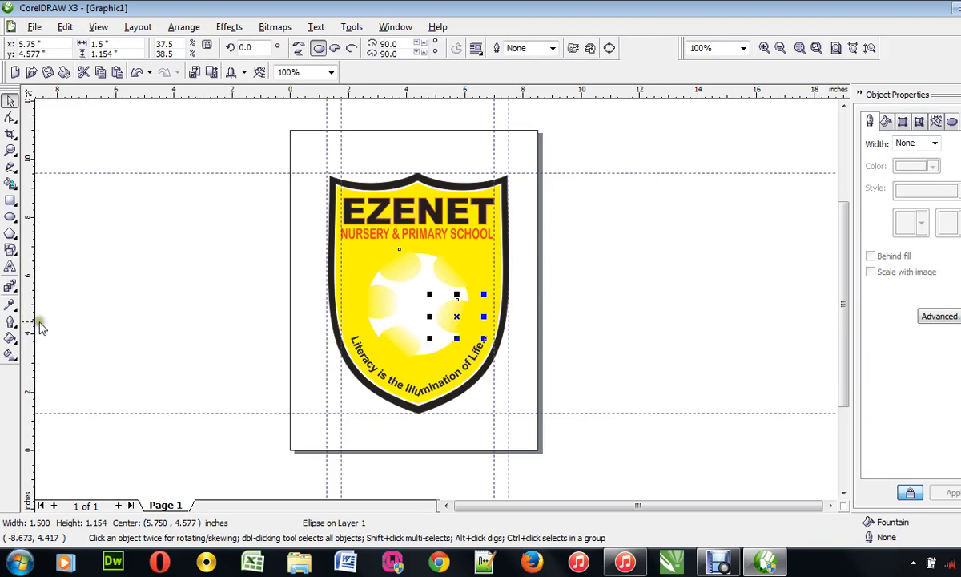
mouse_move(13, 356)
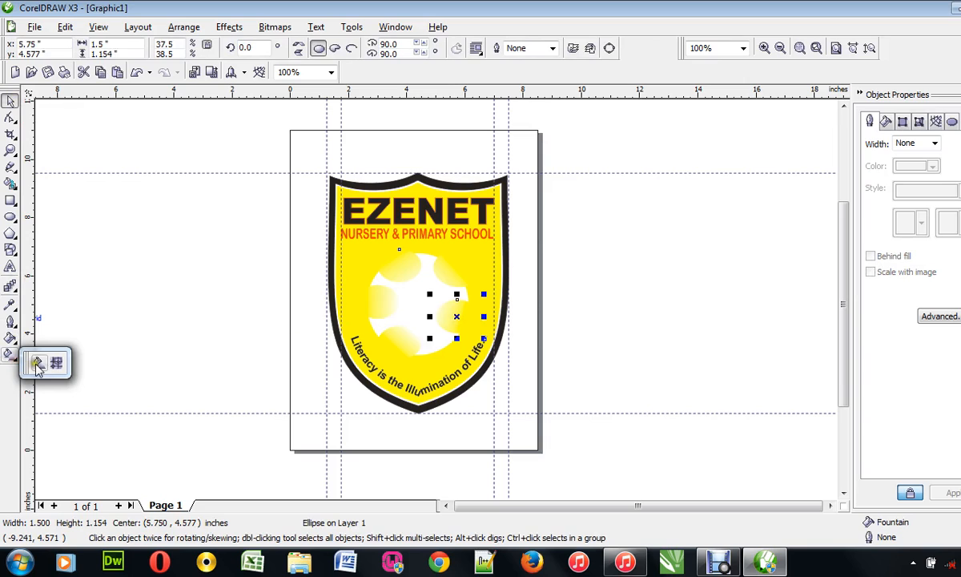
left_click(35, 362)
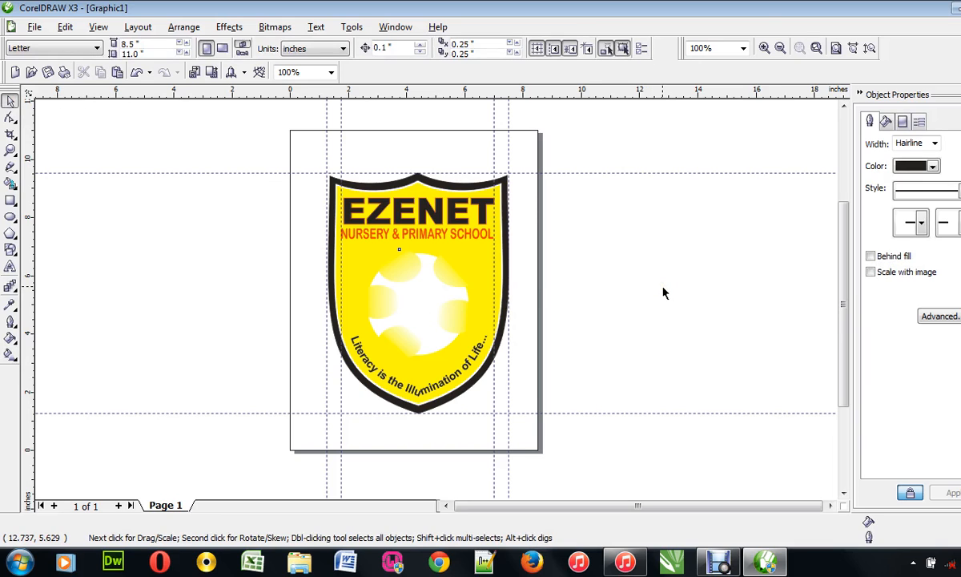
mouse_move(17, 328)
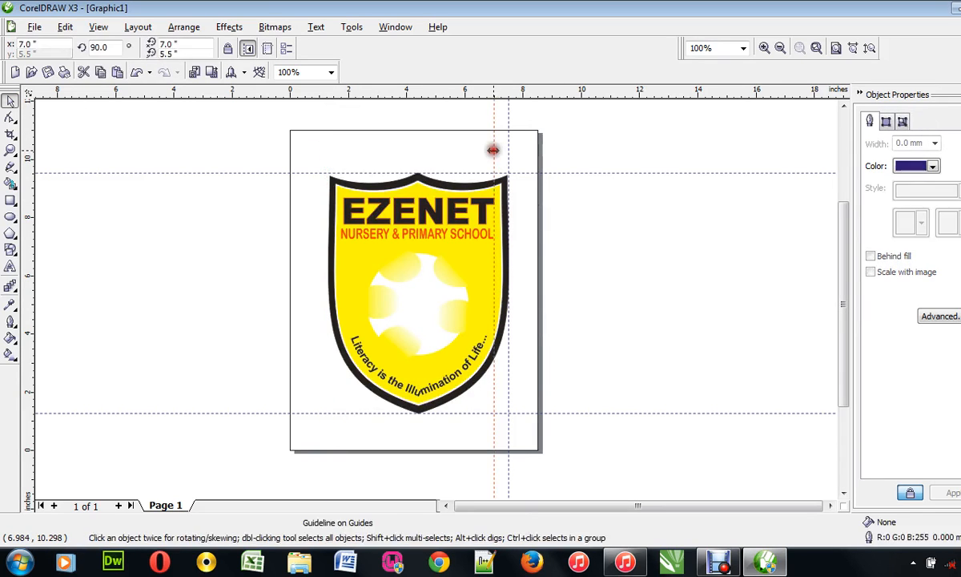
Delete the guidelines so only the shield logo remains on the page.
right_click(493, 151)
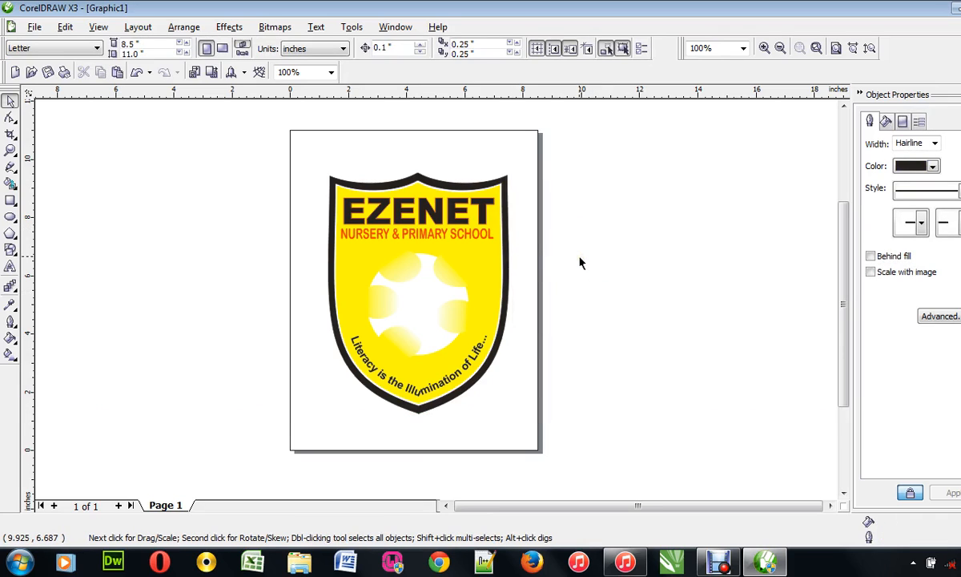
mouse_move(340, 404)
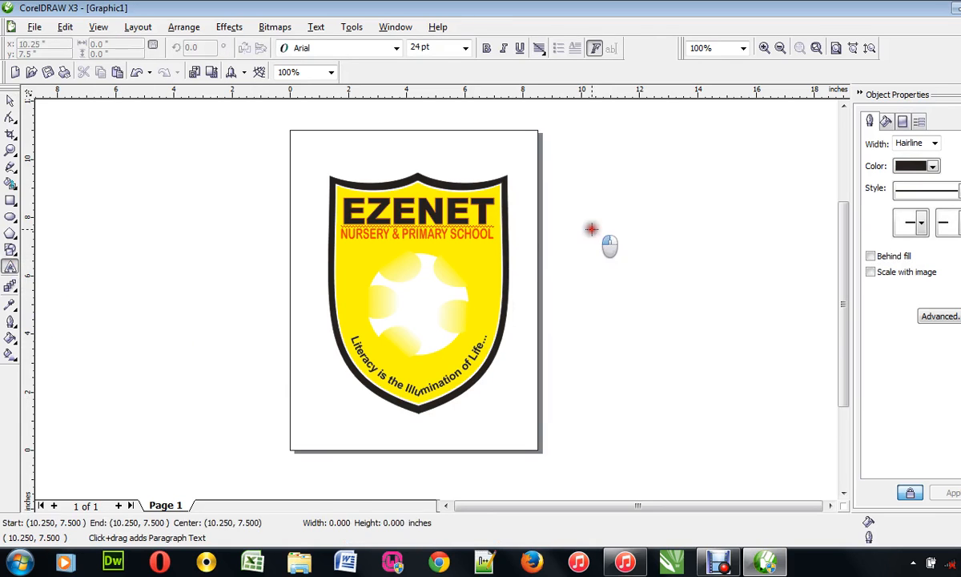
Add 'Thanks for Watching...' and 'Akin D Computer Guy' lines beside the shield in italic.
type("Thanks for")
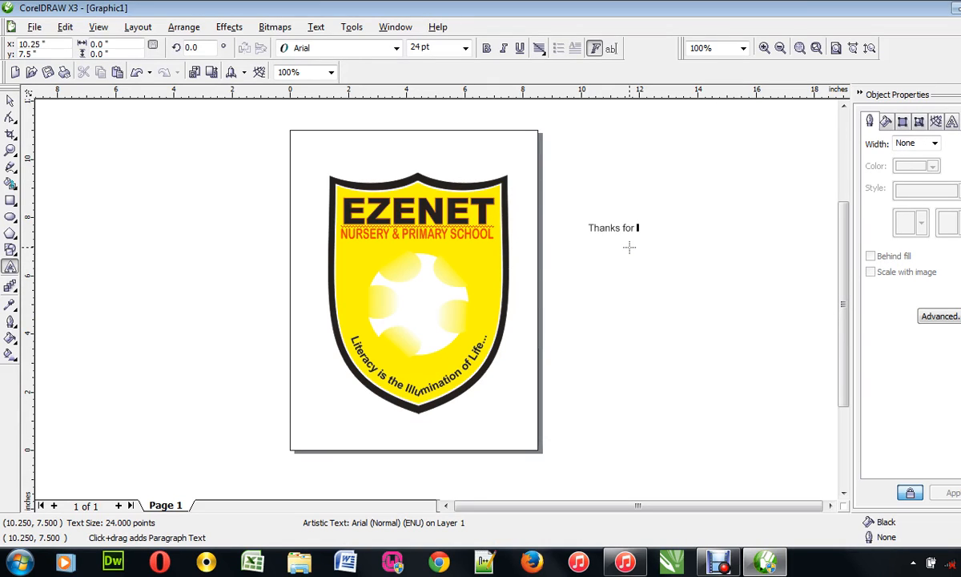
type("Watching...")
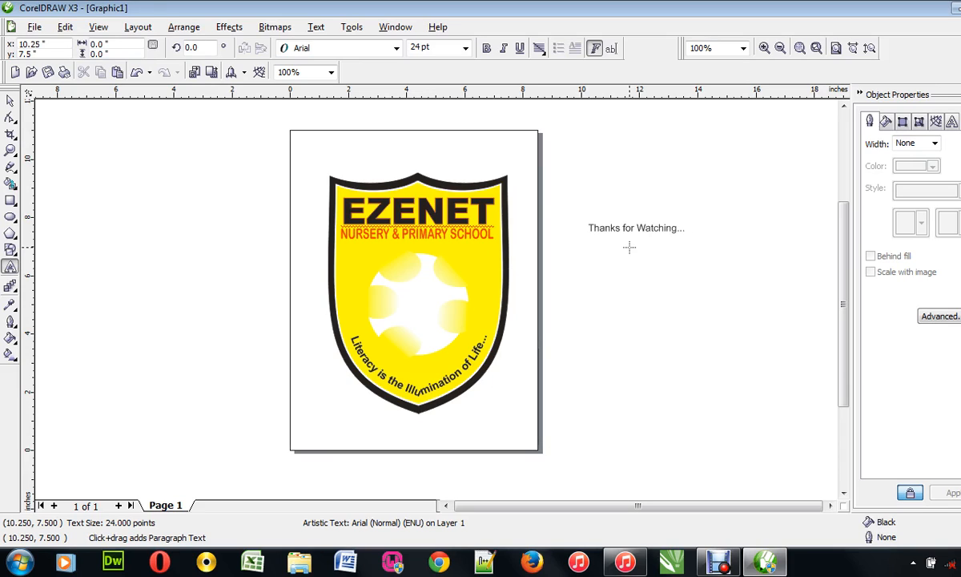
type("Akin D Computer Guy ...")
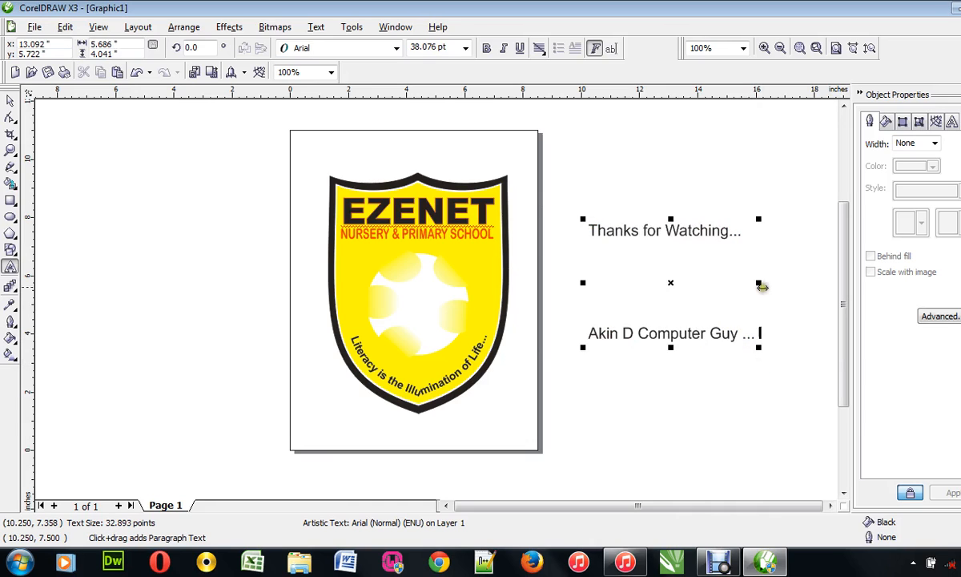
left_click(11, 103)
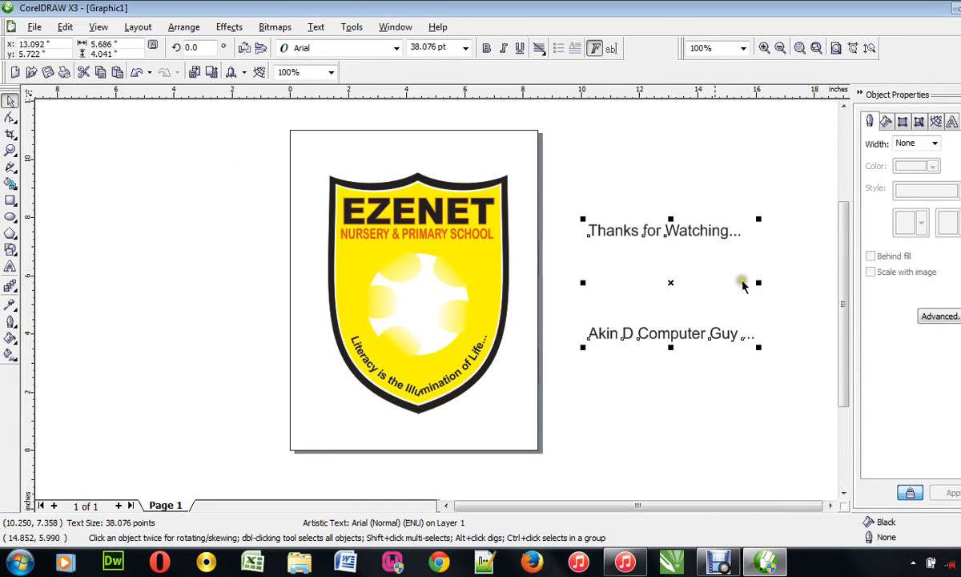
left_click(503, 48)
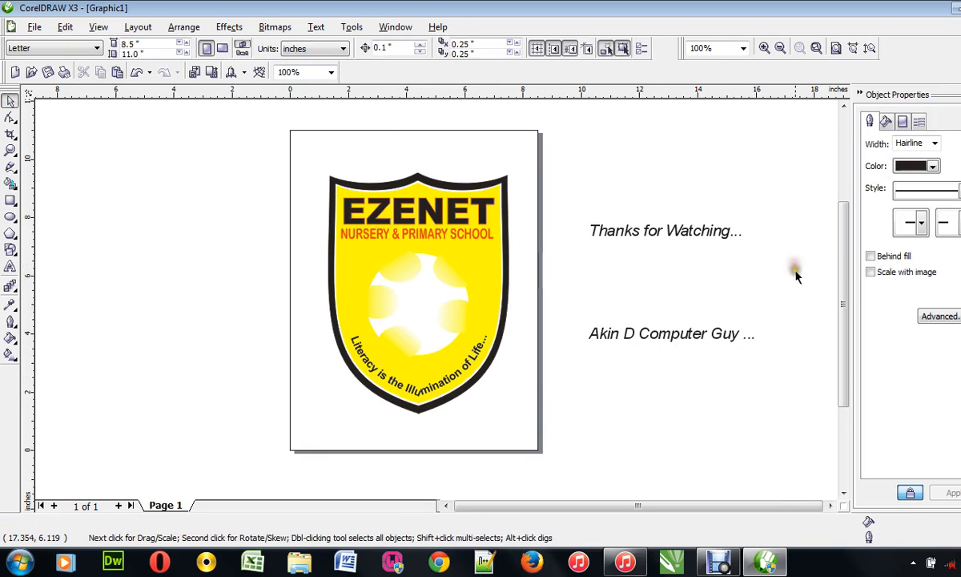
mouse_move(180, 168)
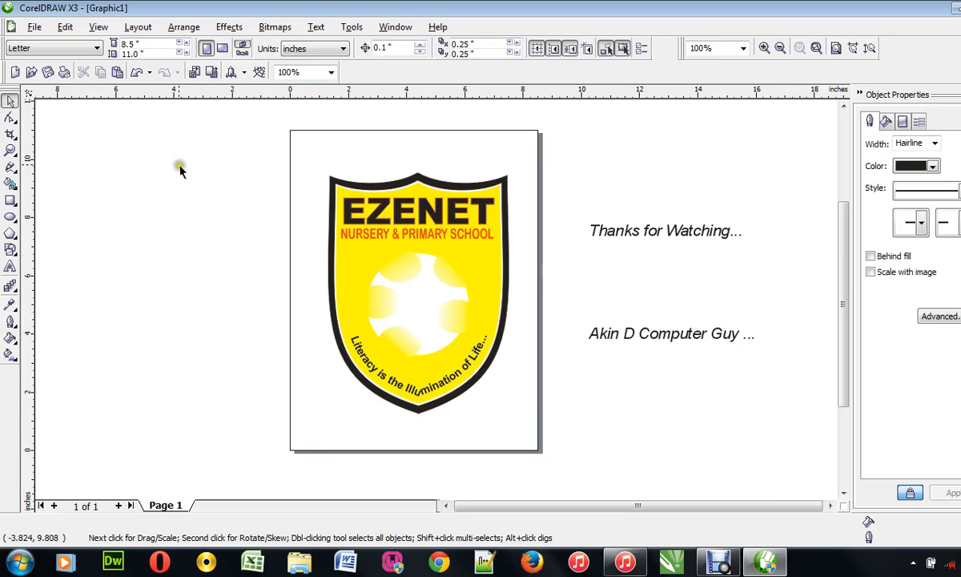
left_click(36, 25)
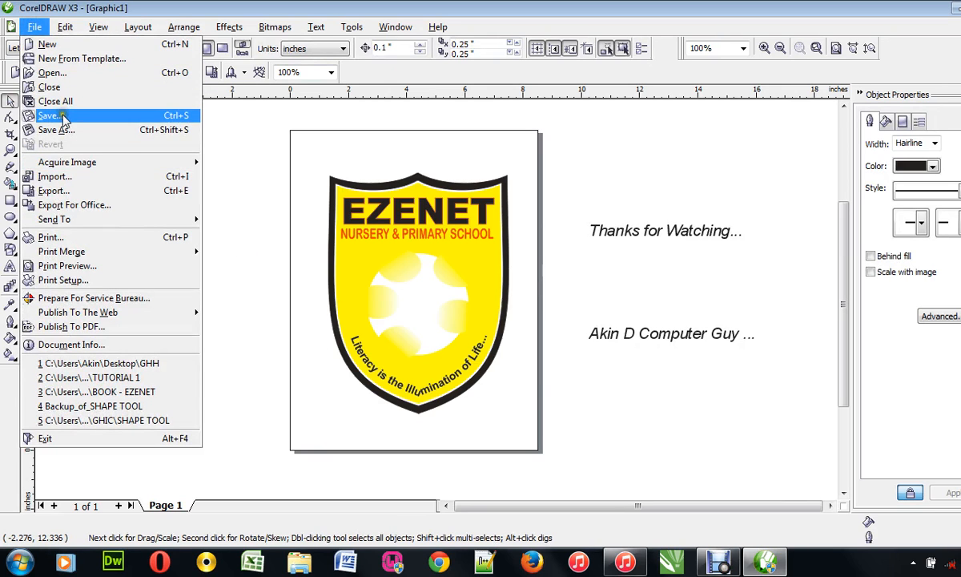
Save the drawing to the Desktop as TUTORIAL 18.cdr.
left_click(48, 115)
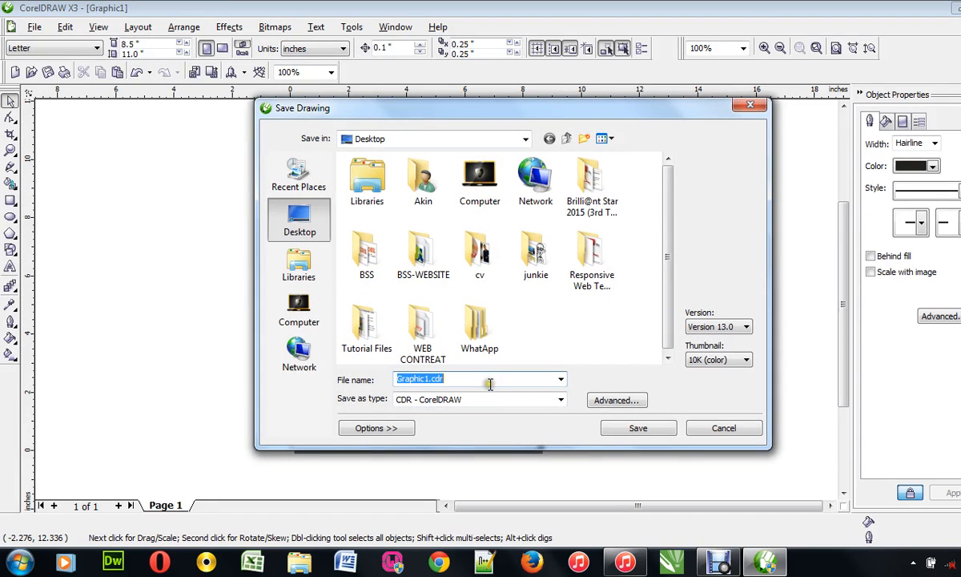
left_click(481, 378)
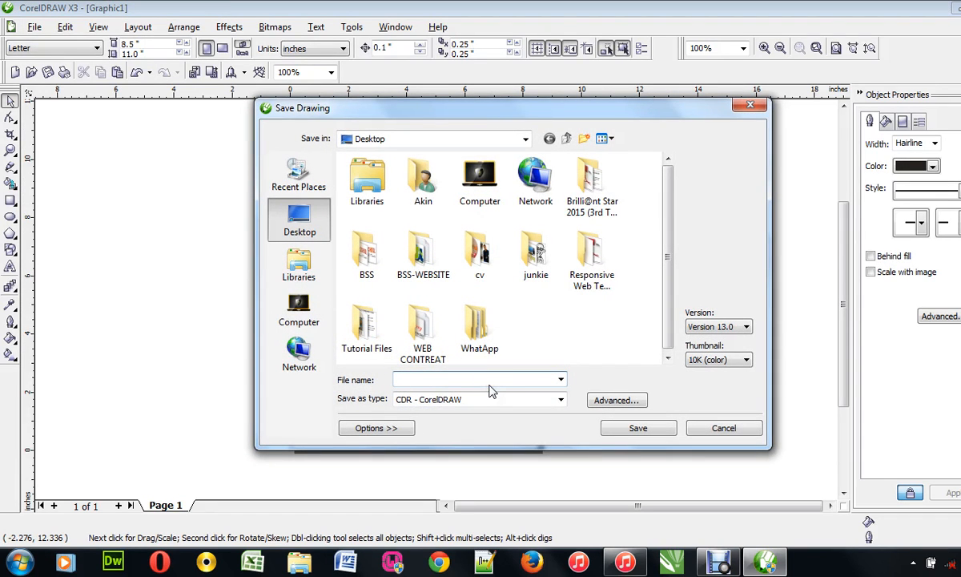
type("TUTORIAL 18")
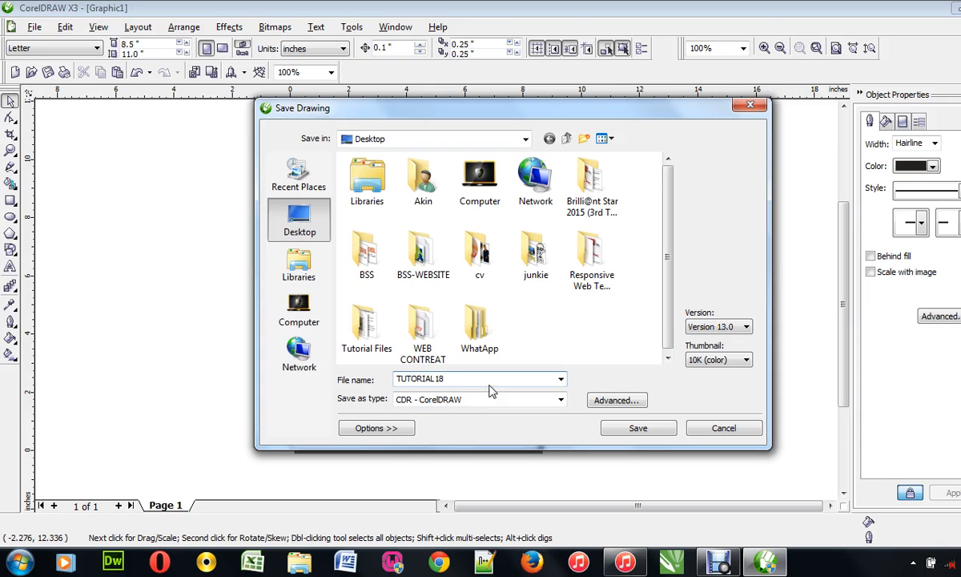
left_click(637, 426)
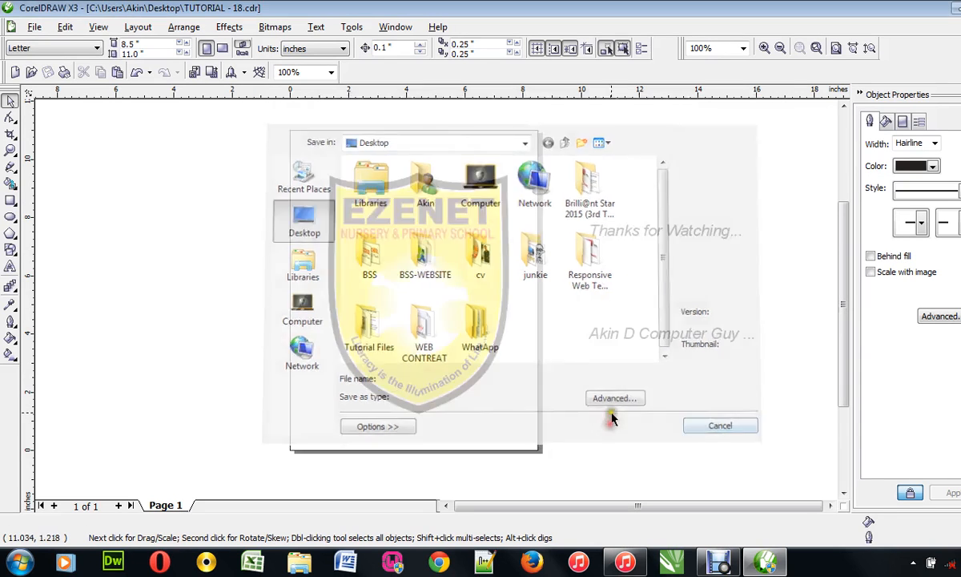
left_click(719, 426)
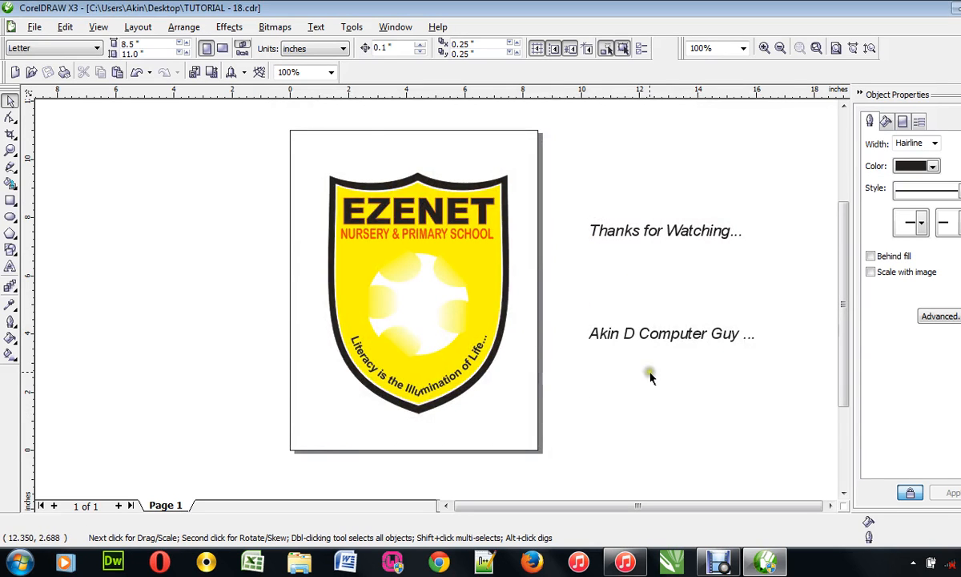
Add a small 'THANKS.... BYE' text line below the two closing thank-you lines.
left_click(9, 266)
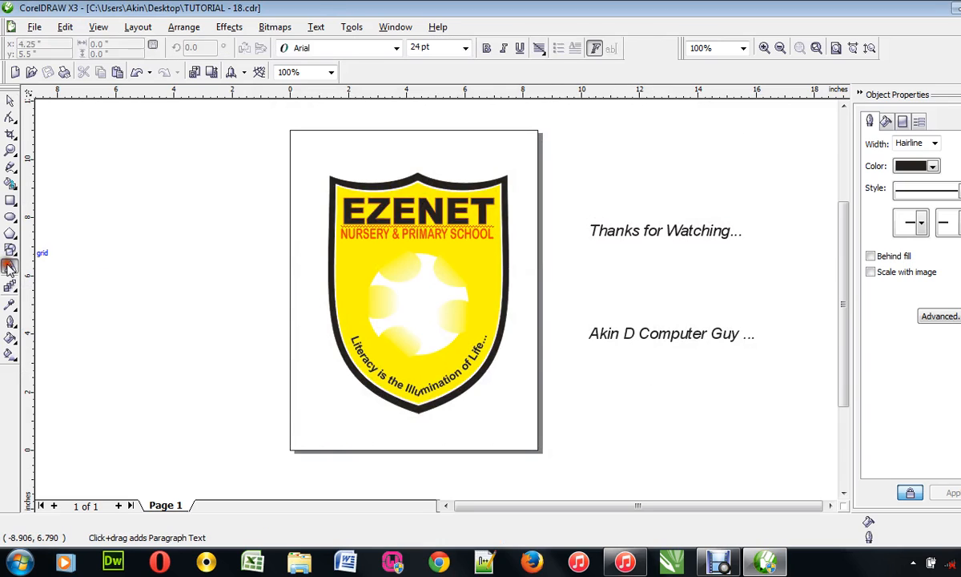
left_click(11, 265)
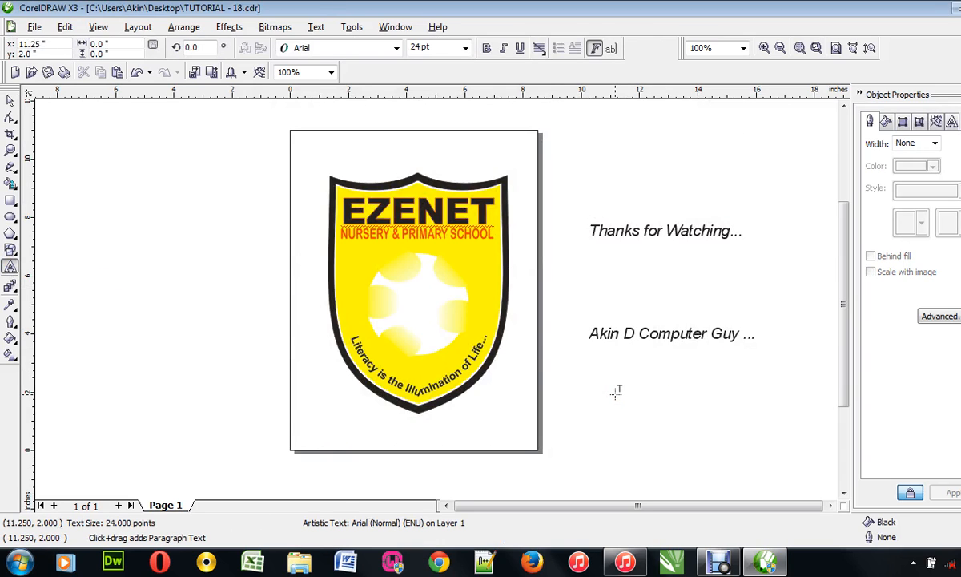
type("THANKS.")
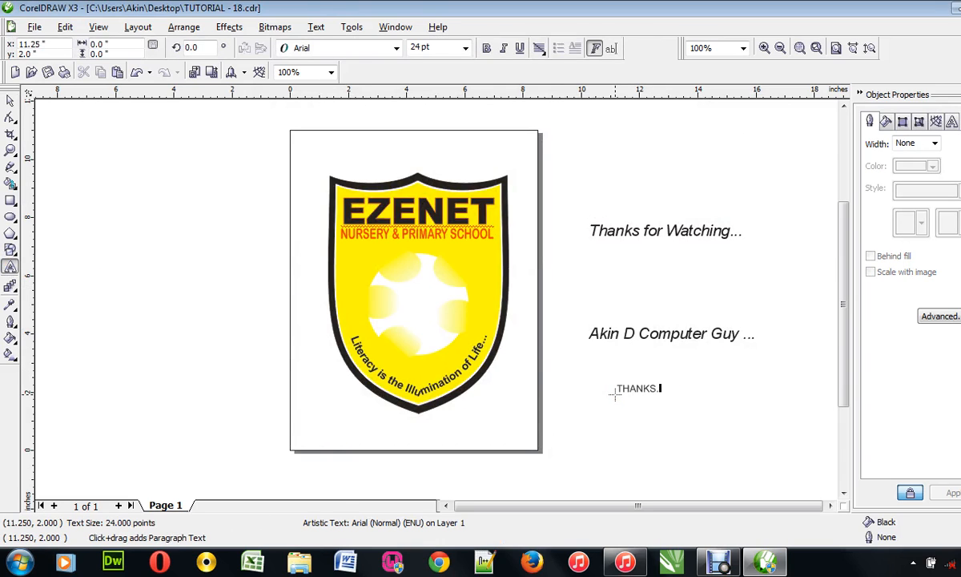
type("... BYE")
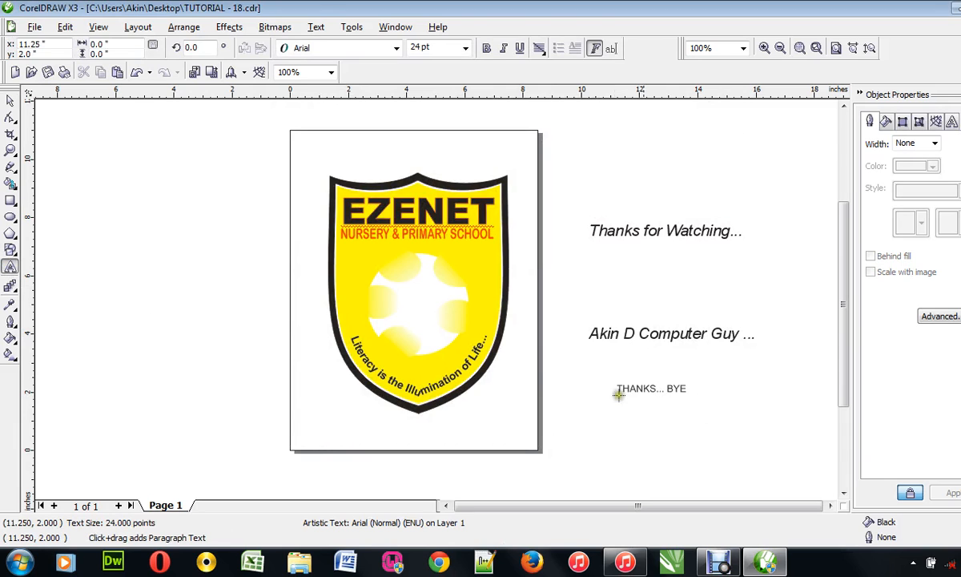
left_click(35, 26)
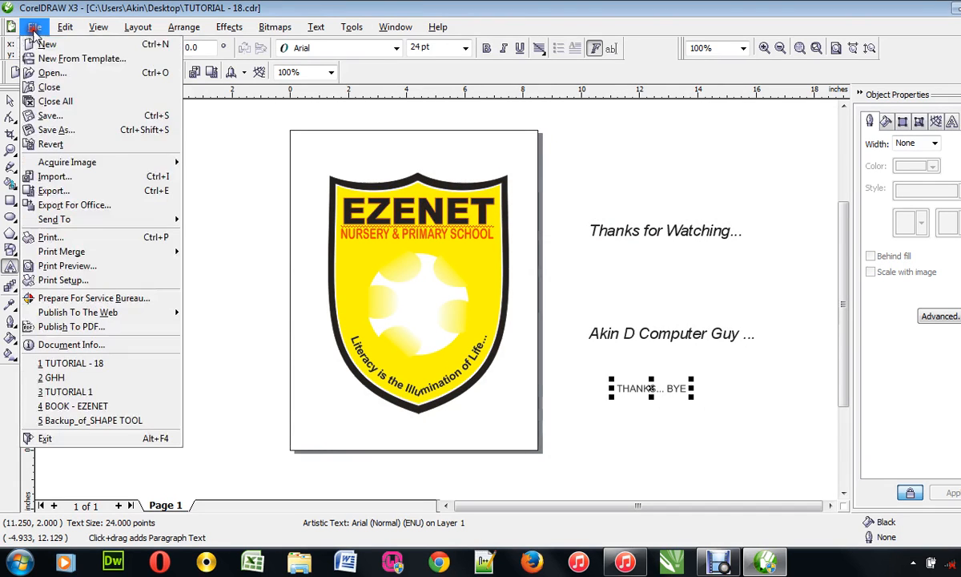
left_click(735, 402)
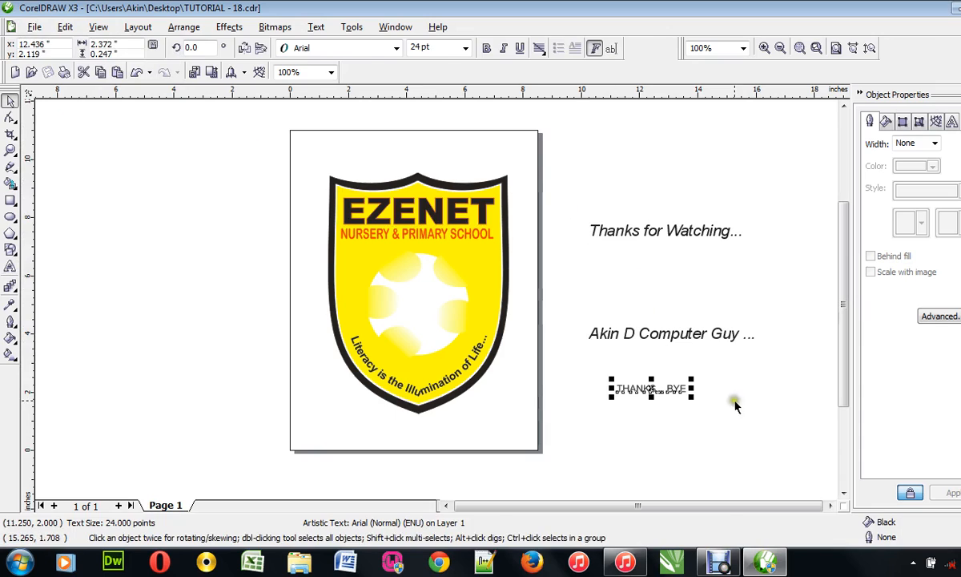